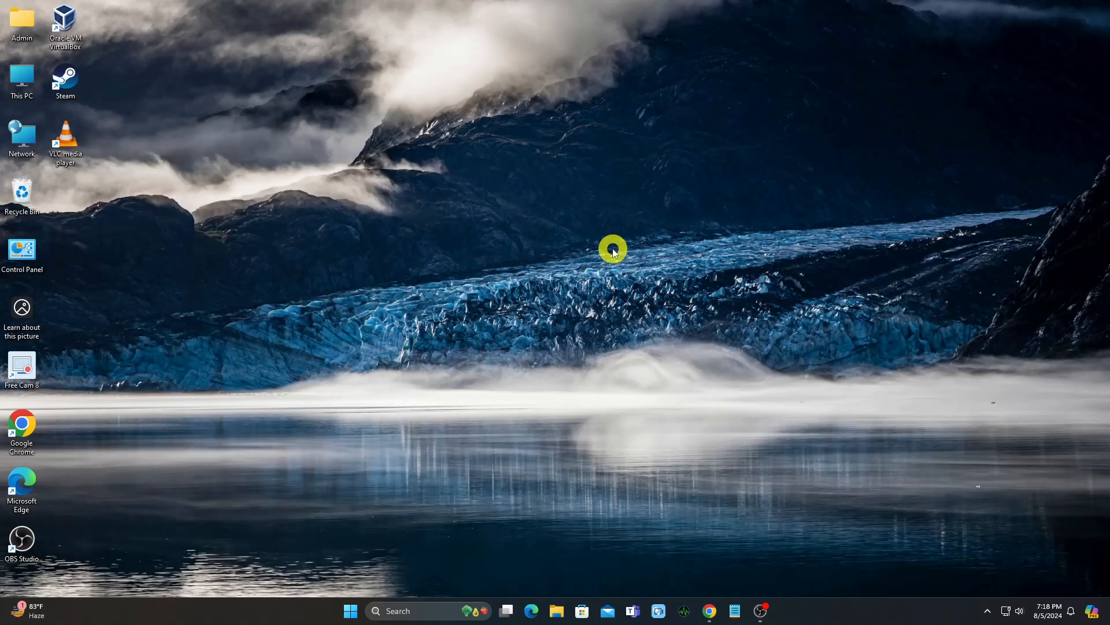
mouse_move(572, 315)
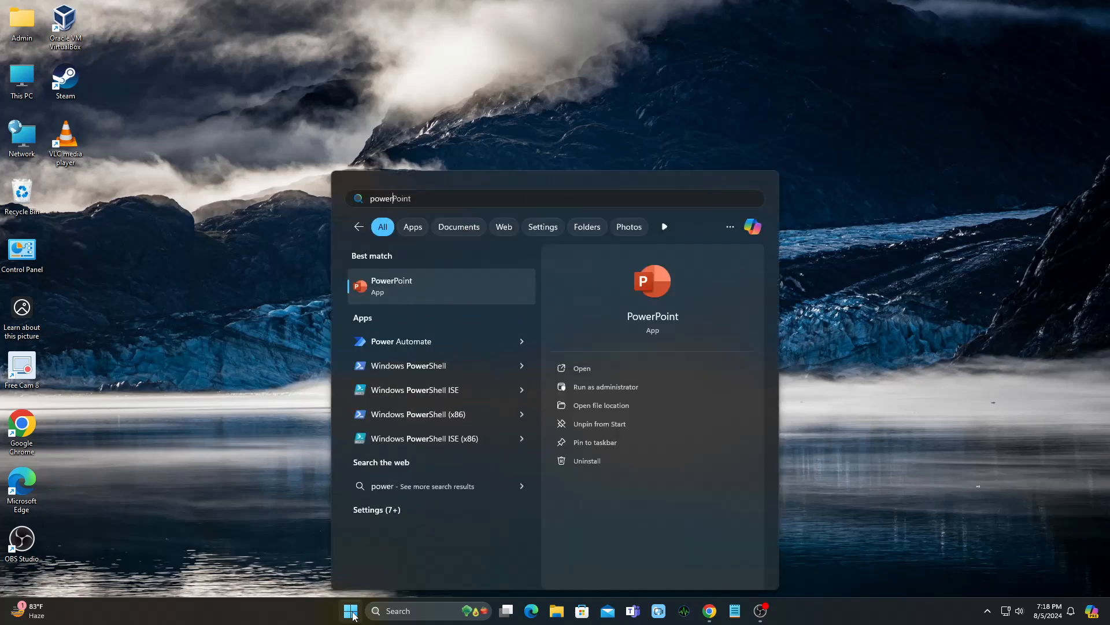
Launch PowerShell as administrator from Start search, maximize it, and begin the $ISOFile variable.
text(powershe)
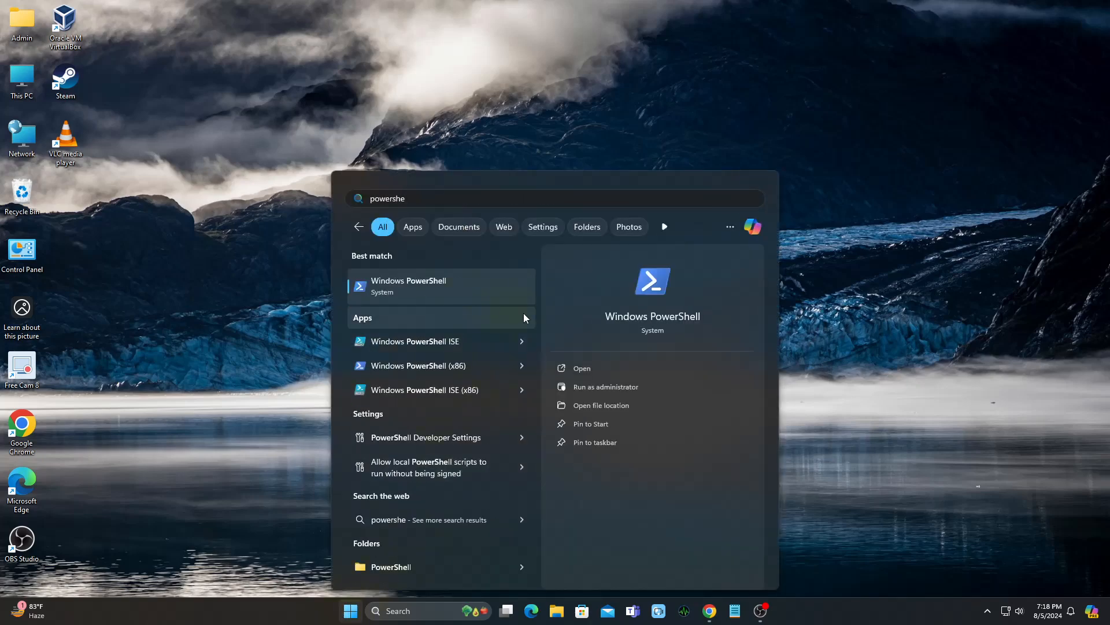
click(606, 386)
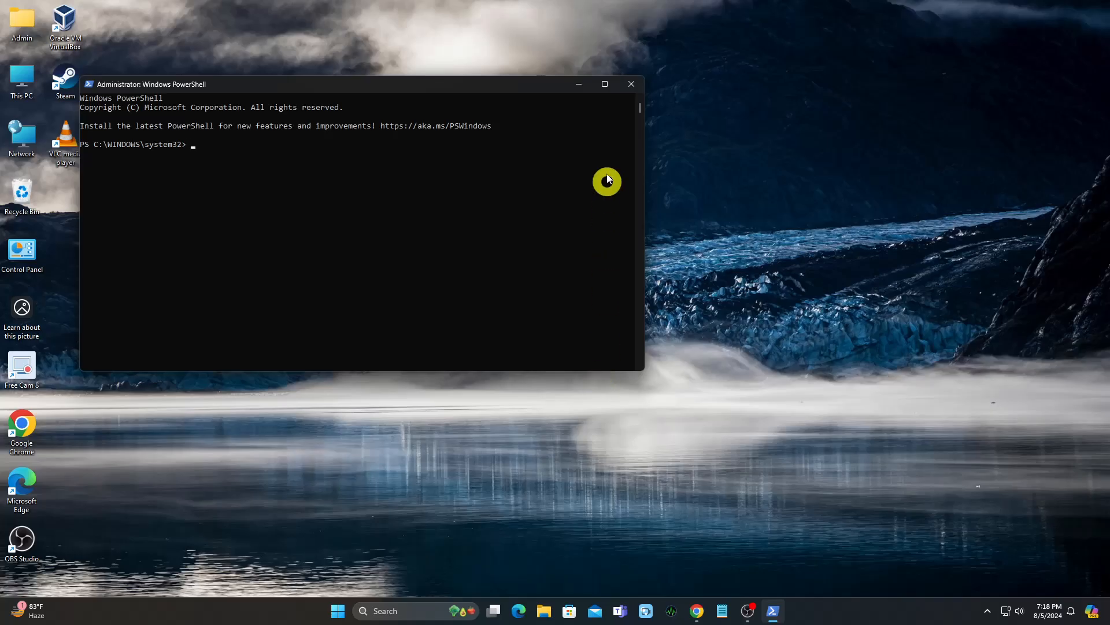
click(604, 83)
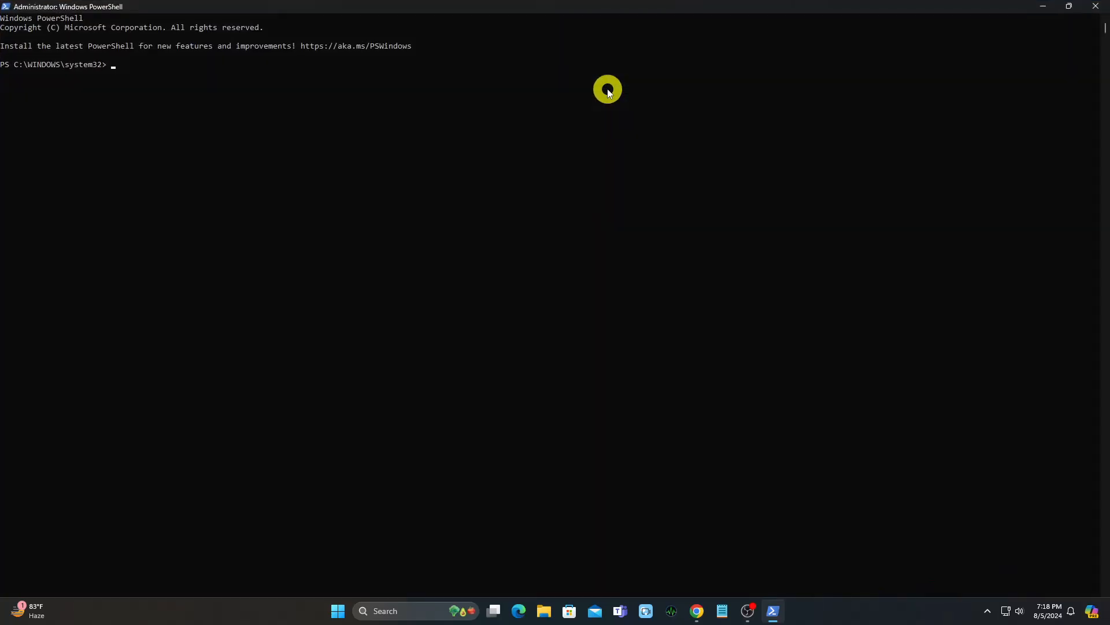
text($ISOFile)
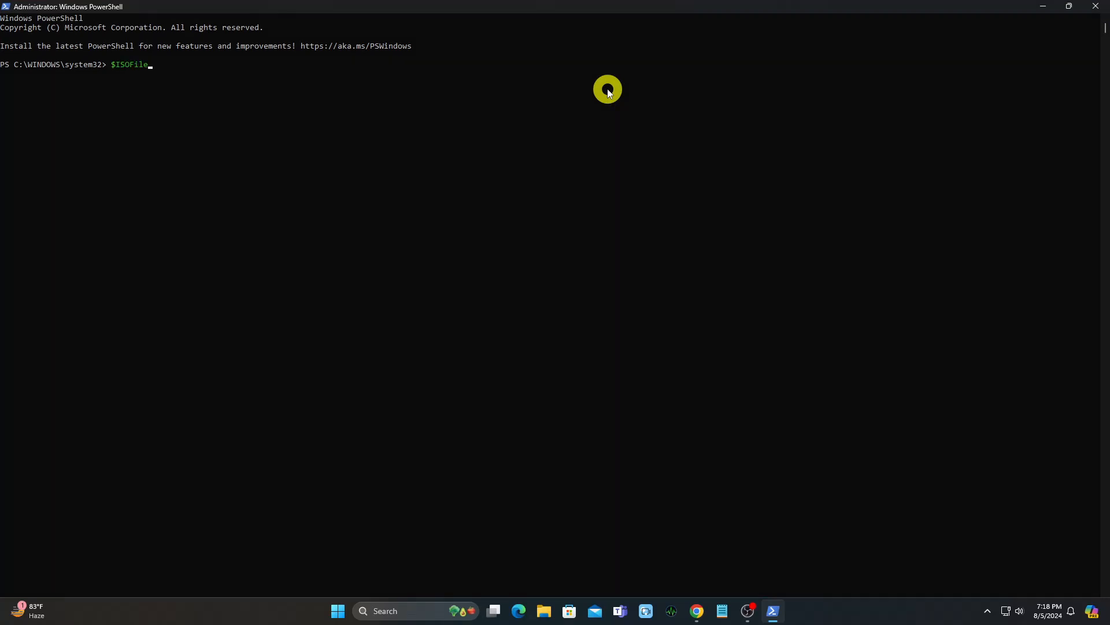
Browse File Explorer to C:\Temp and bring up options for WindowsServer2025.iso.
click(544, 610)
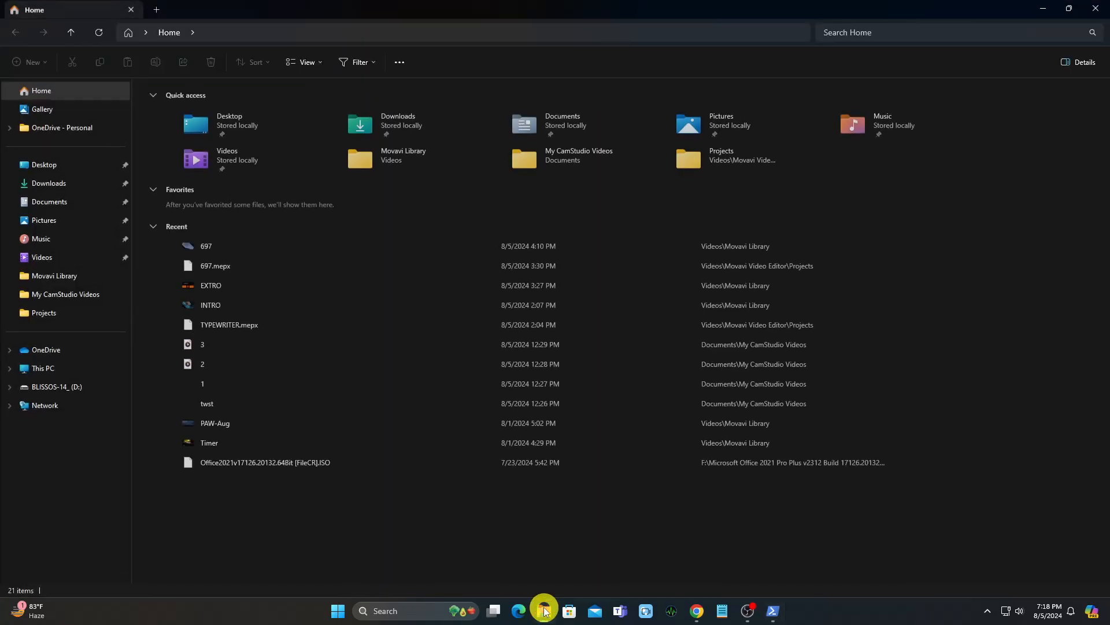
click(43, 367)
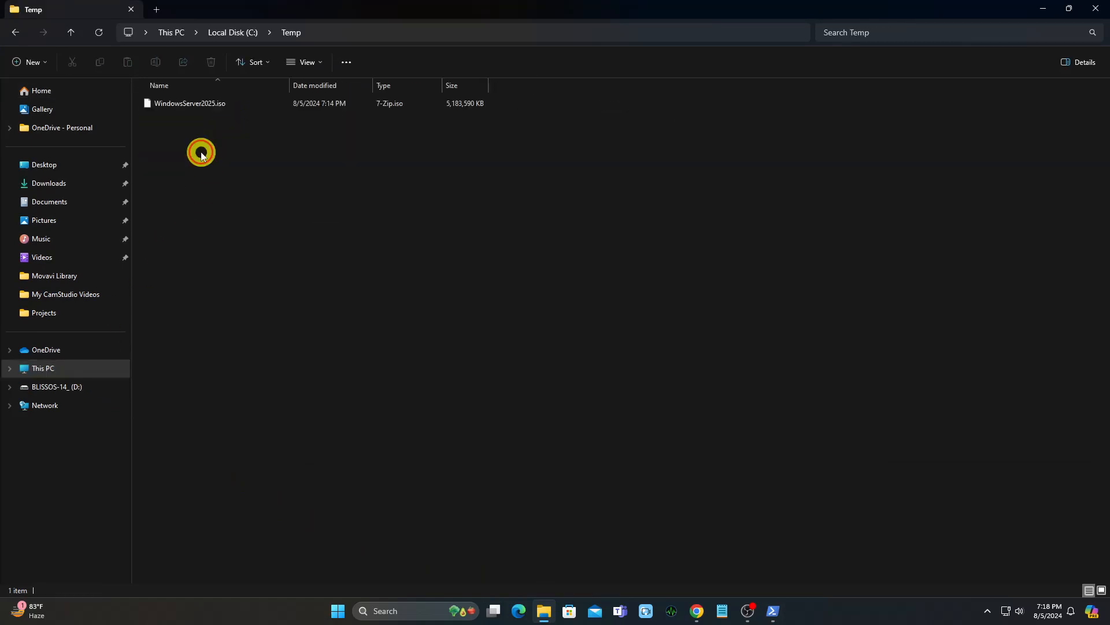
right_click(190, 103)
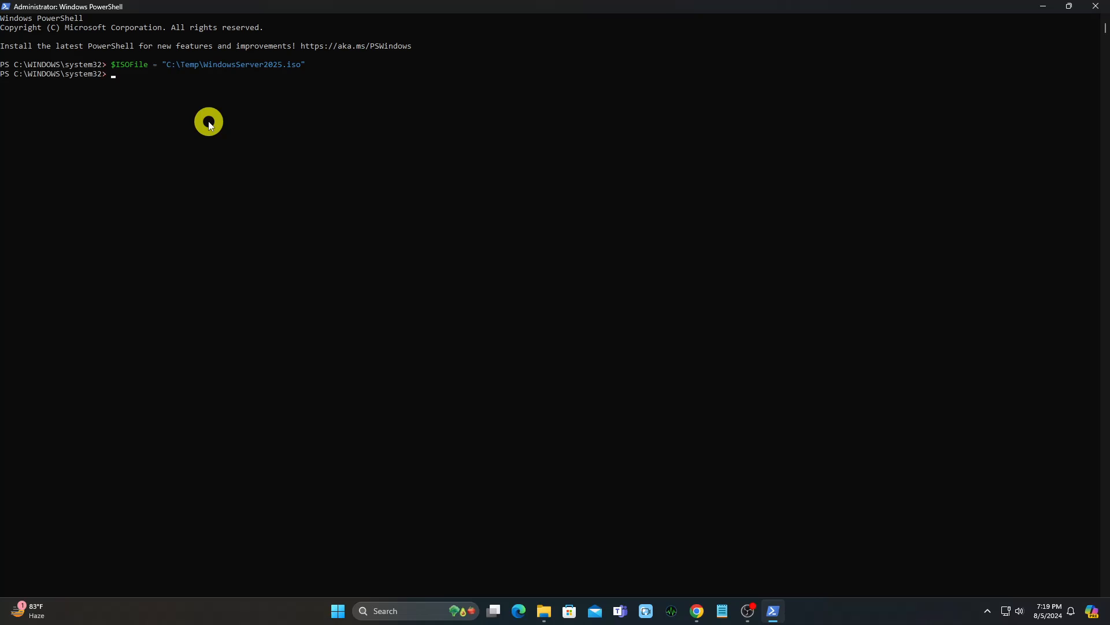
Create the C:\Temp\newimage directory via New-Item, stored in $newImageDir.
text($newImageDir = New-Item 'C:\T)
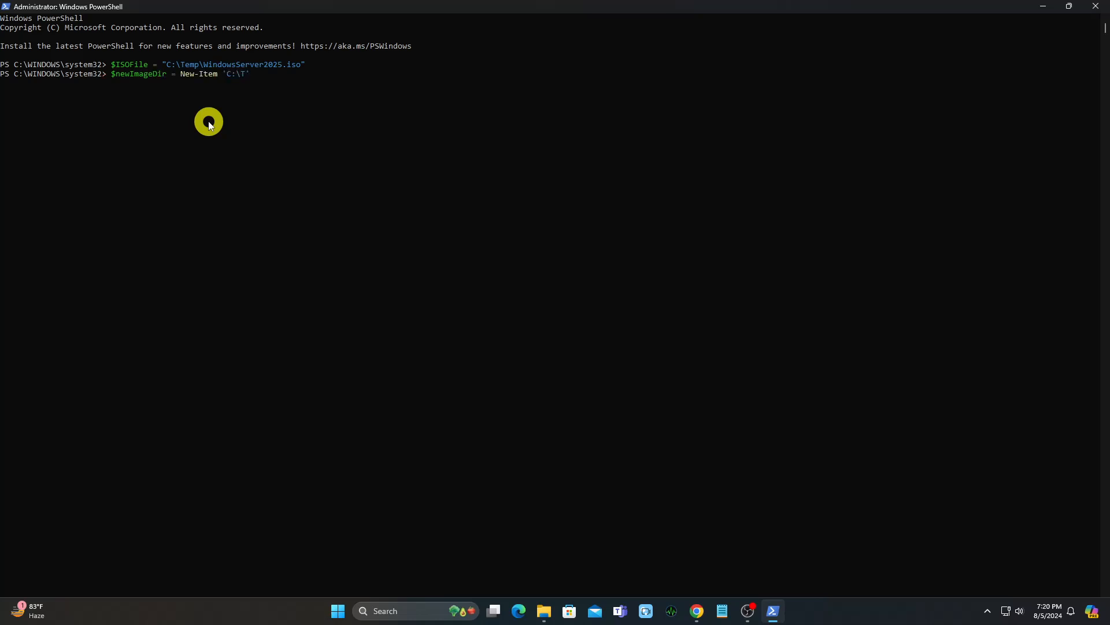
text(emp\newimage)
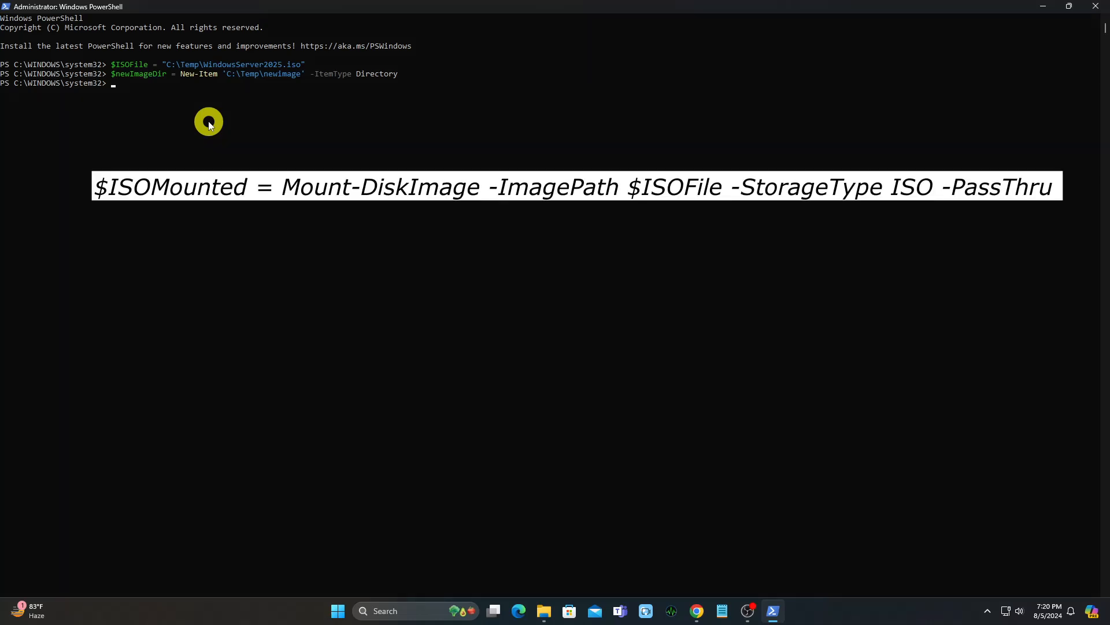
Mount the ISO with Mount-DiskImage -ImagePath $ISOFile into $ISOMounted.
text($ISOMounted = Mount-DiskImage)
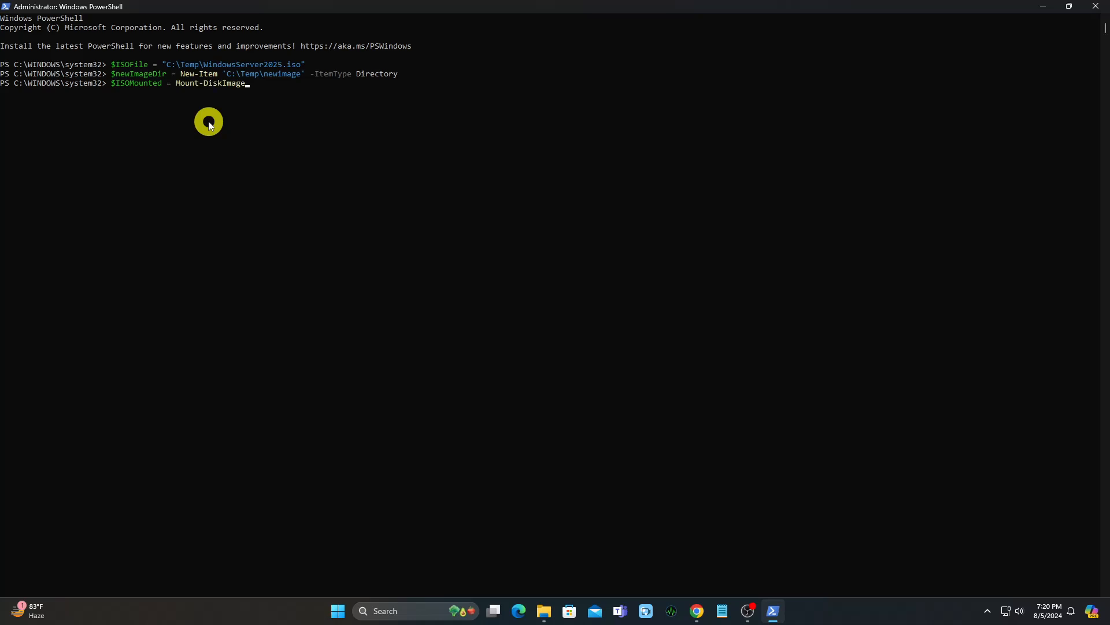
text(-ImagePath $ISOFile -StorageType ISO -PassThru)
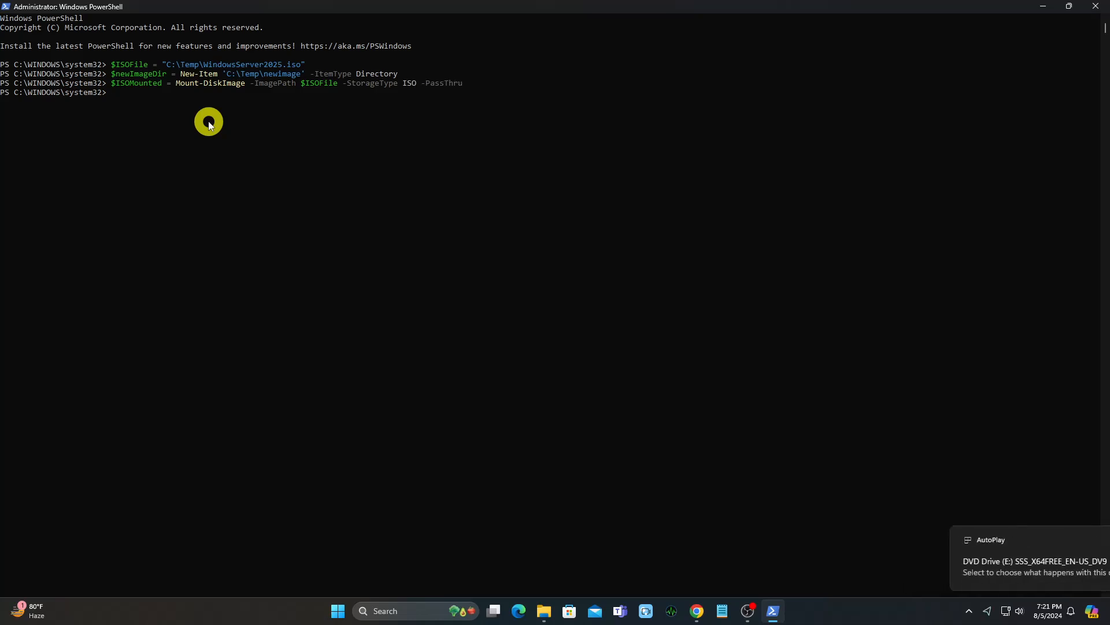
Store the mounted ISO's drive letter in $ISODriveLetter via Get-Volume.
text($ISODriveLe)
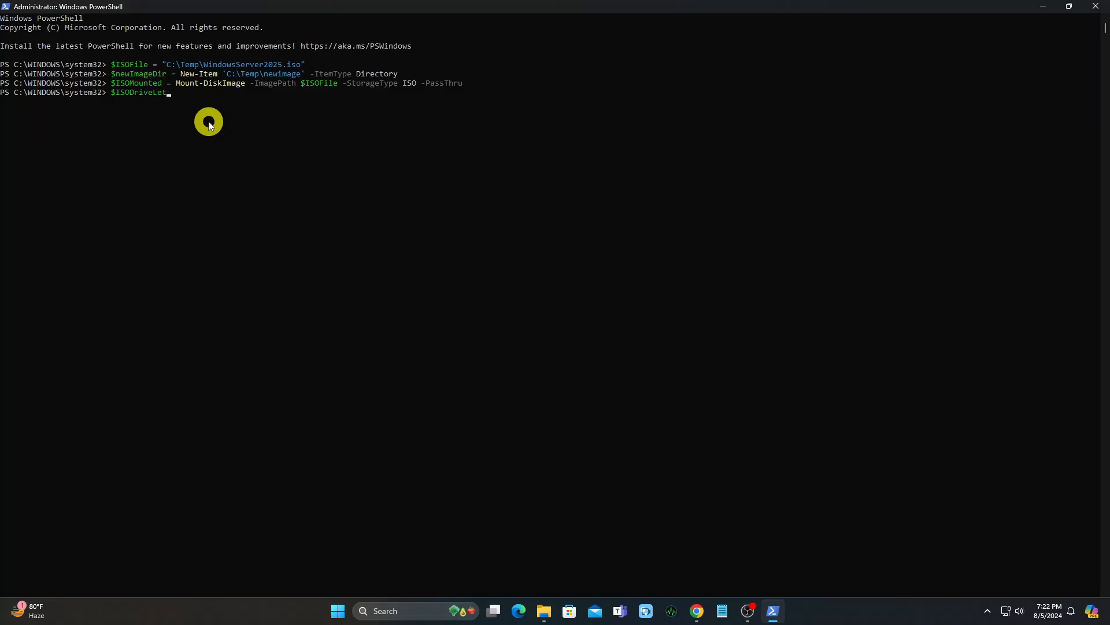
text(ter = ($ISOMounted | Get-)
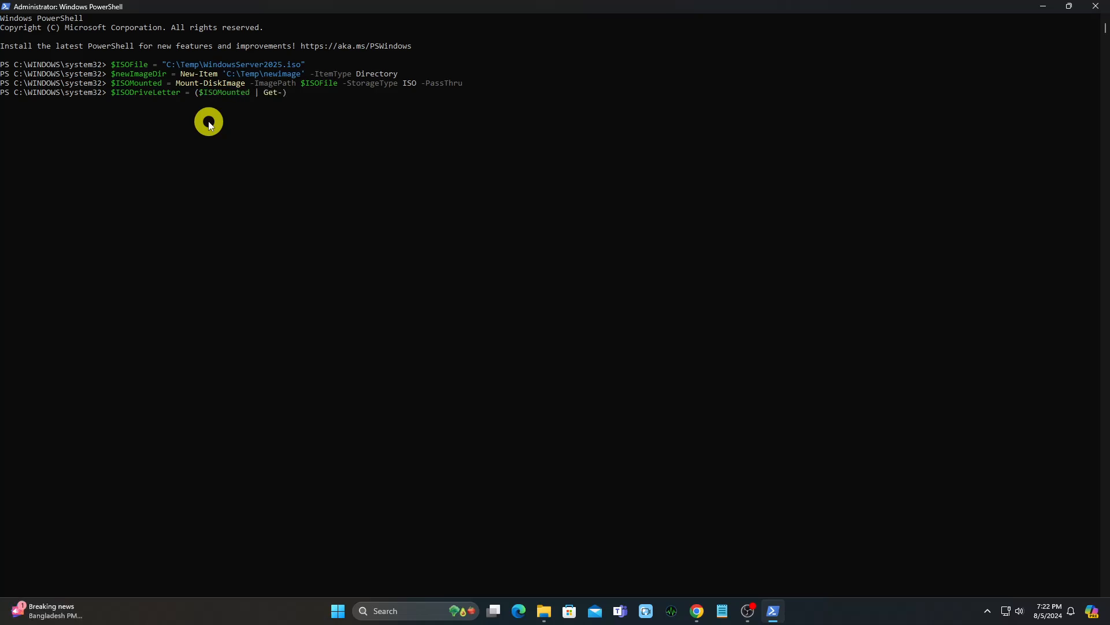
text(Volume).D)
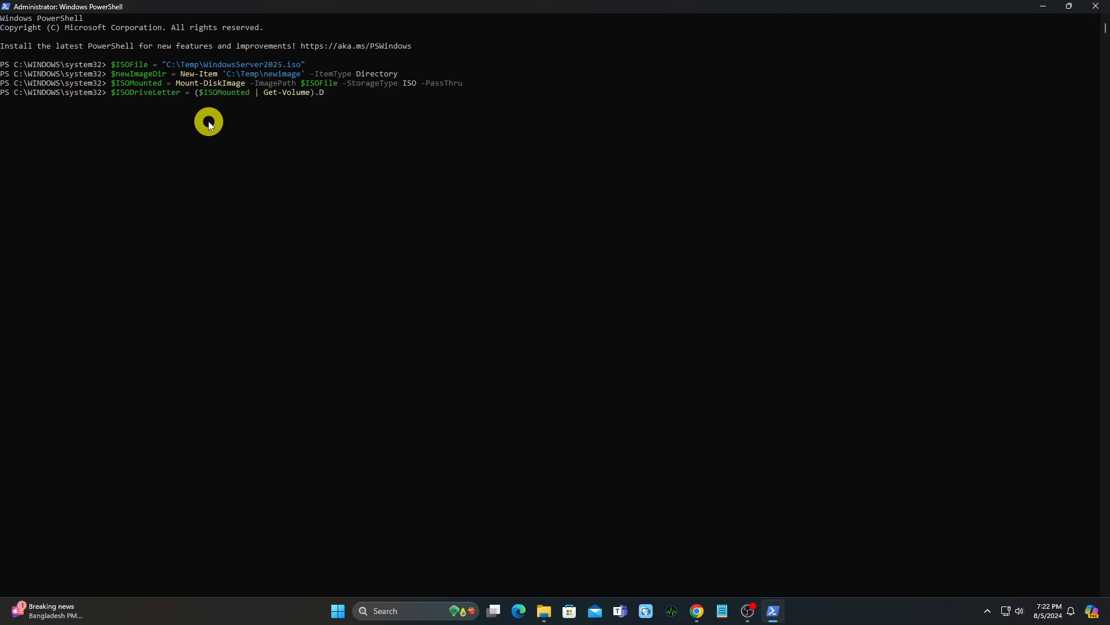
text(riveLette)
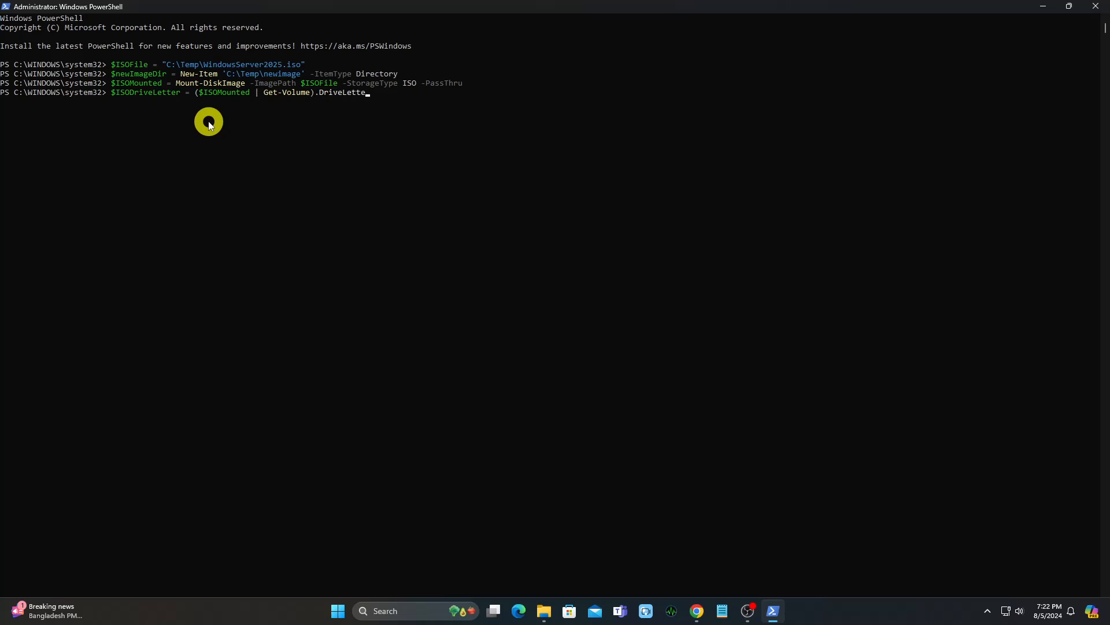
key(Enter)
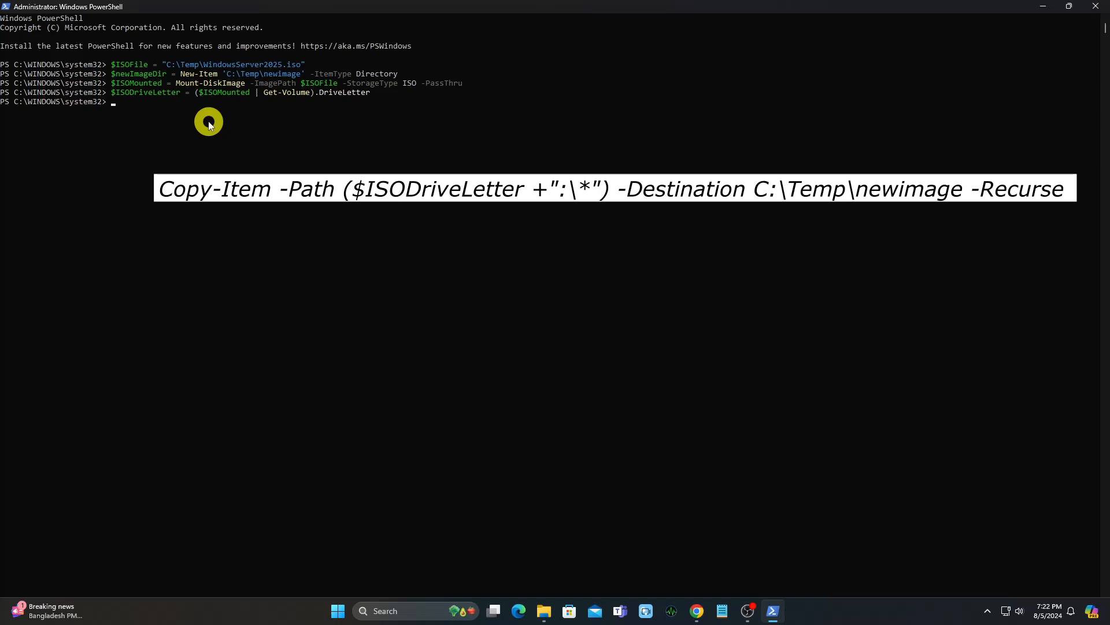
Recursively Copy-Item everything from the ISO drive root into C:\Temp\newimage.
text(Copy)
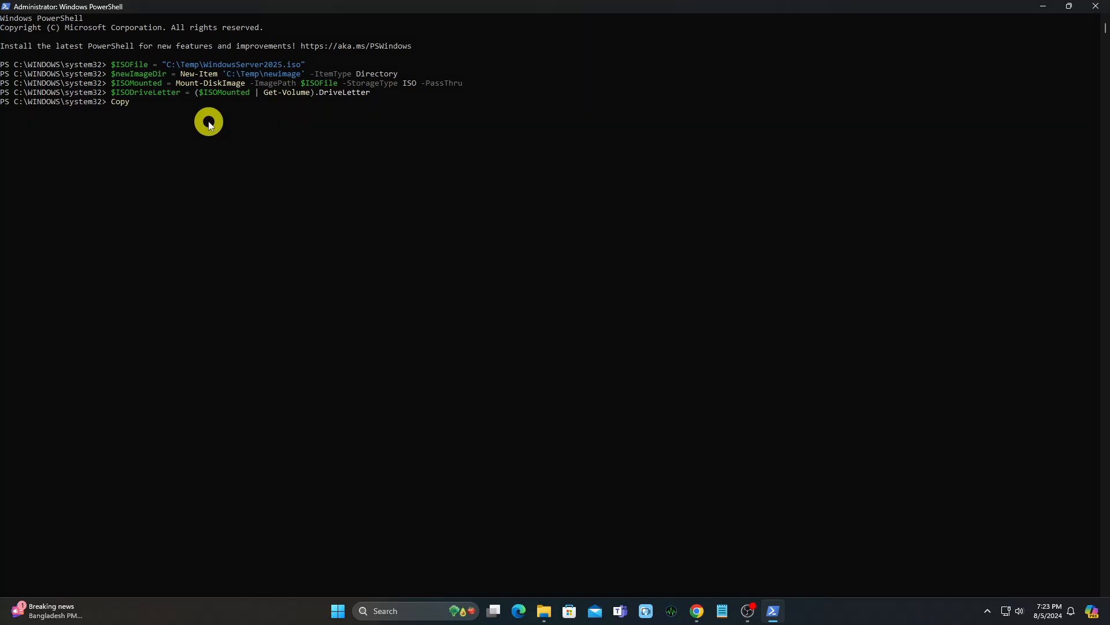
text(-Item -Path ($ISODriveLetter)
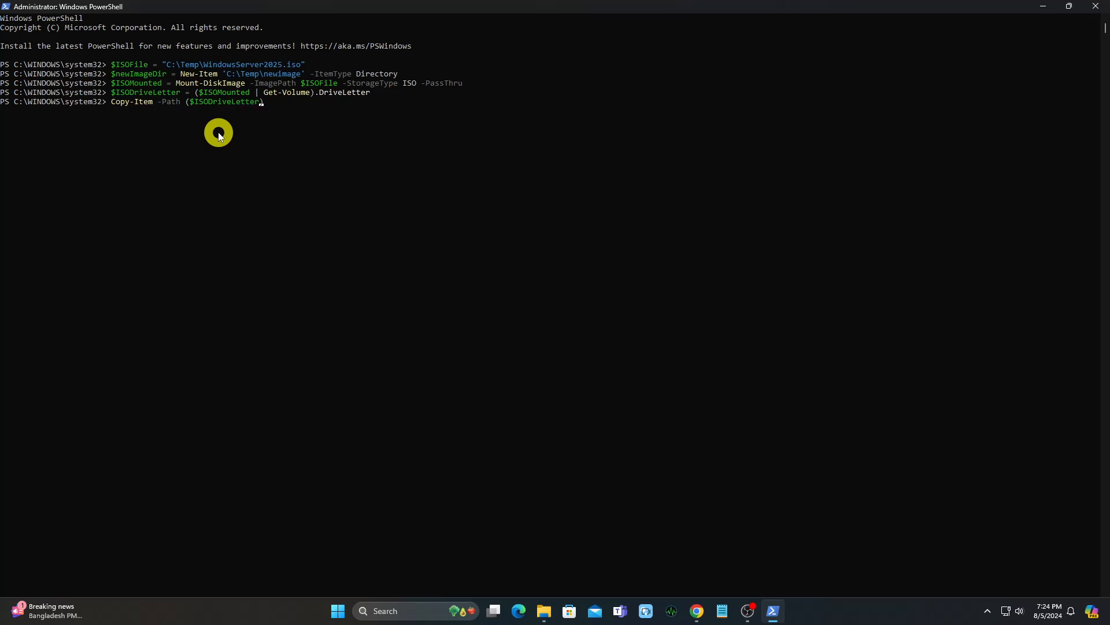
text(+":\*") -)
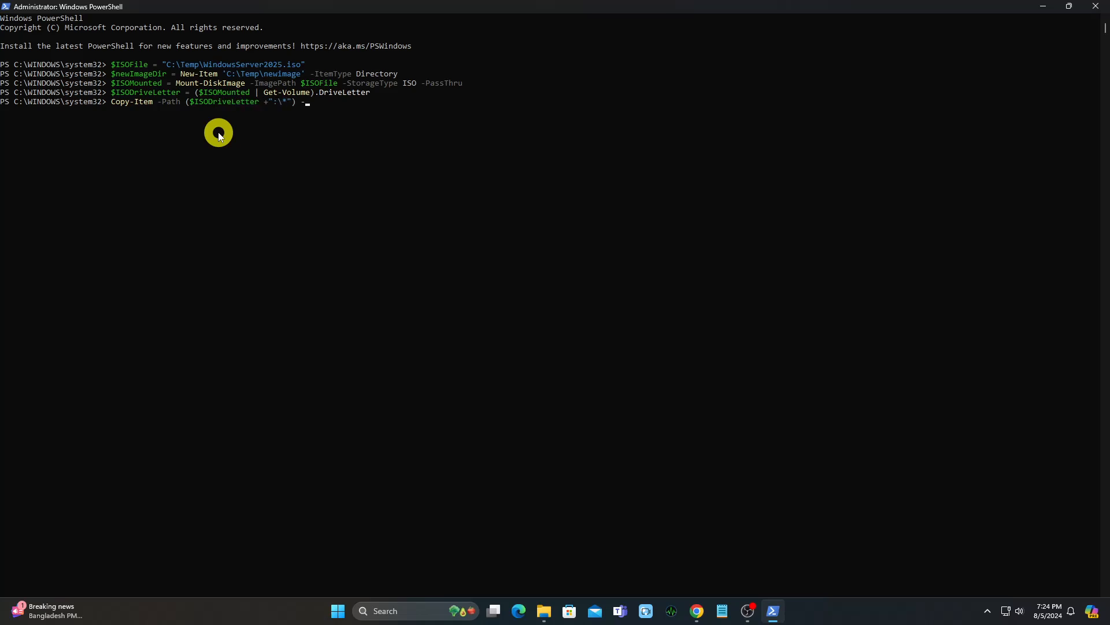
text(-Destination C:\)
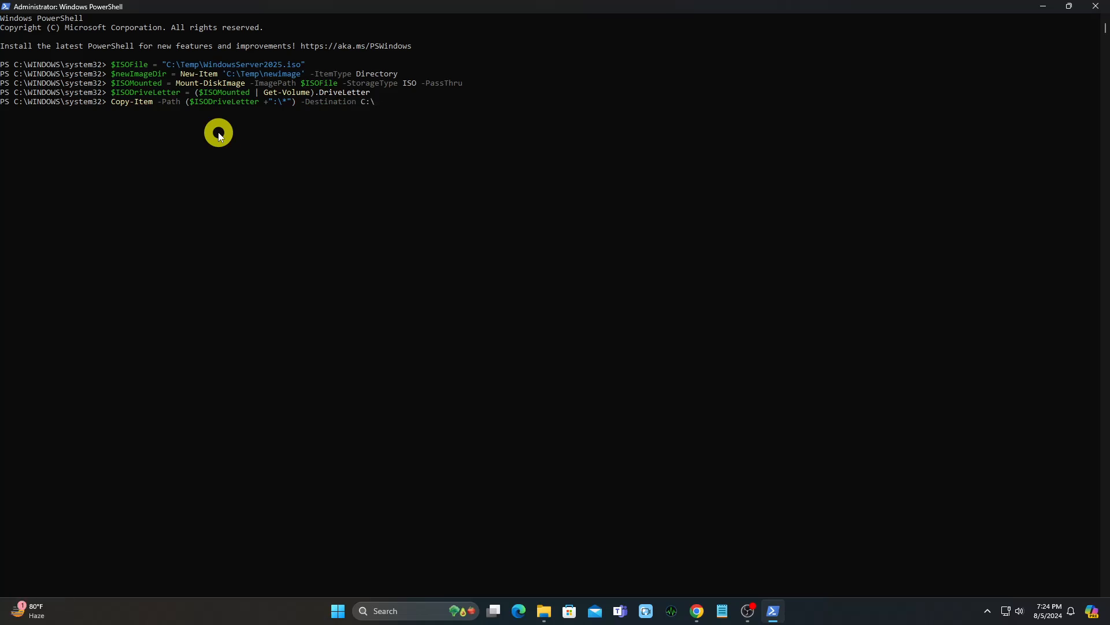
text(Temp\newimage -Recur)
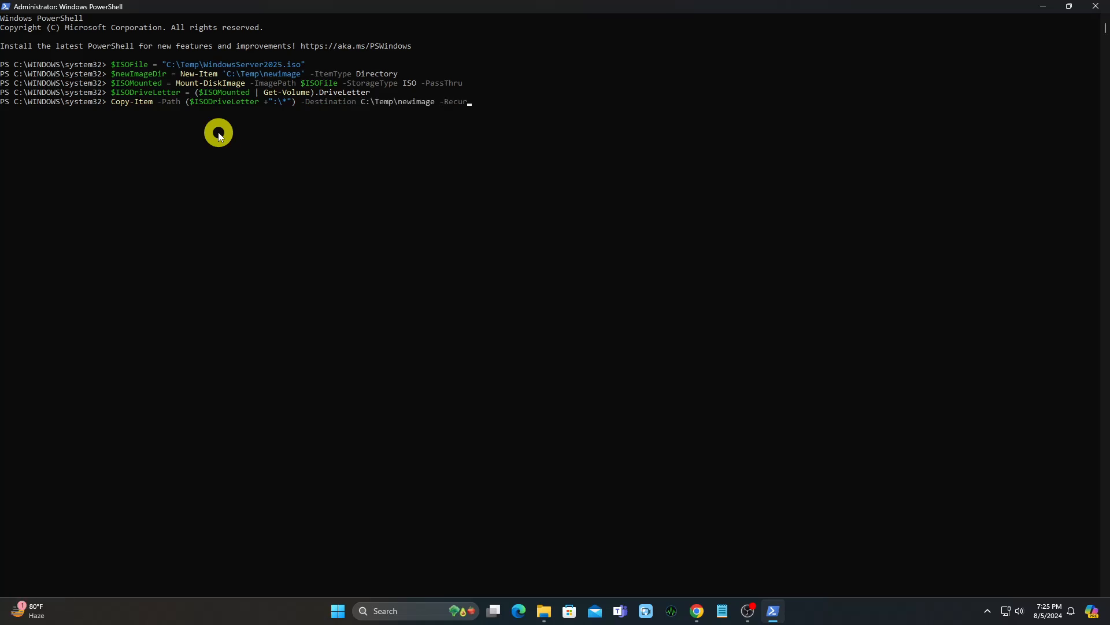
text(se)
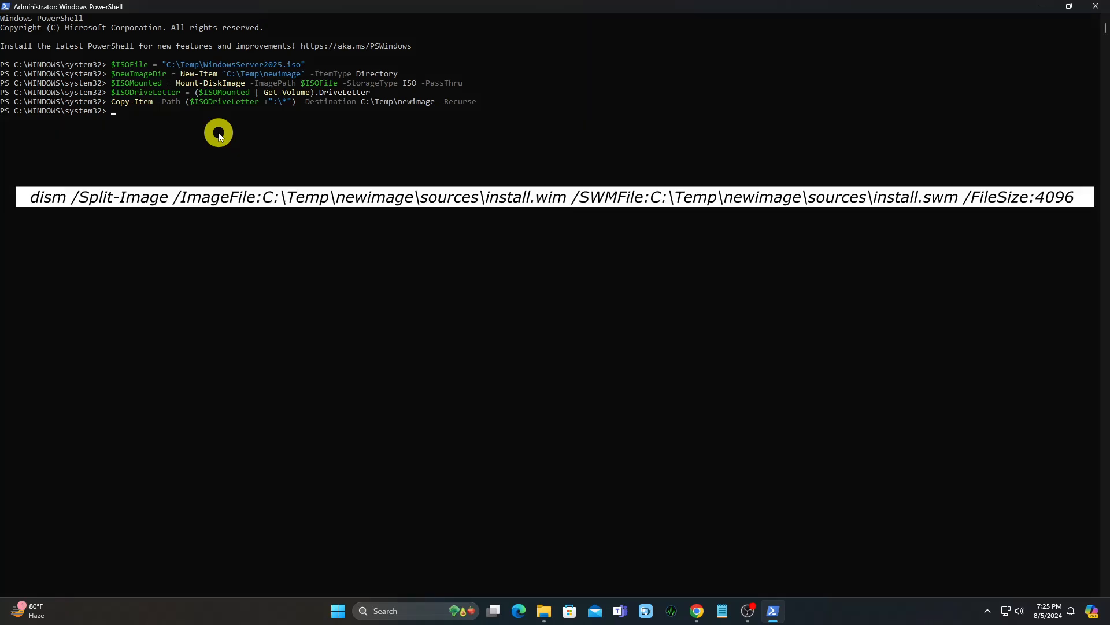
Enter dism /Split-Image with /ImageFile:C:\Temp\newimage\sources\install.wim.
text(dism)
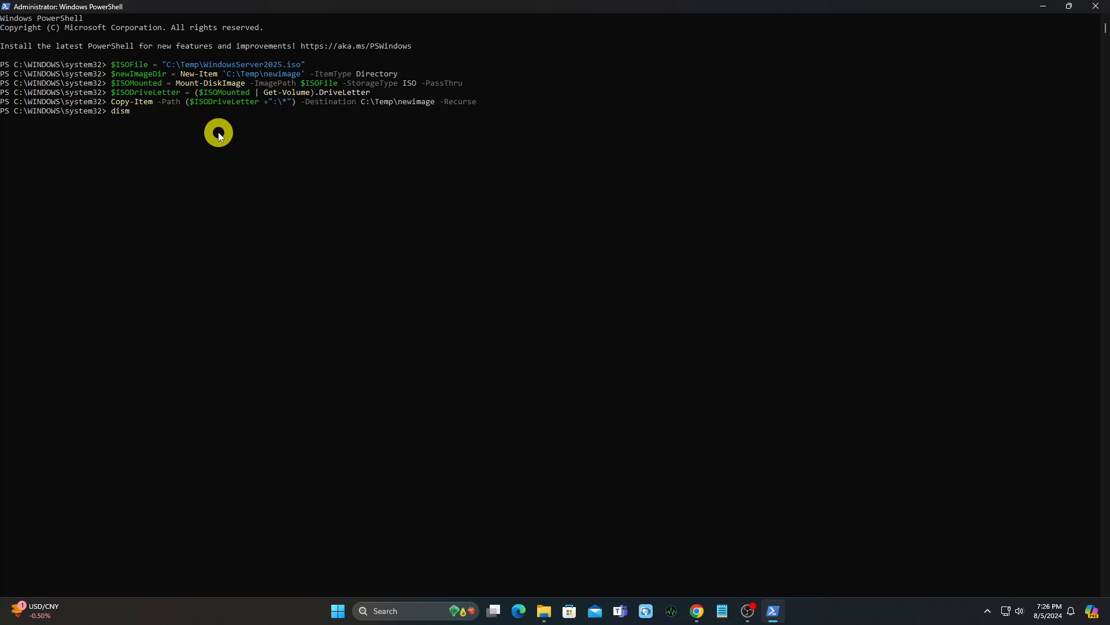
text(/Split-Image)
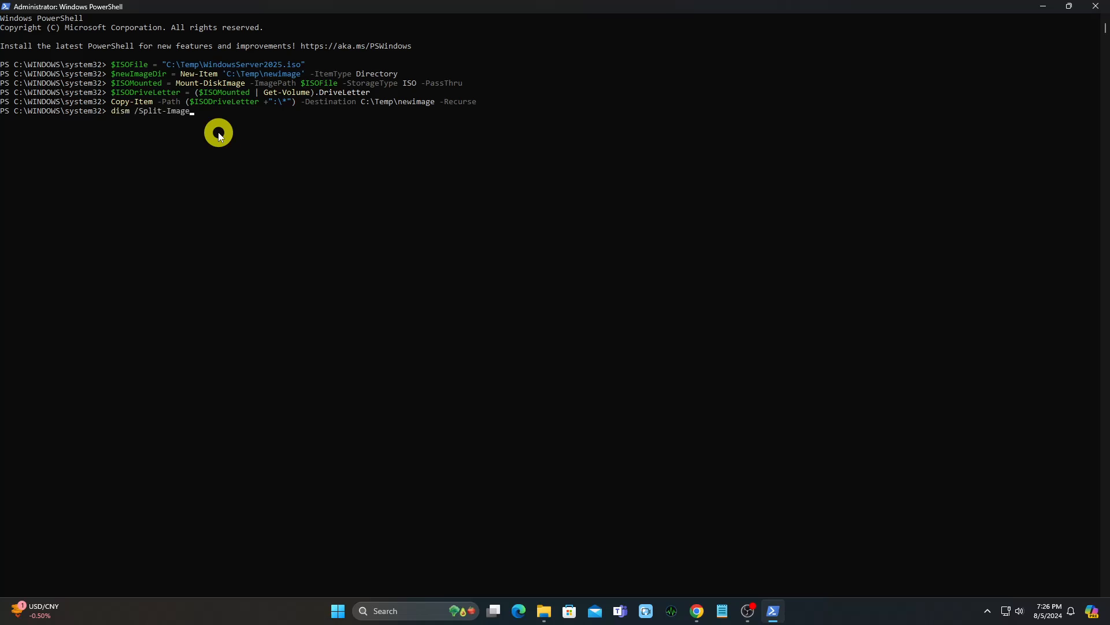
text(/ImageFile)
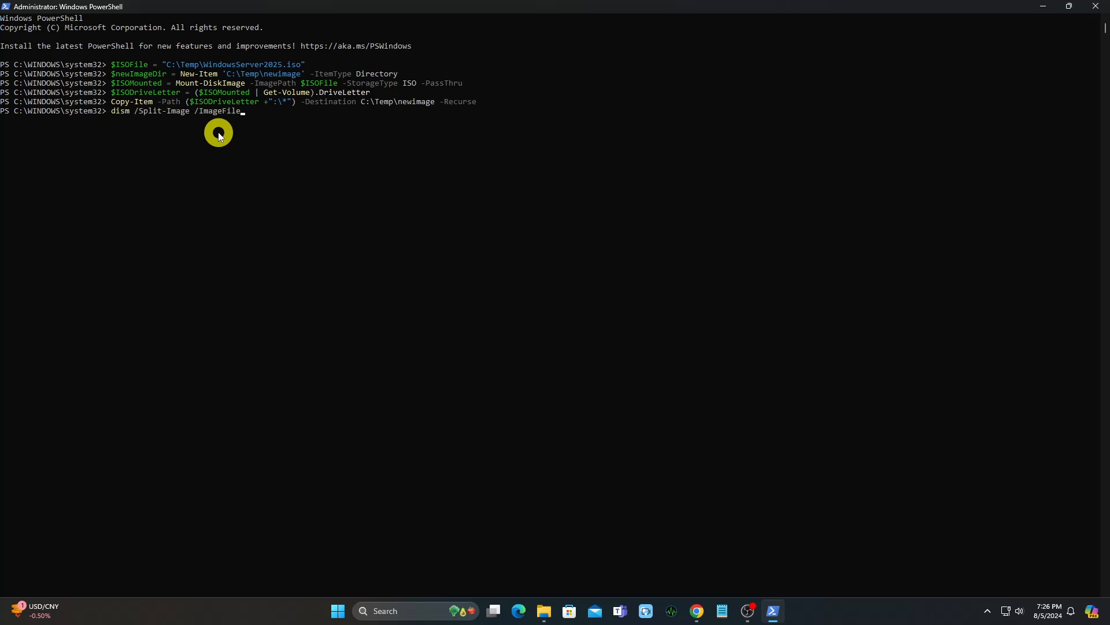
text(:C:\Temp\new)
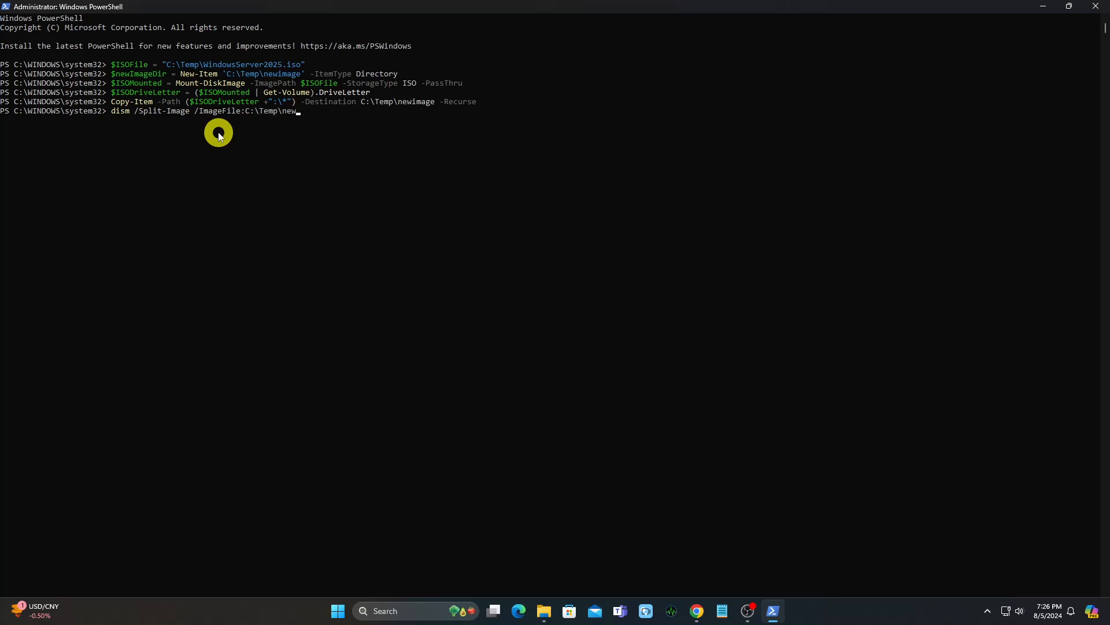
text(image\sour)
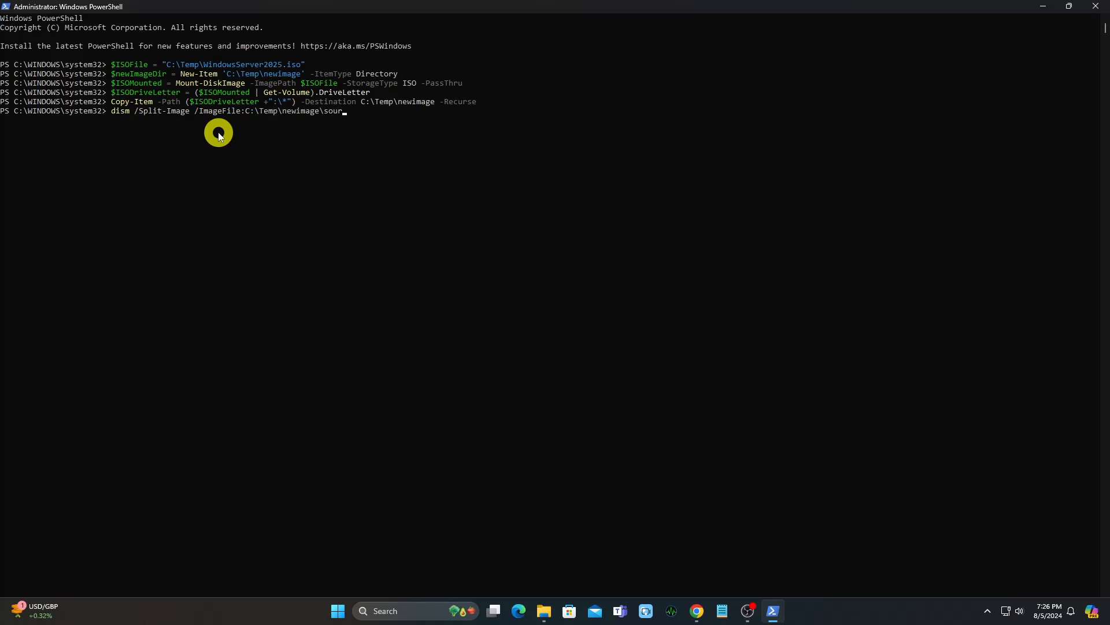
text(ces\install.wim /SWMF)
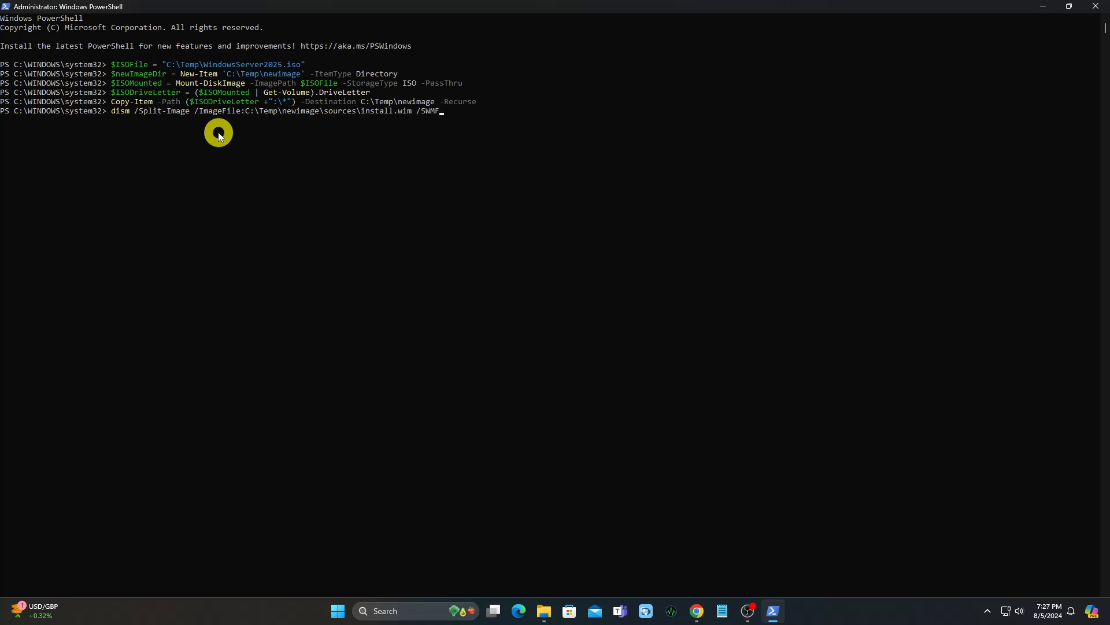
Complete it with /SWMFile ...\sources\install.swm and /FileSize:4096 and run it.
text(ile:C:\Temp\)
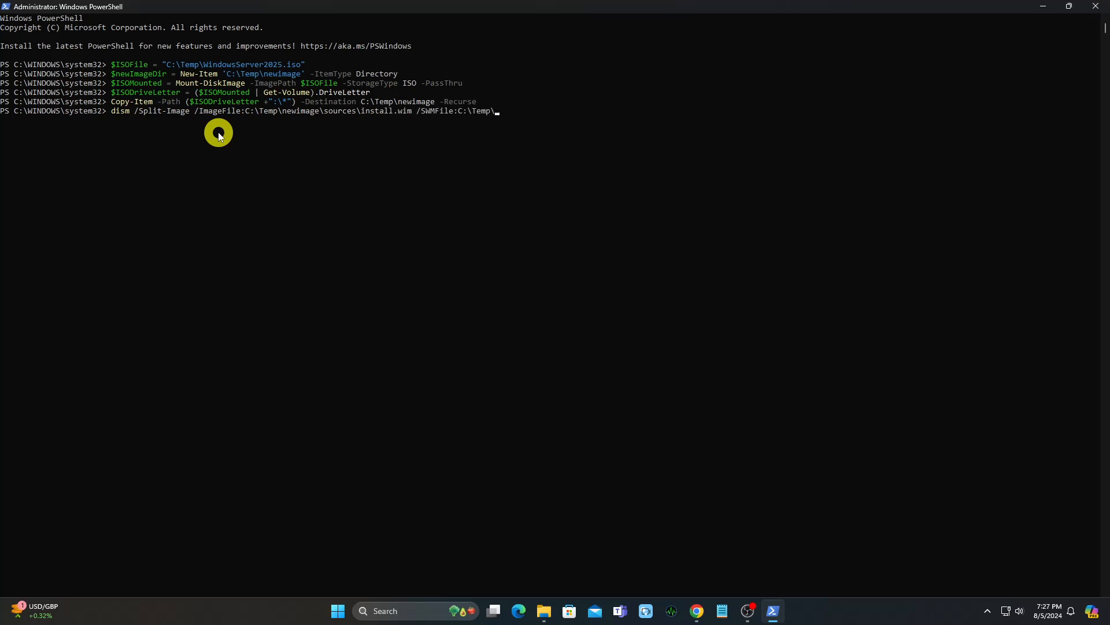
text(newimage\s)
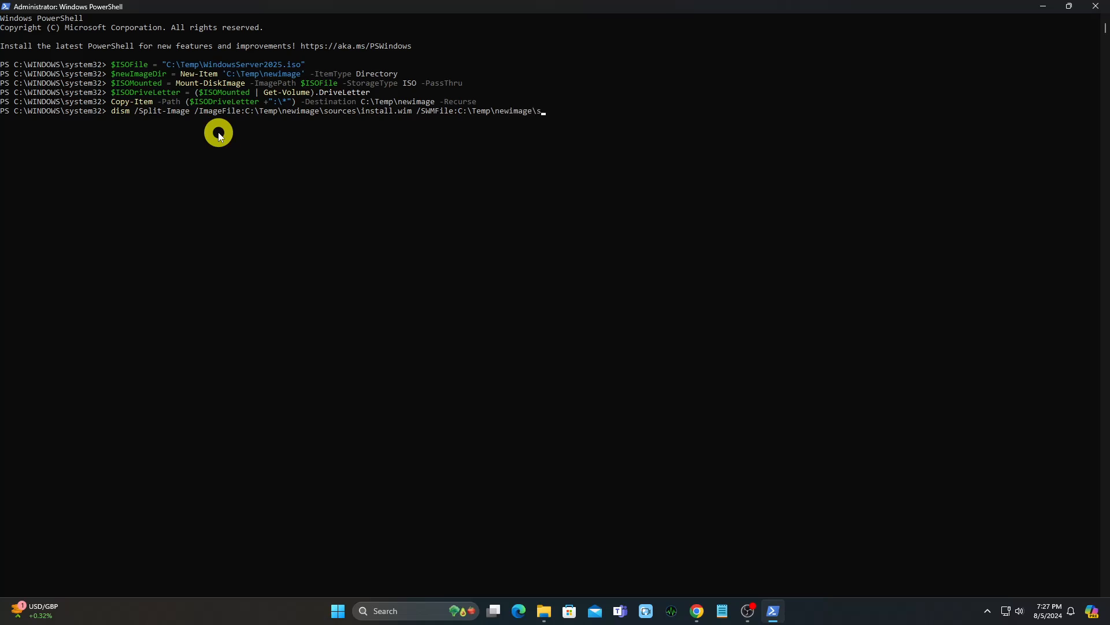
text(ources\install.swm /Fi)
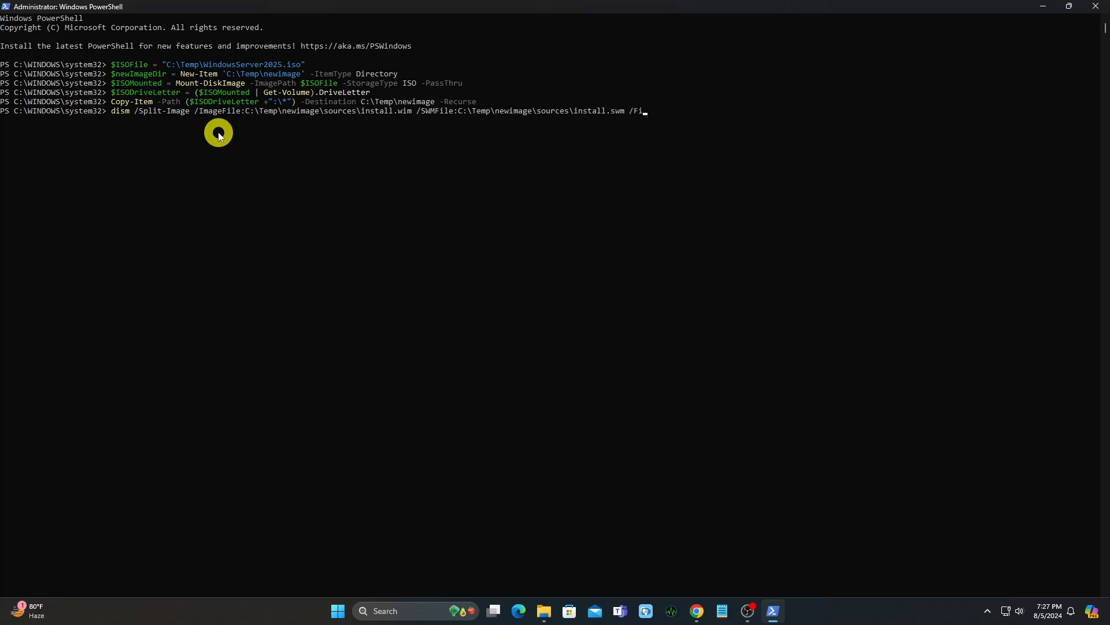
text(leSize:4096)
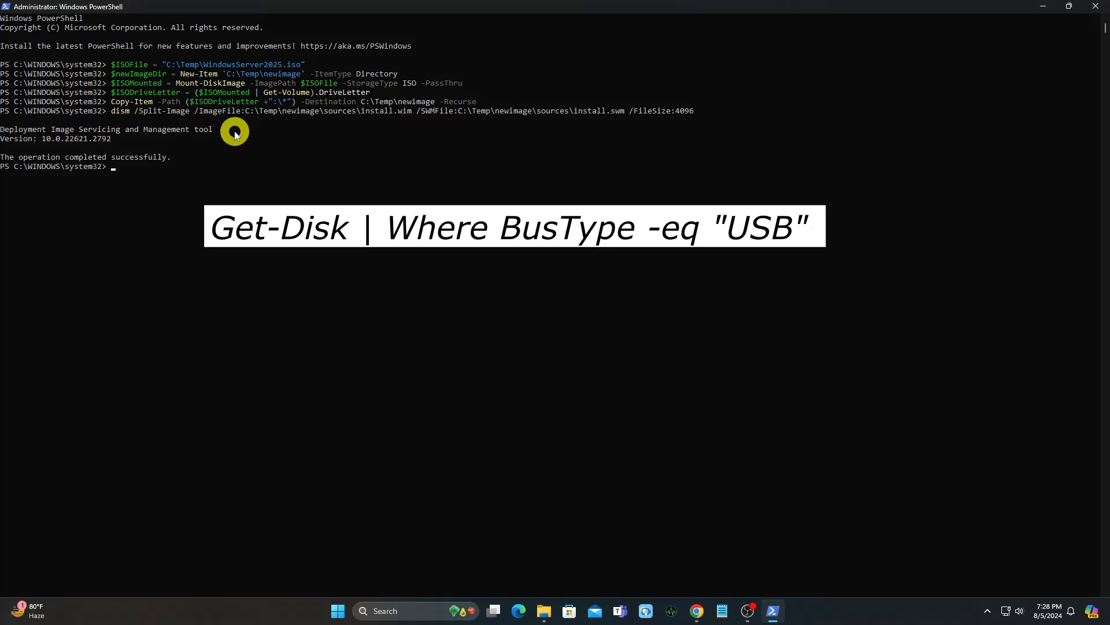
List disks whose BusType is USB with Get-Disk.
text(Get-Disk |)
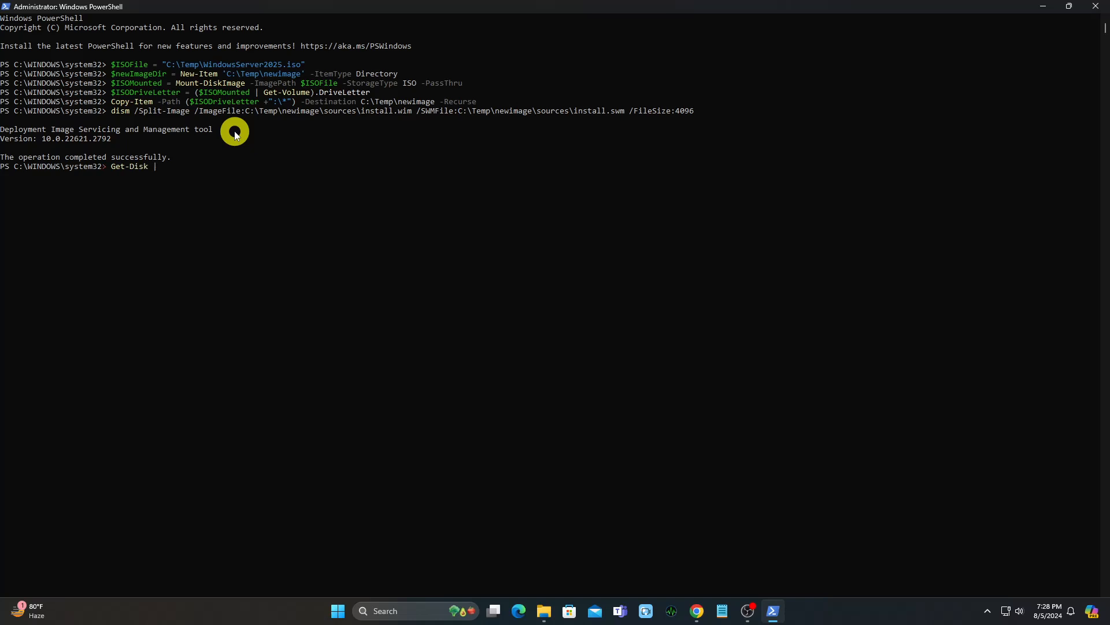
text(Where BusT)
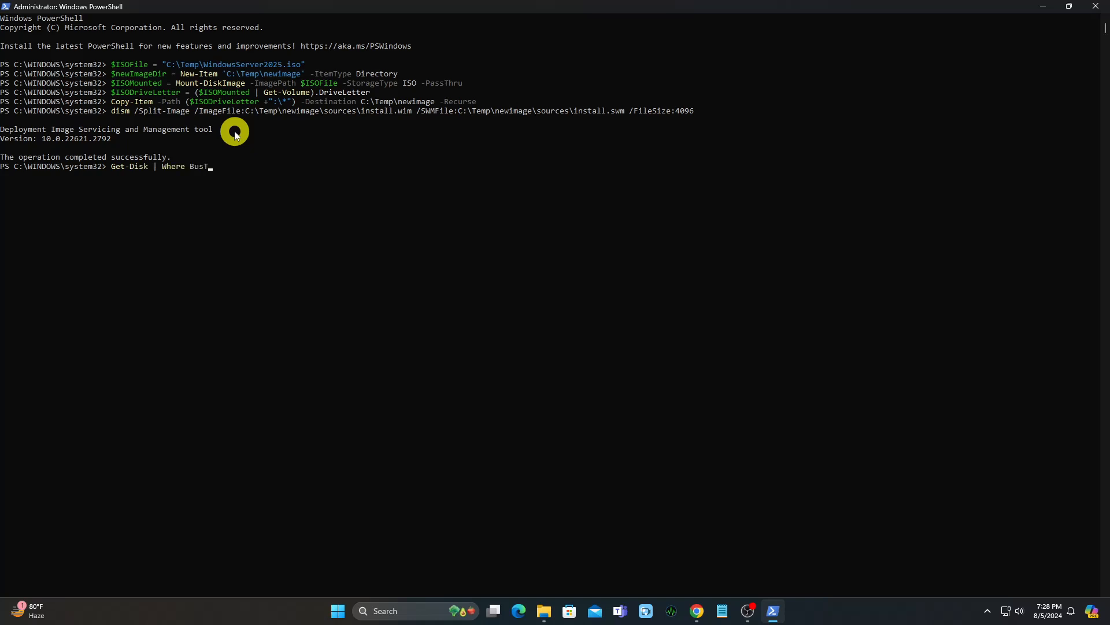
text(-eq "")
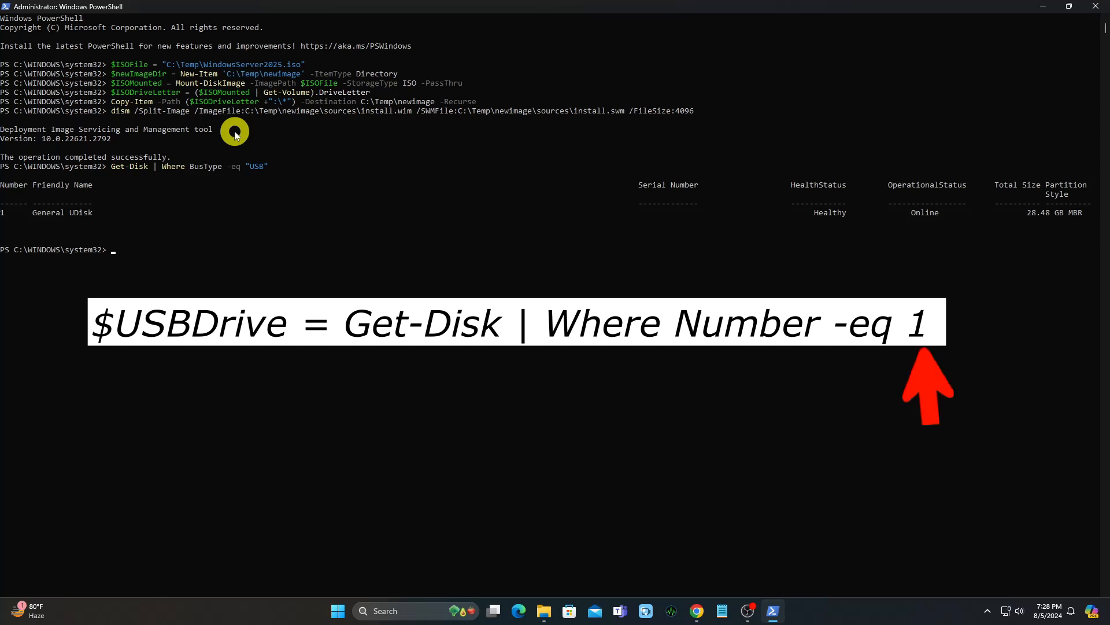
Store disk number 1 in $USBDrive via Get-Disk filtered by Number.
text($USBDrive = Get-)
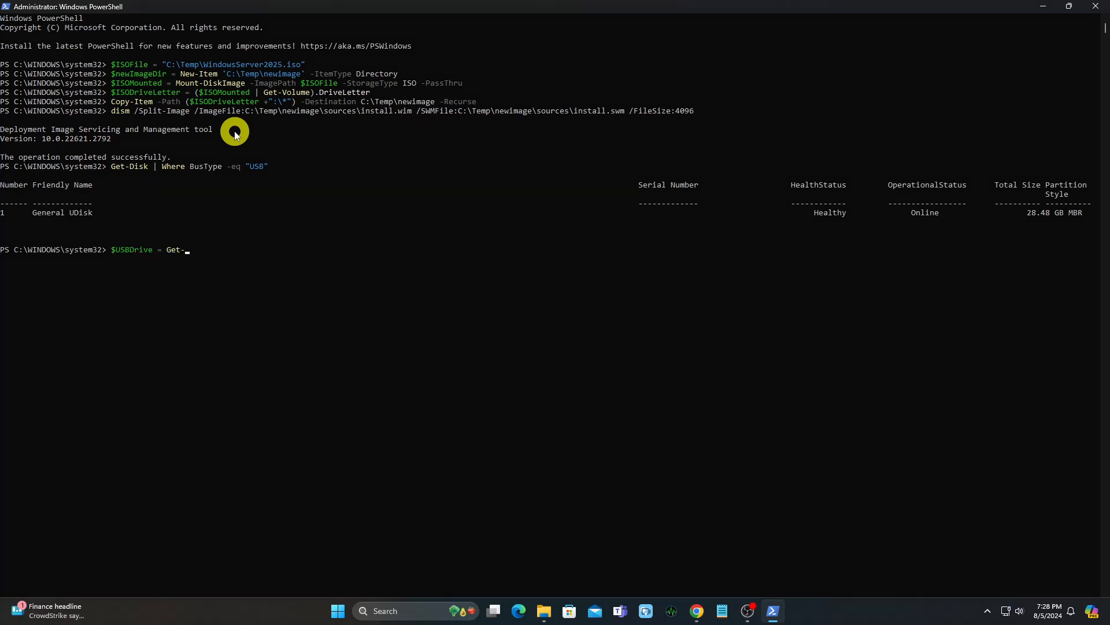
text(Disk | Where)
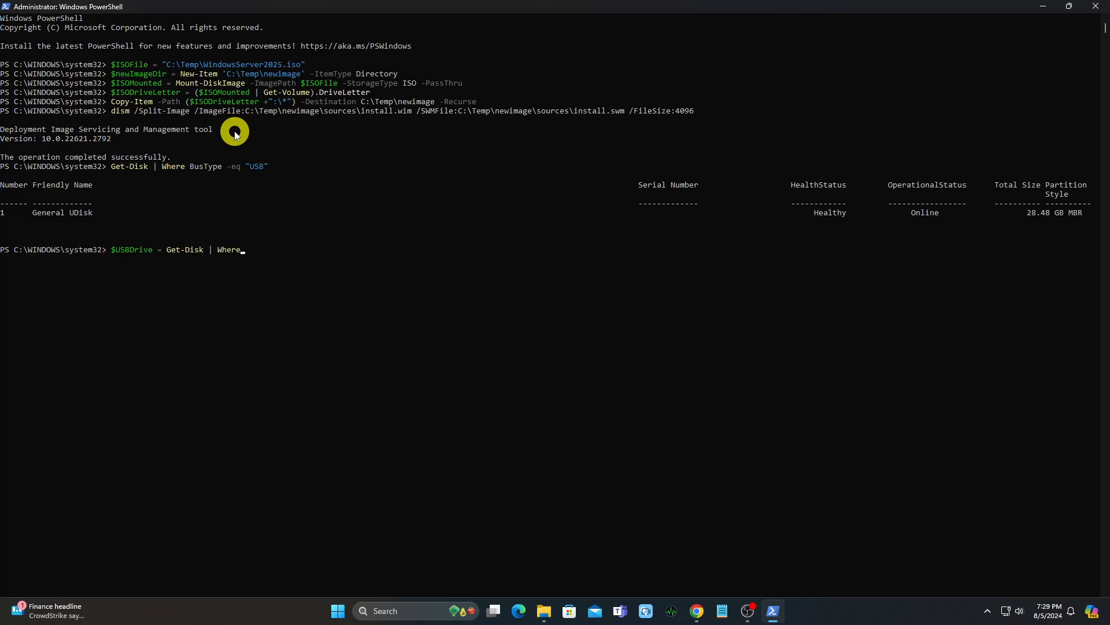
text(Number)
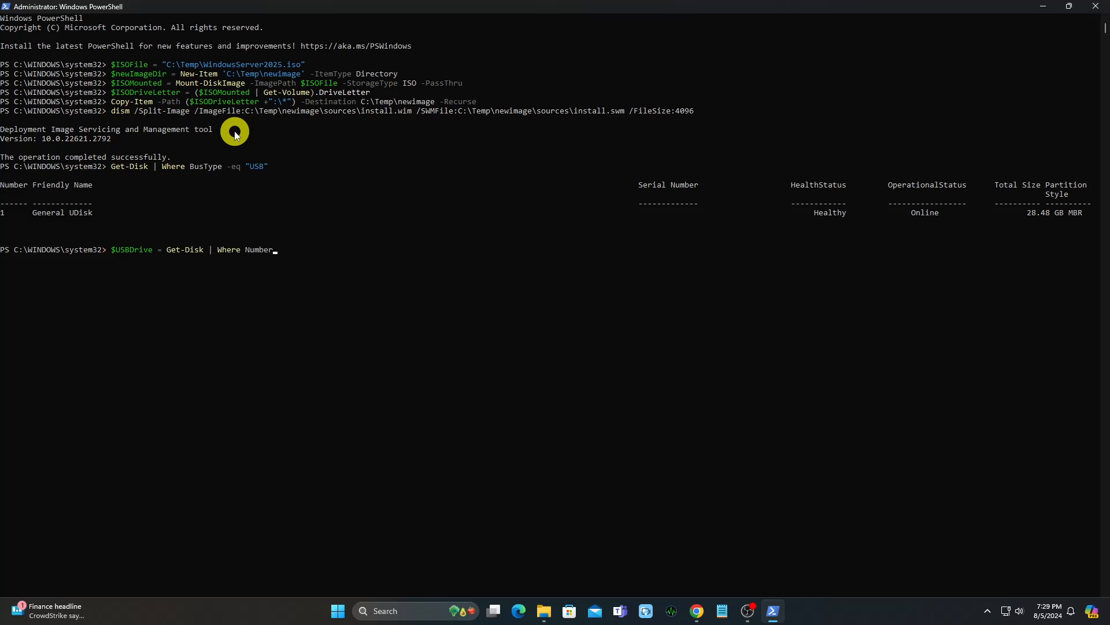
text(-eq 1)
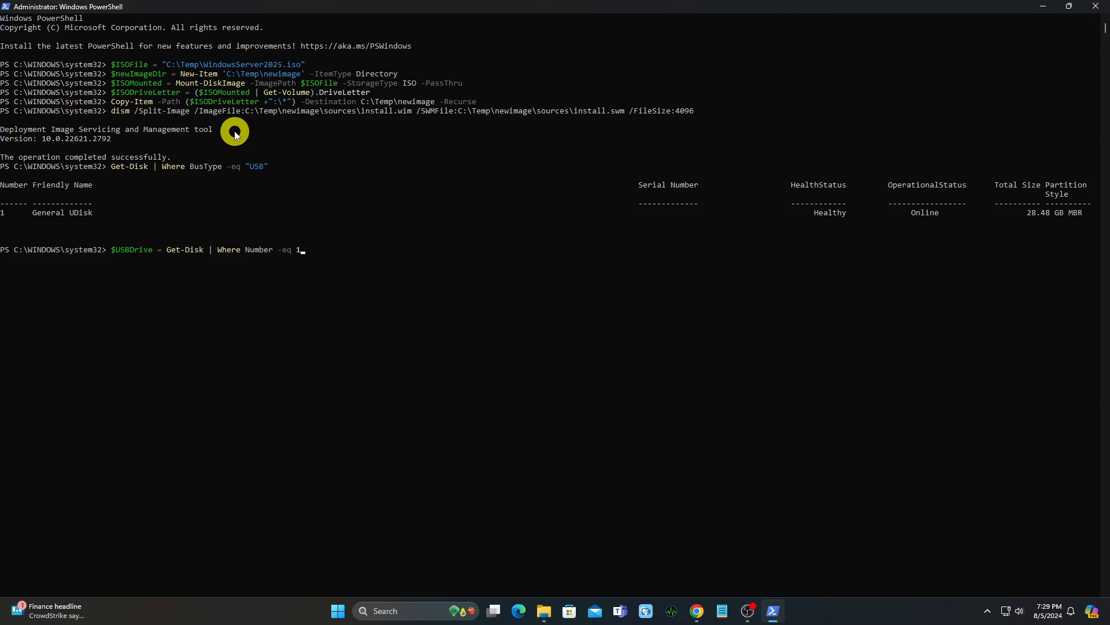
key(Enter)
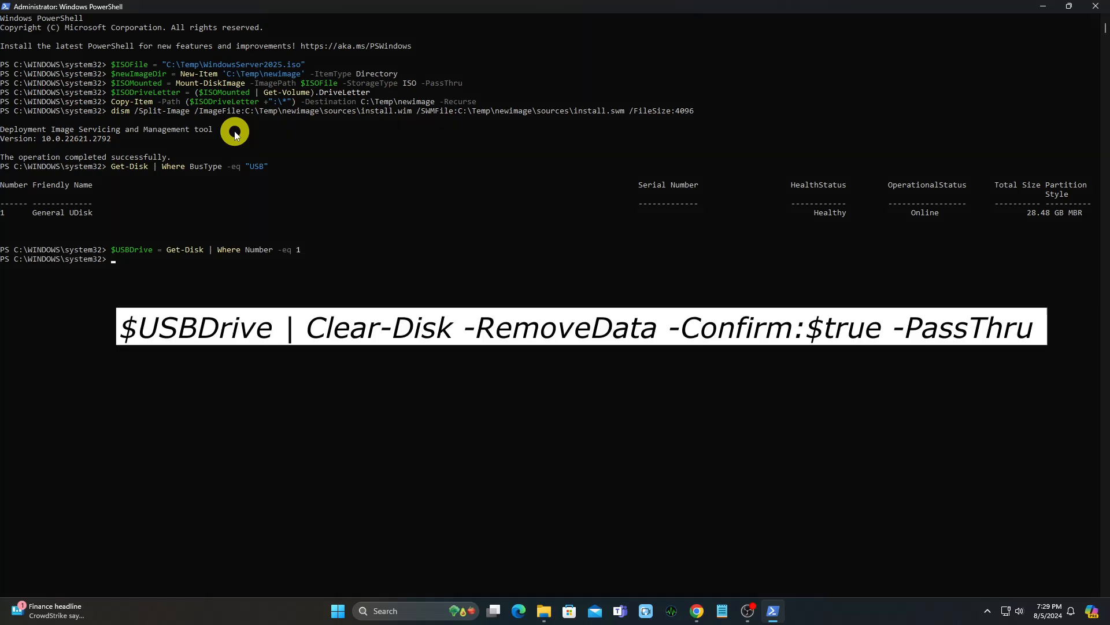
Wipe $USBDrive with Clear-Disk -RemoveData -PassThru and confirm the erase.
text($USBDrive |)
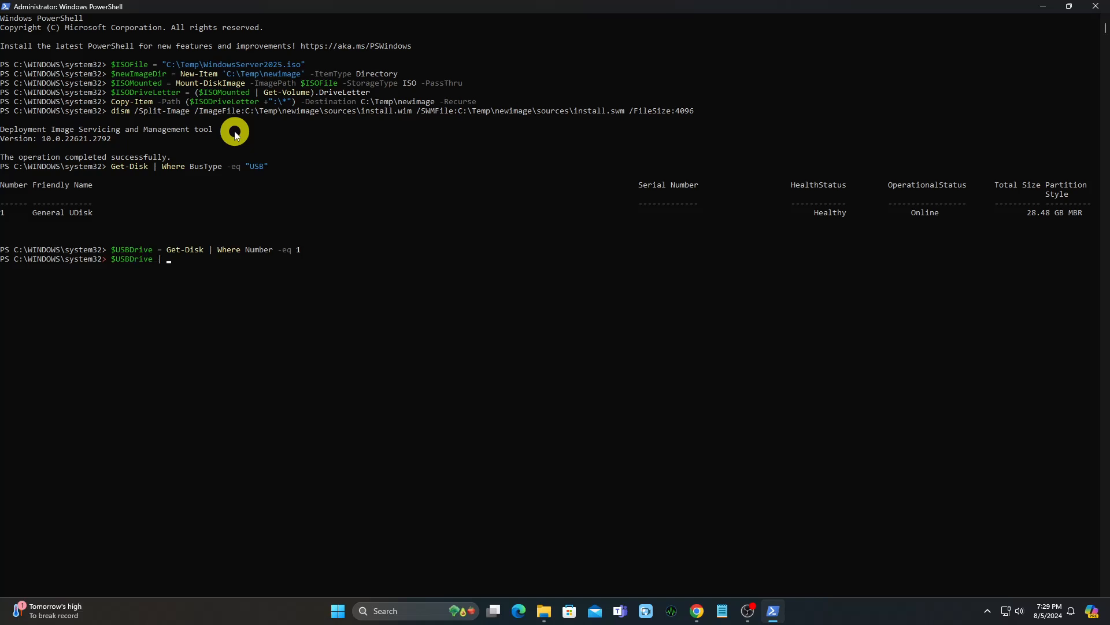
text(Clear-Disk -)
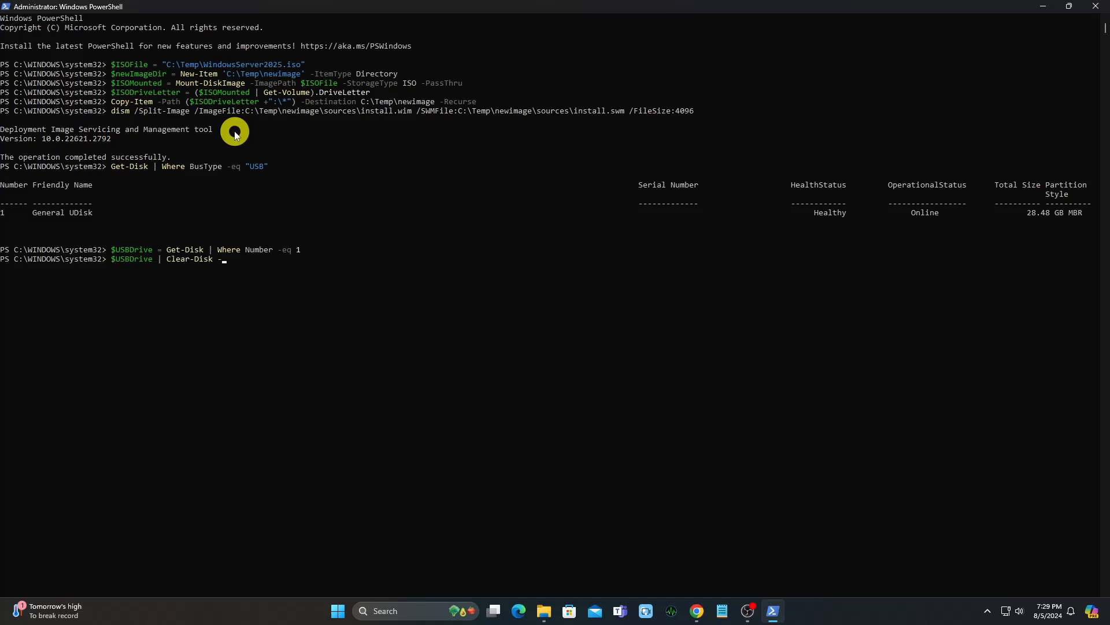
text(RemoveData -Confirm:$true -Pa)
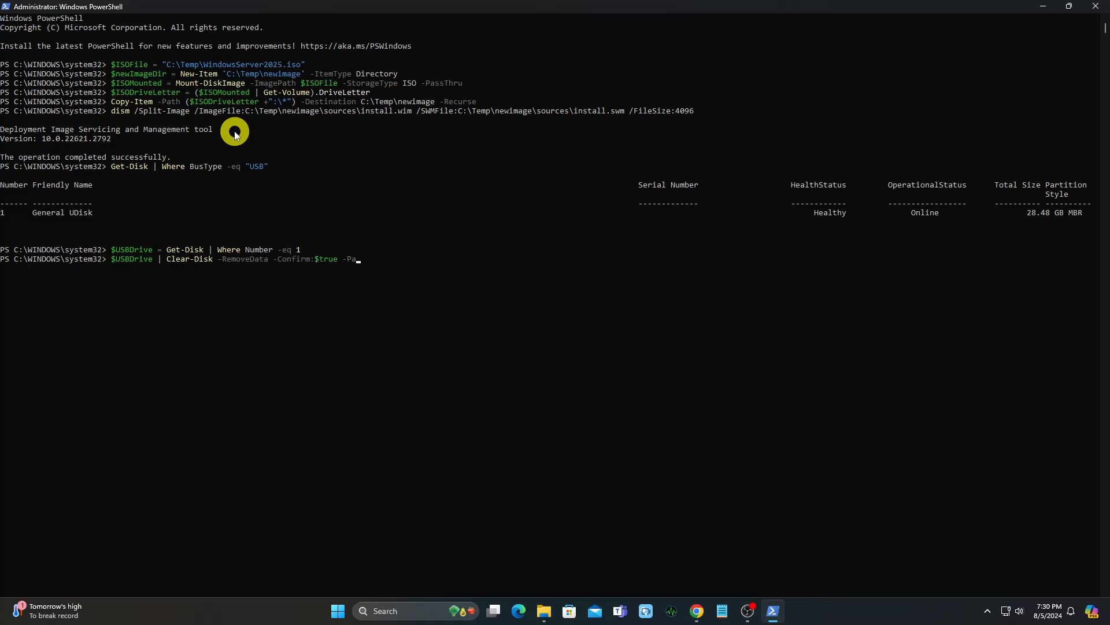
text(ssThru)
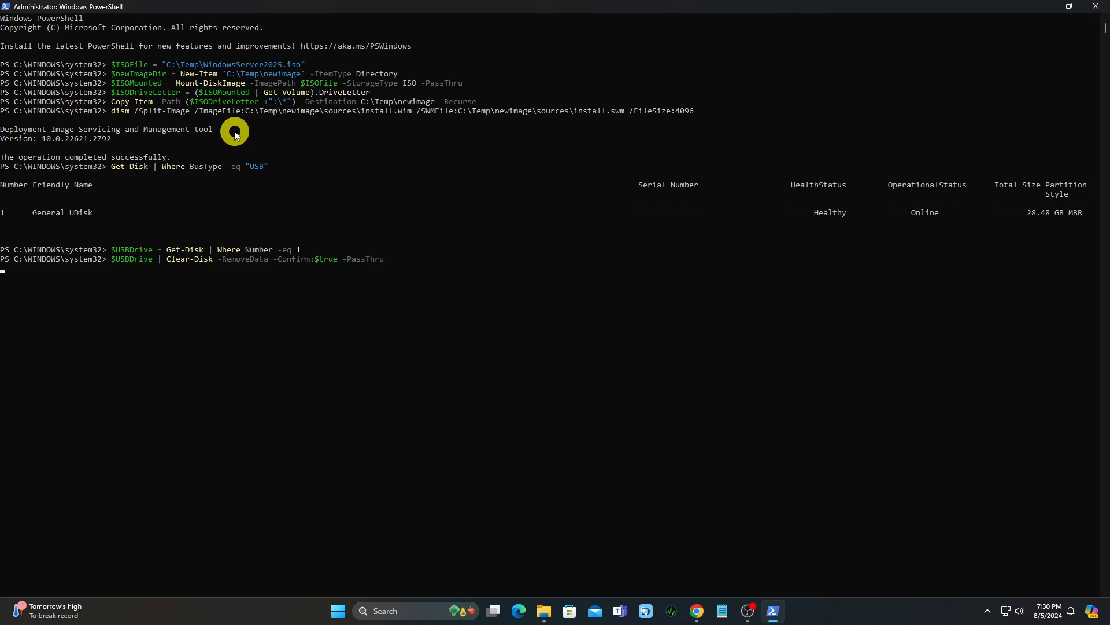
key(Enter)
text(Y)
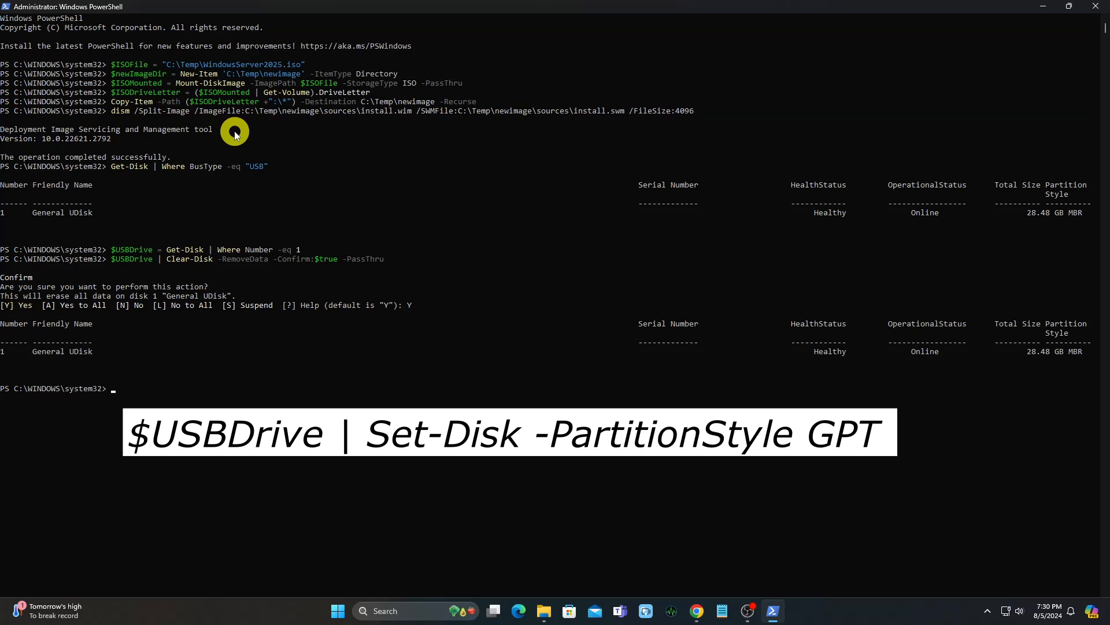
Set $USBDrive's partition style with Set-Disk -PartitionStyle.
text($USBDrive | Set-)
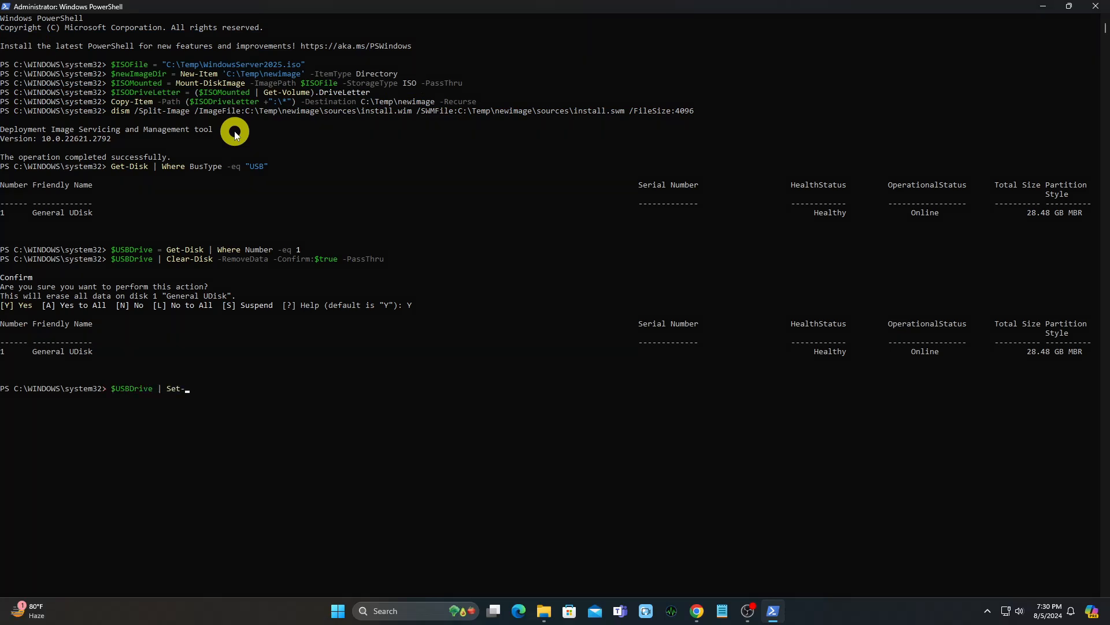
text(Disk -PartitionStyle GPT)
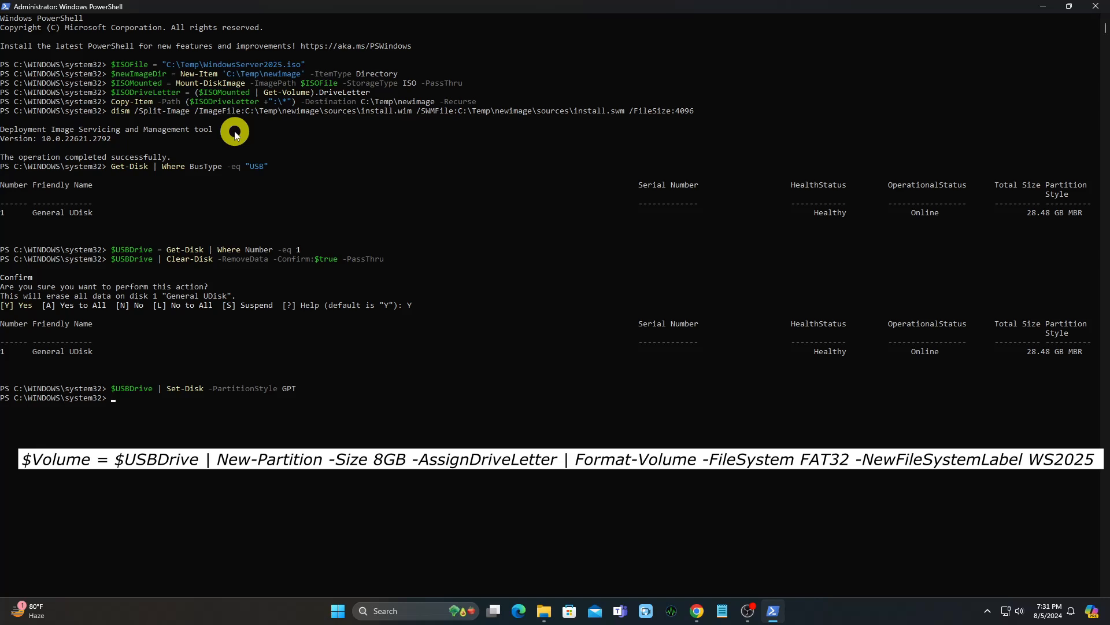
Create an 8GB partition with a drive letter, formatted FAT32 labelled WS2025, into $Volume.
text($Volume = $USBDrive | New-Partitio)
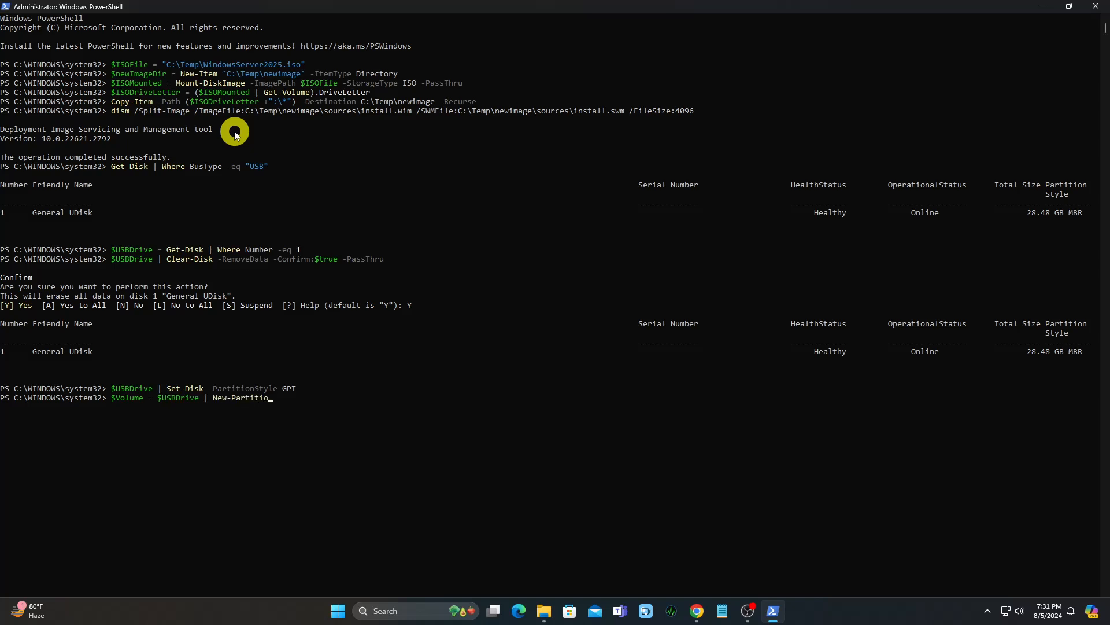
text(-Size 8G)
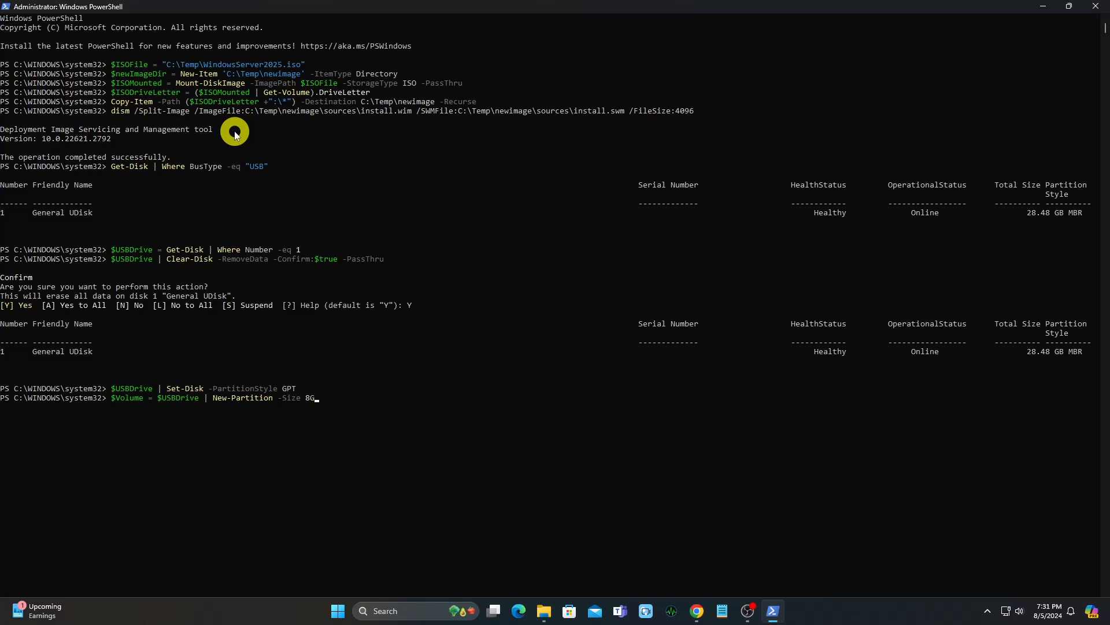
text(B -AssignDriveLetter | F)
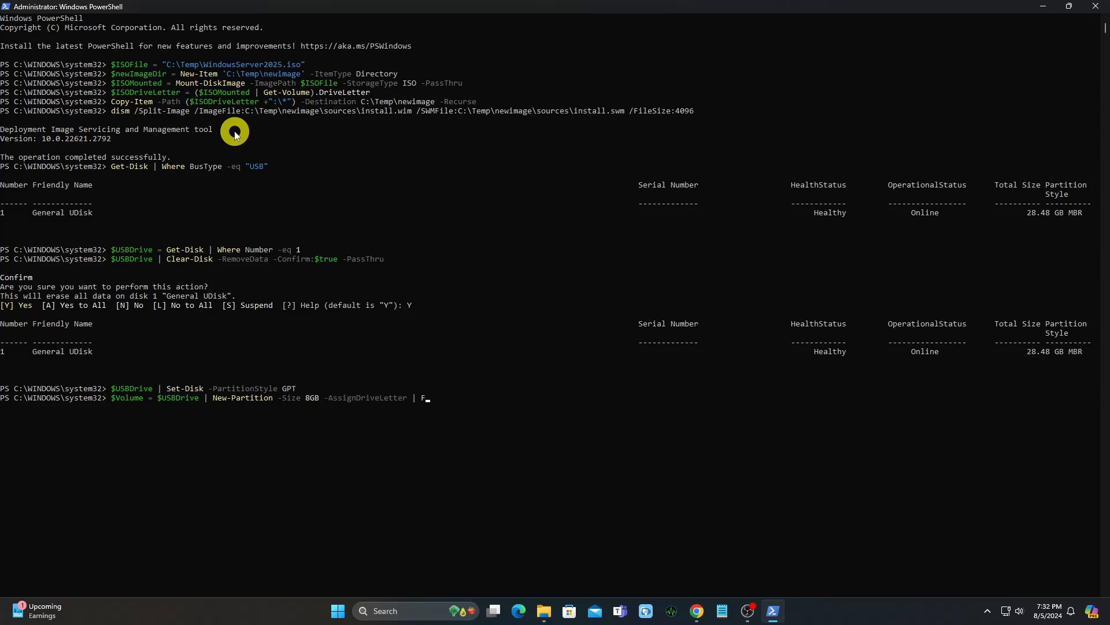
text(ormat-Volume -FileSystem FA)
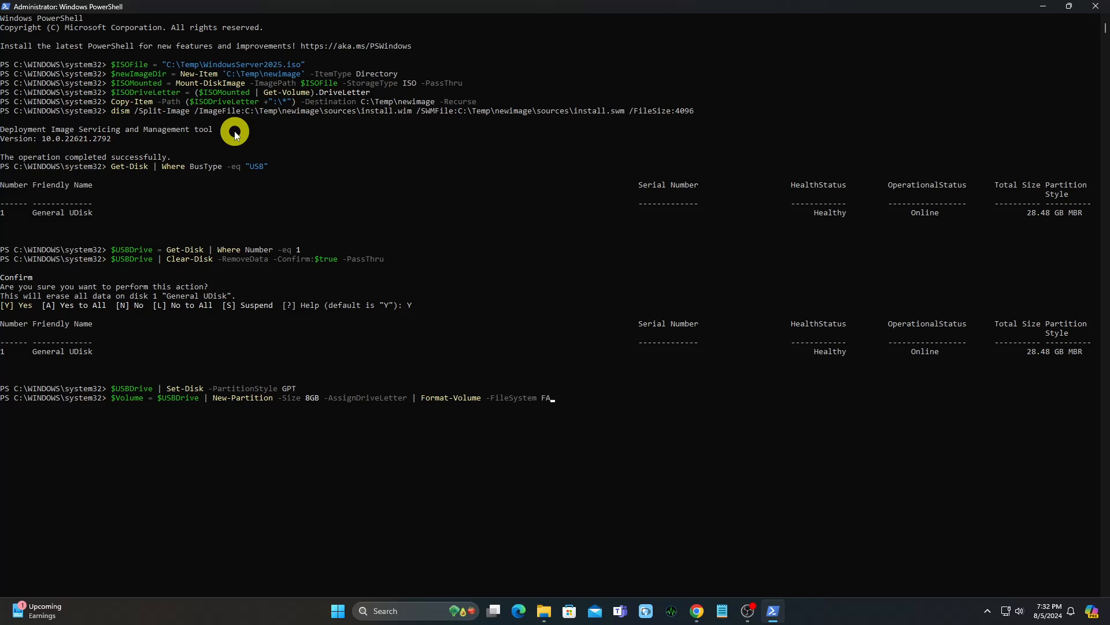
text(T32 -NewF)
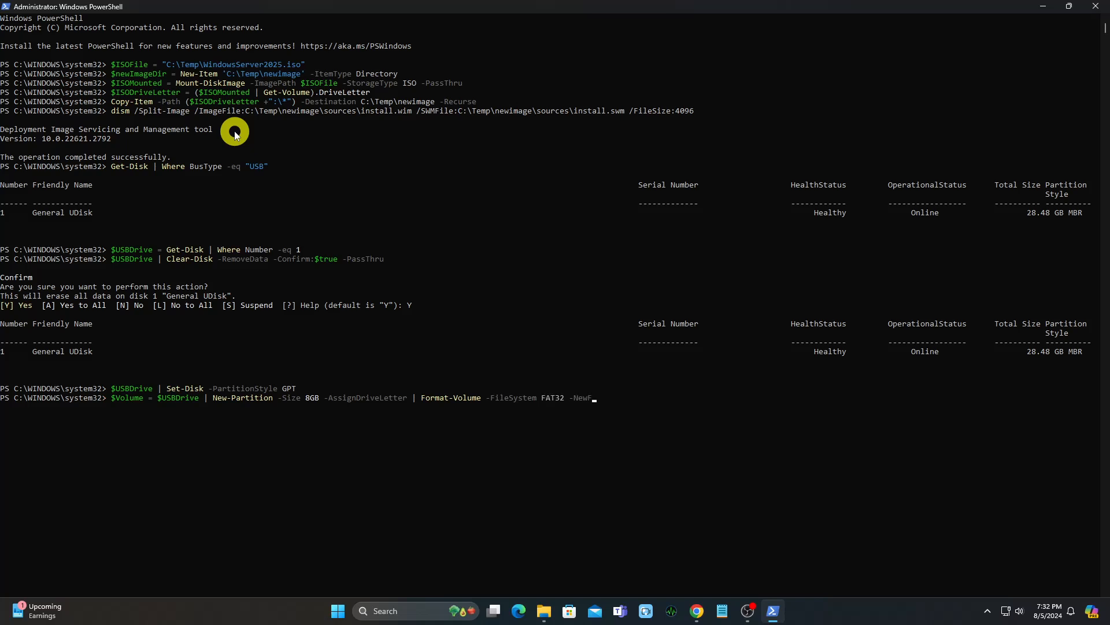
text(ileSystemLabel WS2025)
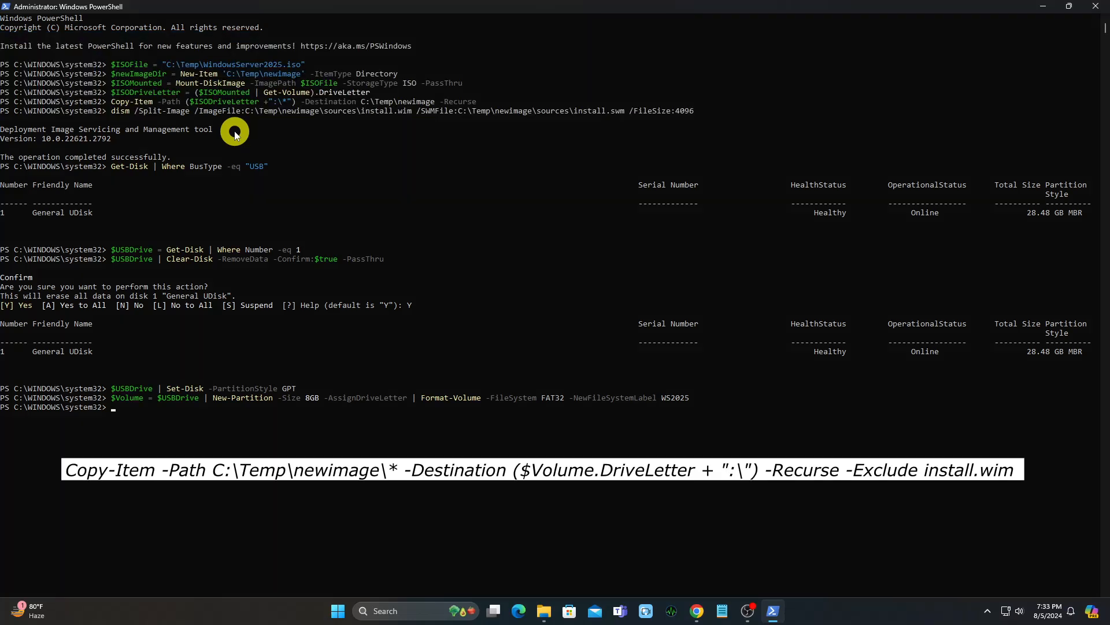
Copy C:\Temp\newimage\* to the $Volume drive recursively, excluding install.wim.
text(Copy-Item -Path C:\Temp\newimage\*)
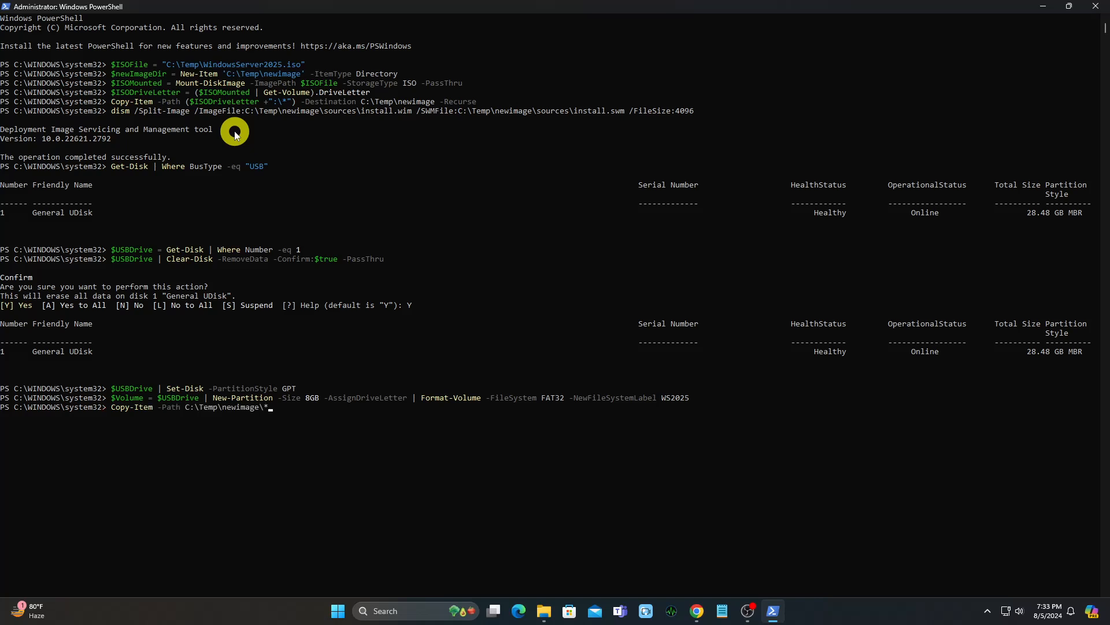
text(-Destination ($Volume.DriveLetter + ":\") -Recurse)
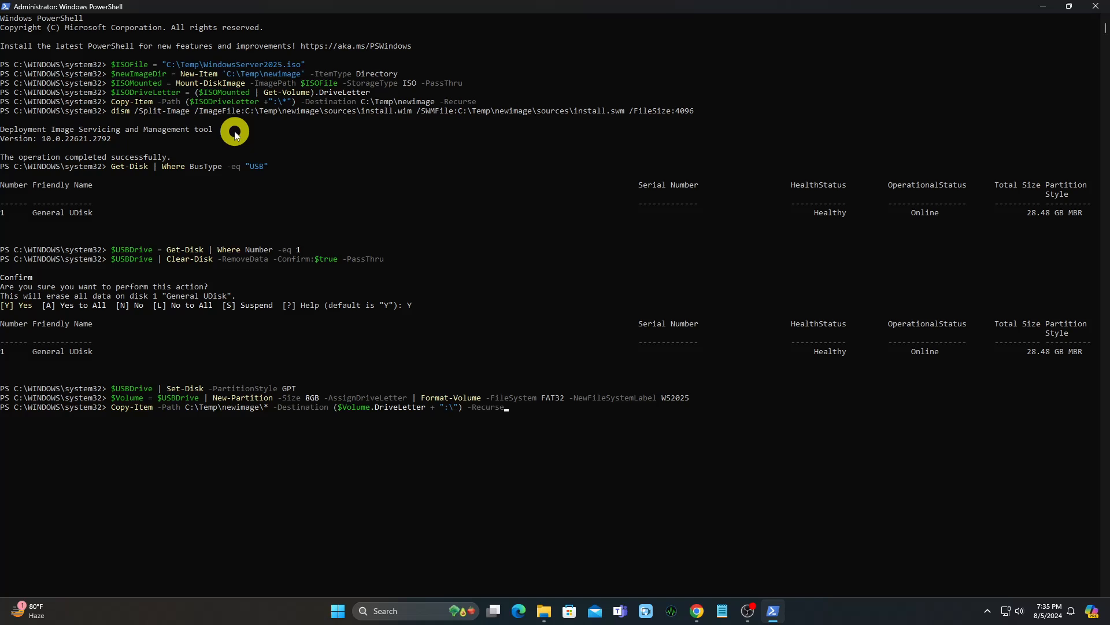
text(-Exclude)
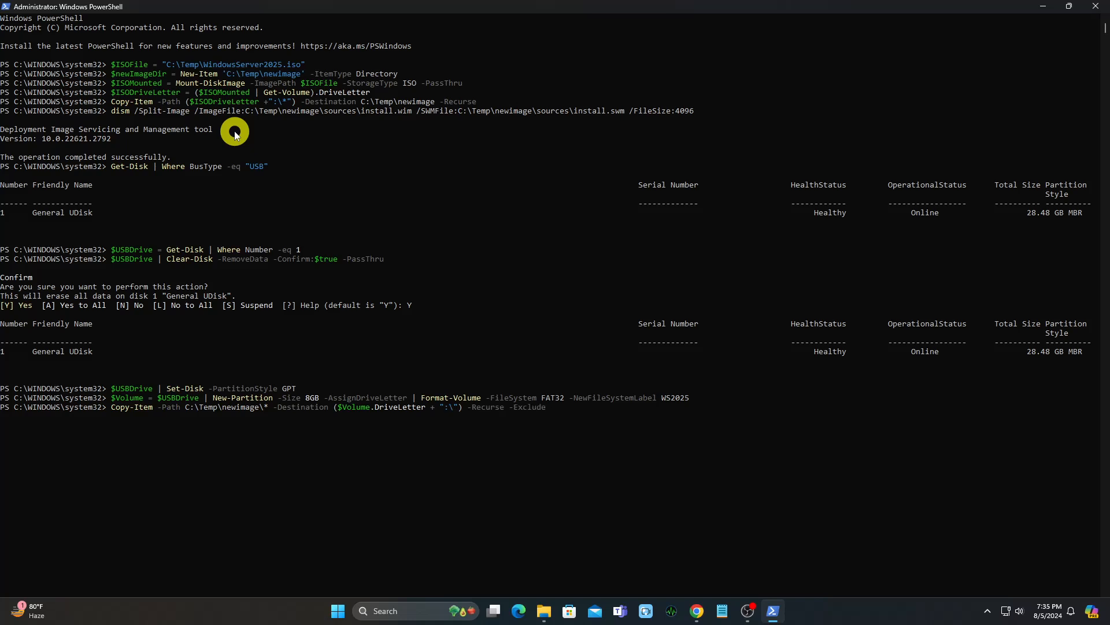
text(install.wim)
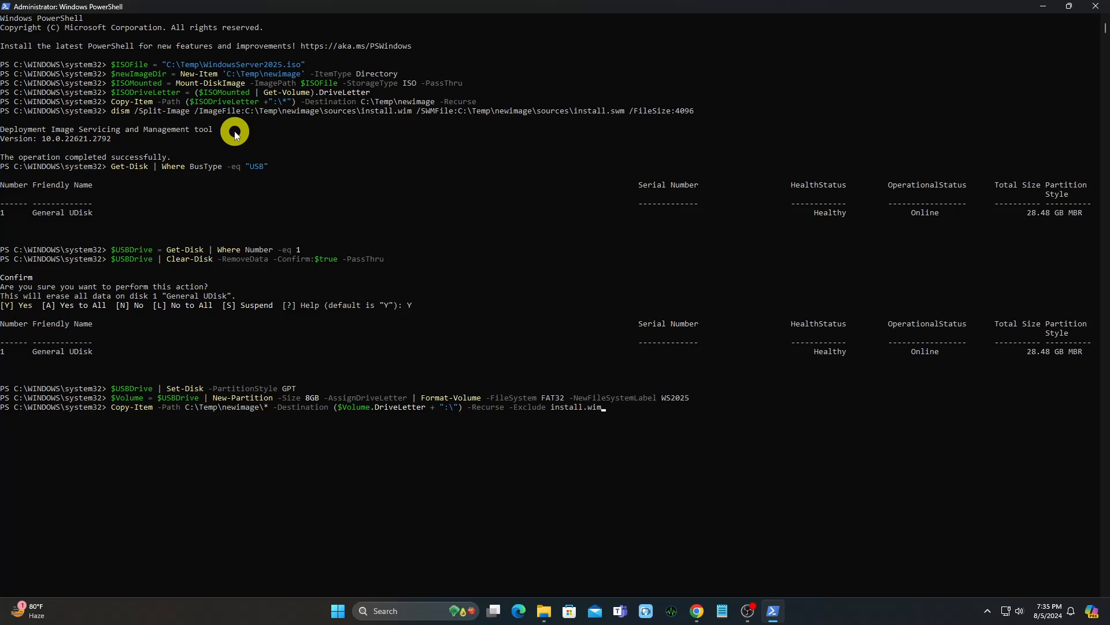
key(enter)
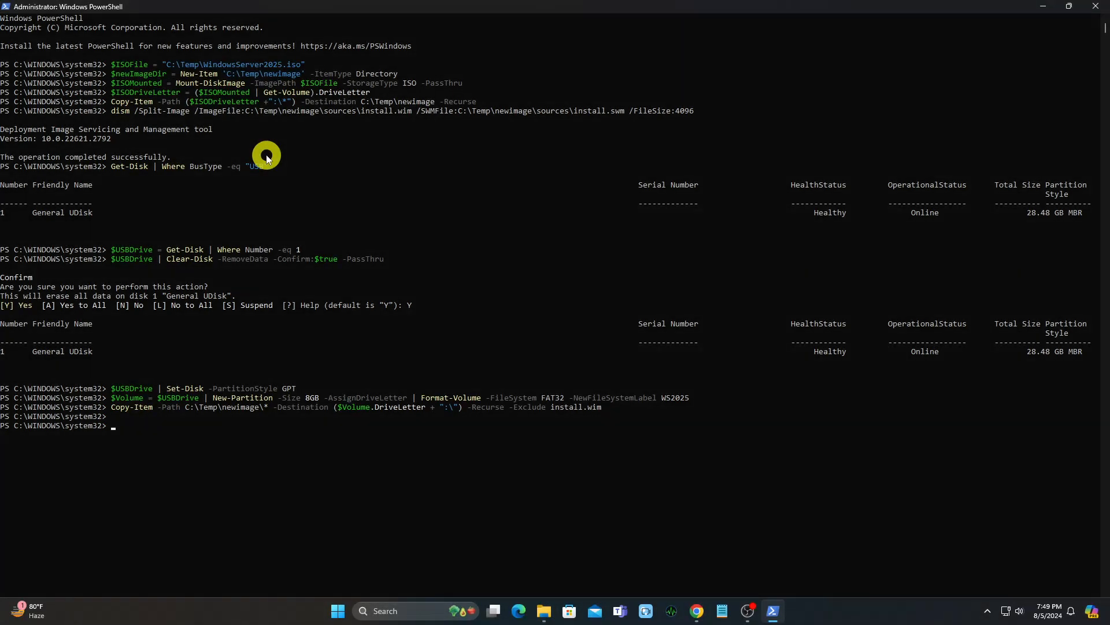
Run Dismount-DiskImage -ImagePath $ISOFile to detach the Windows Server 2025 ISO.
text(Dismount-Disk)
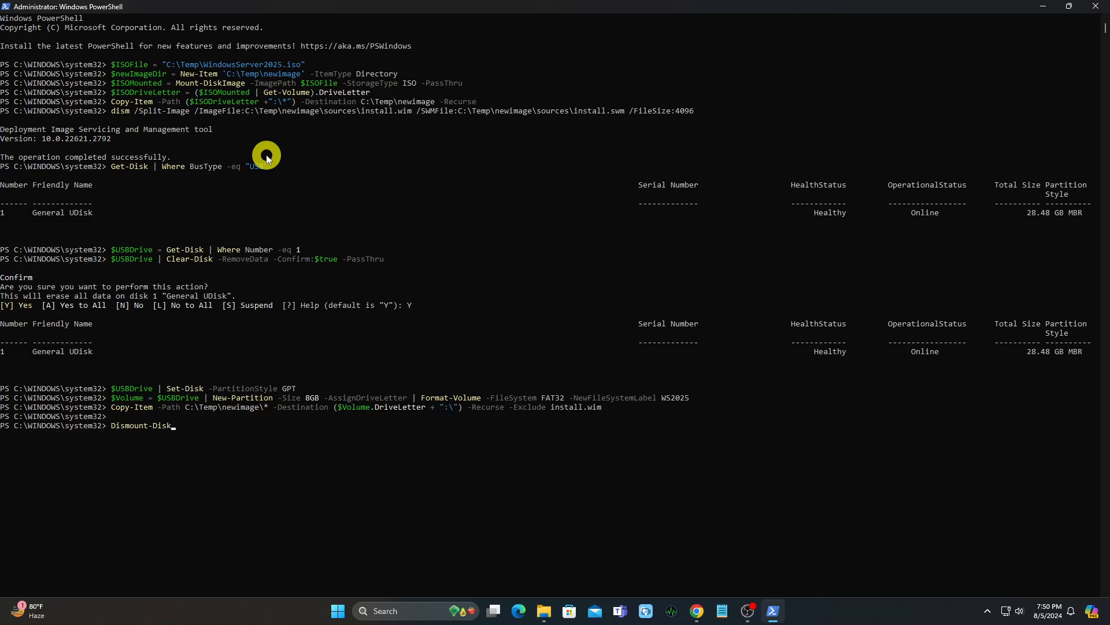
text(Image -Image)
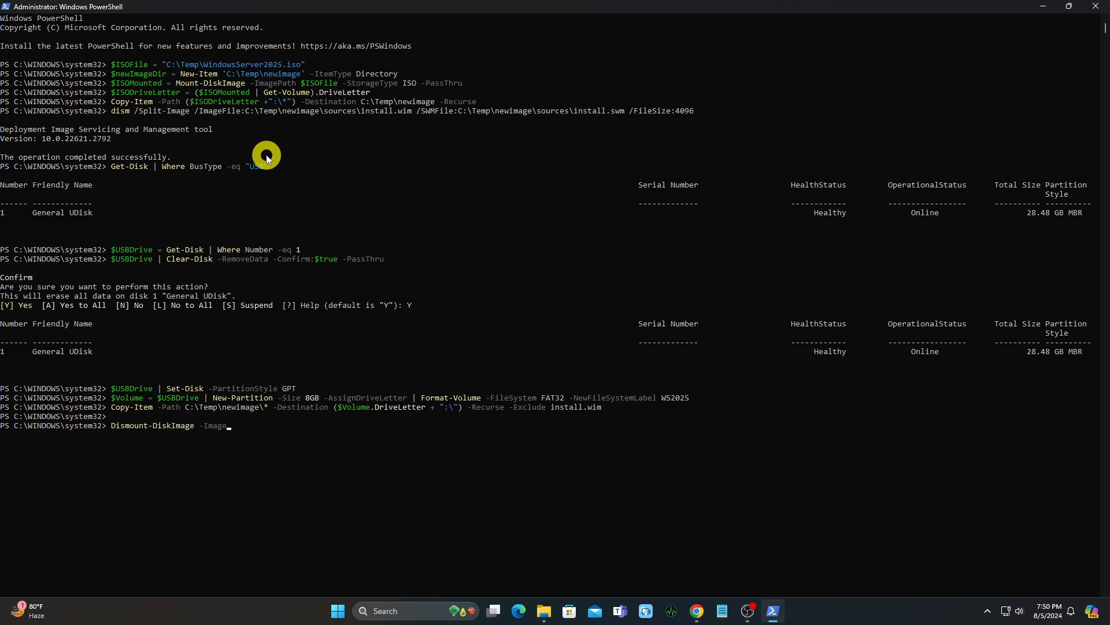
text(Path $ISO)
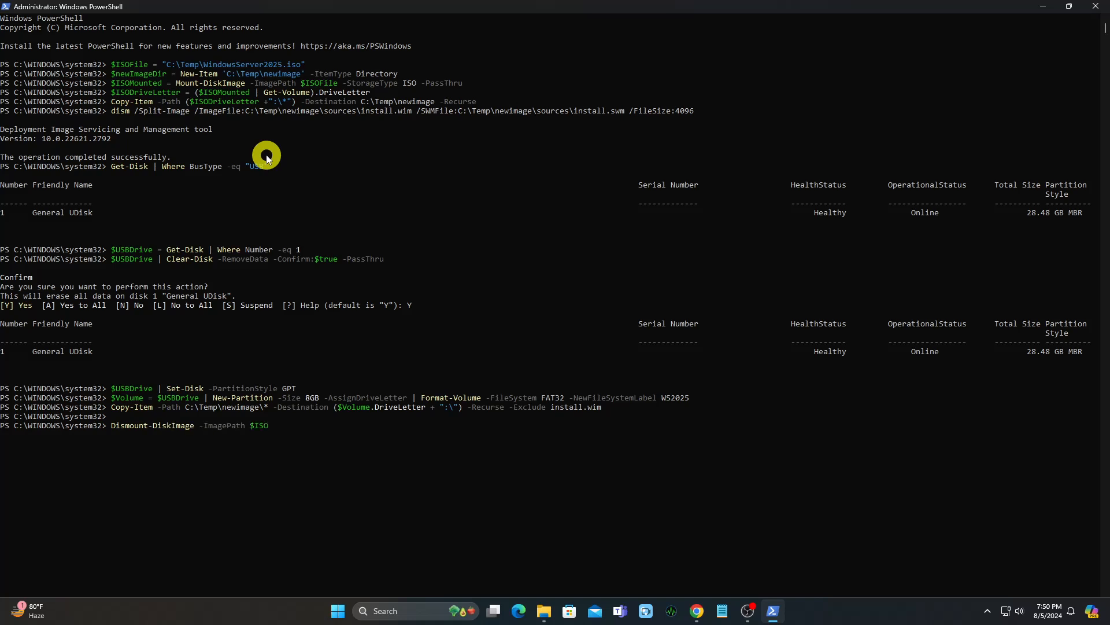
text(File)
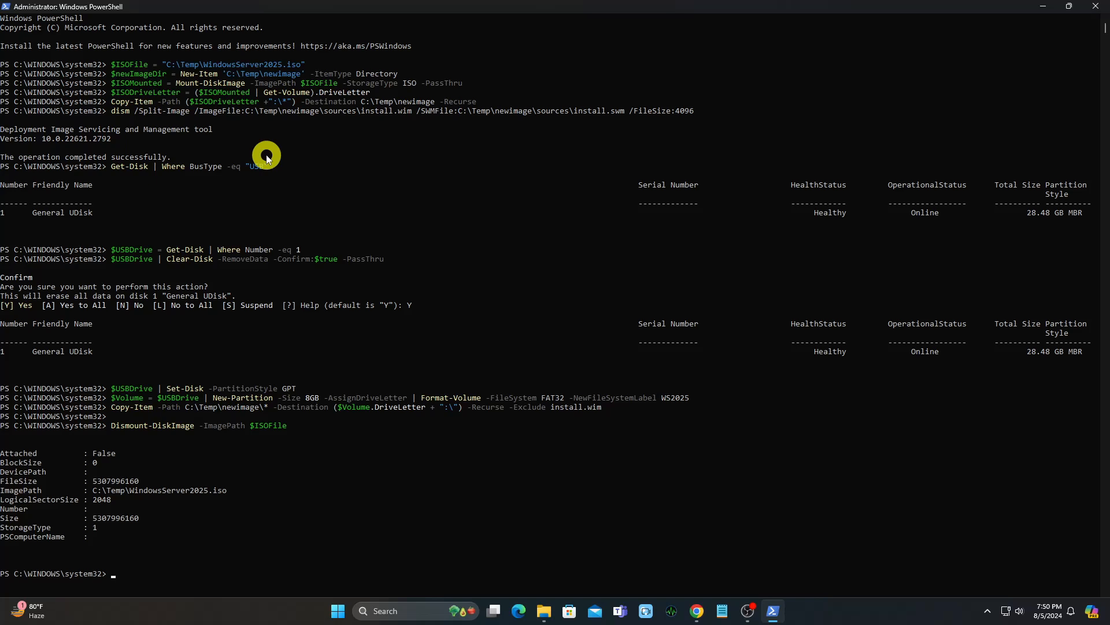
mouse_move(273, 184)
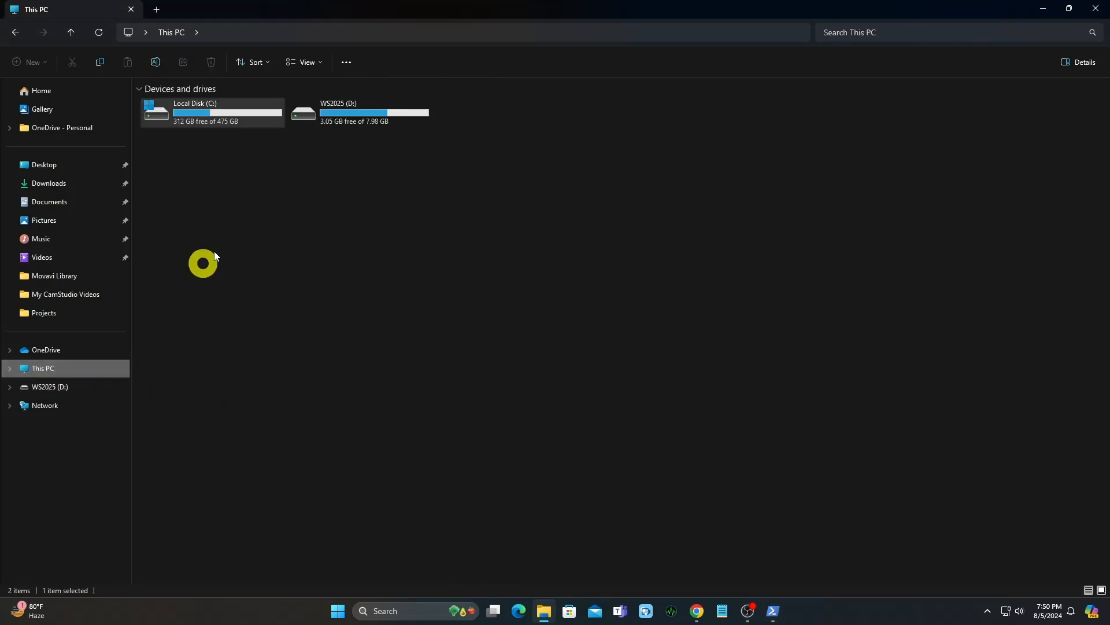
Browse WS2025 (D:) to confirm boot, efi, sources and setup files, then return to This PC.
double_click(355, 113)
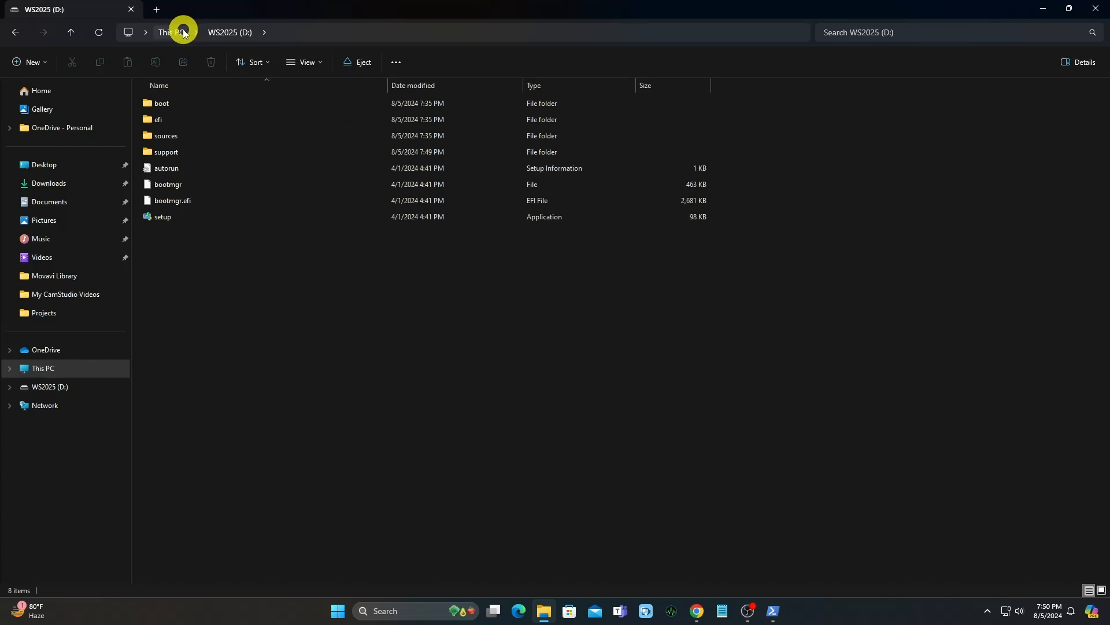
click(172, 33)
text(powershell)
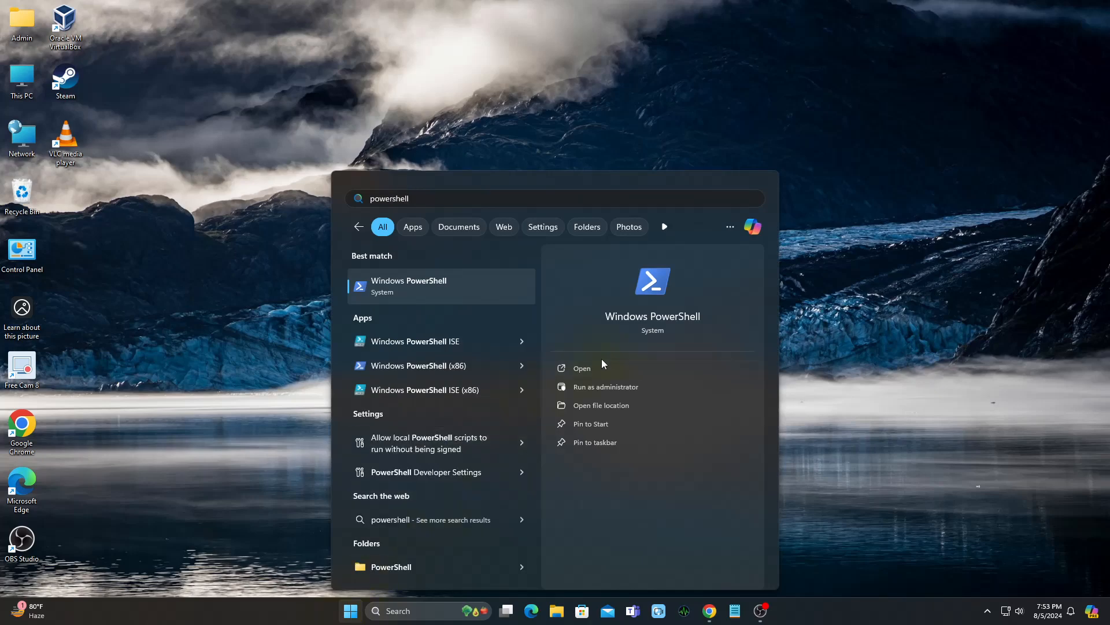
Launch a maximized administrator PowerShell and begin the $ISOFile = assignment.
click(606, 387)
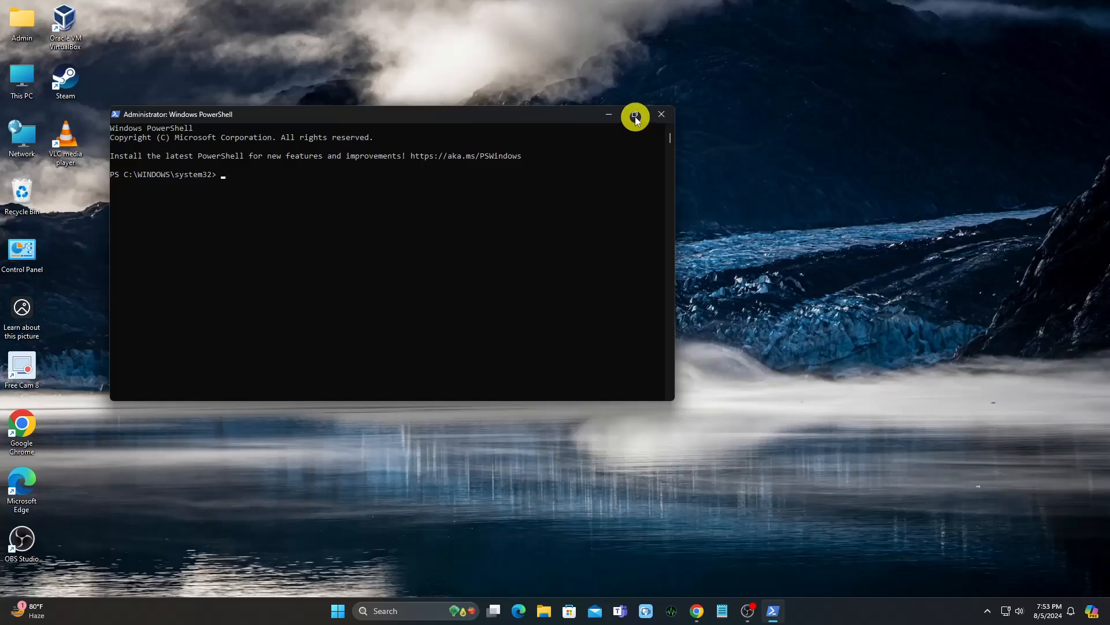
click(634, 114)
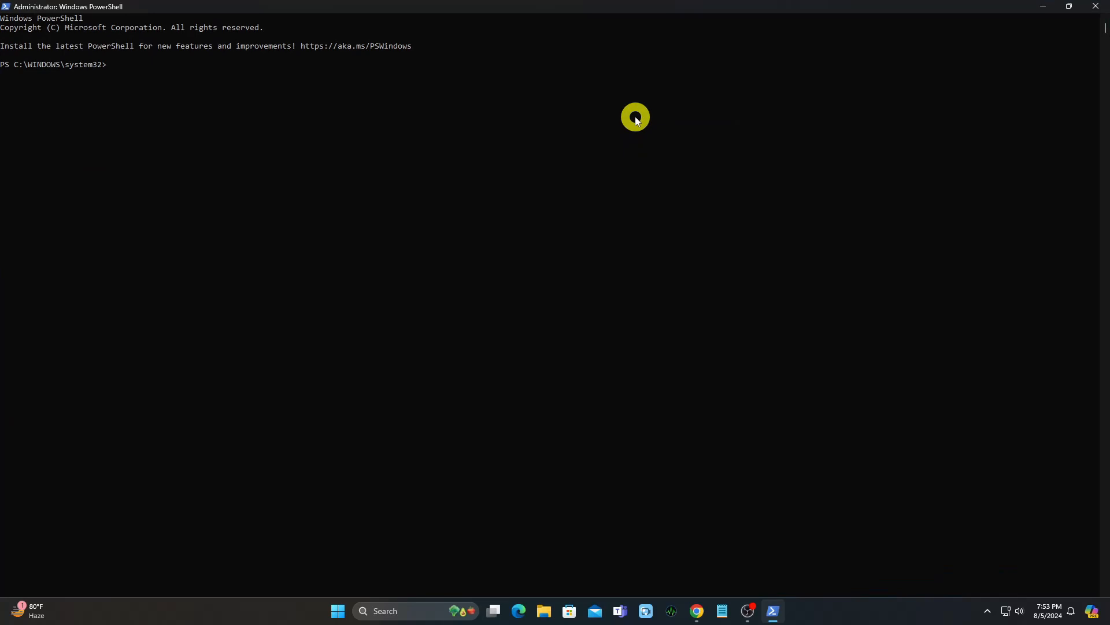
text($ISOFile =)
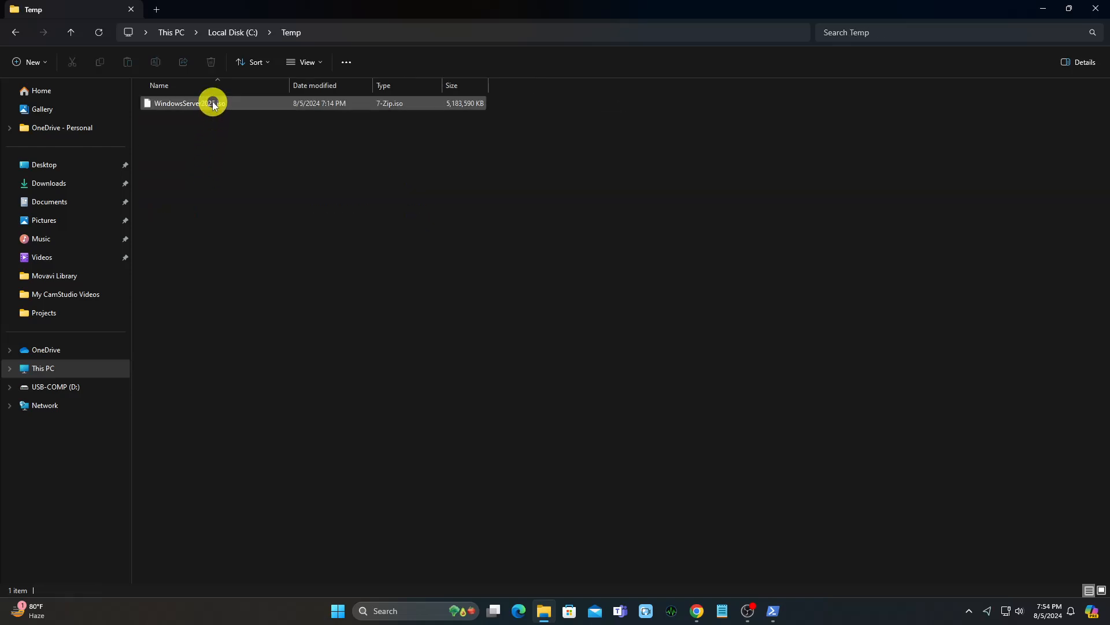
Copy the full path of WindowsServer2025.iso from C:\Temp.
right_click(213, 103)
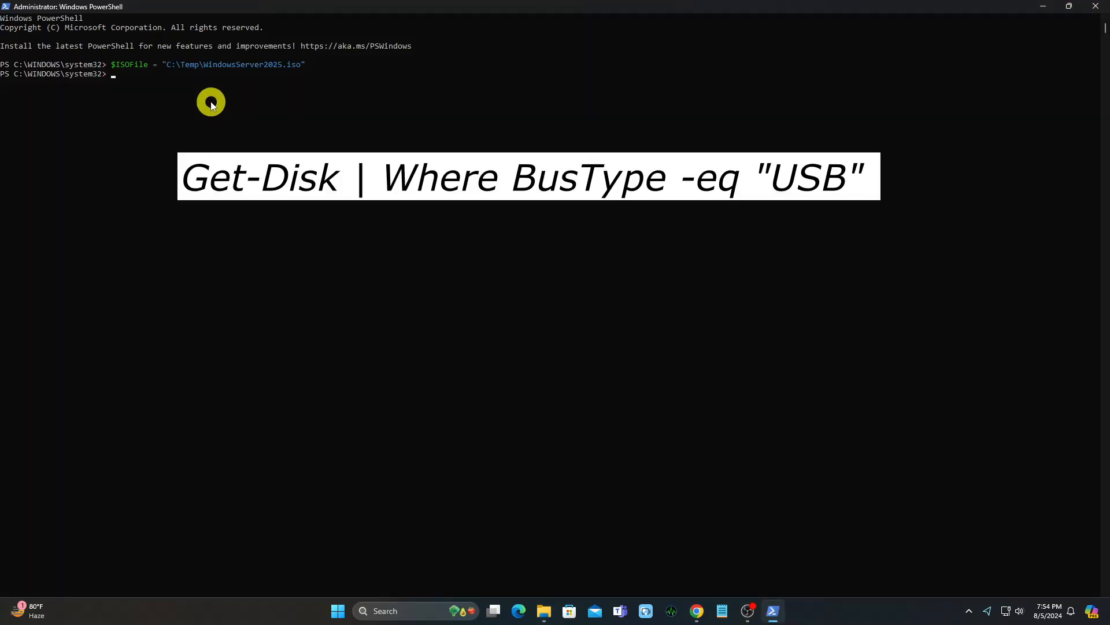
List USB disks with Get-Disk | Where BusType -eq "USB".
text(Get-Disk)
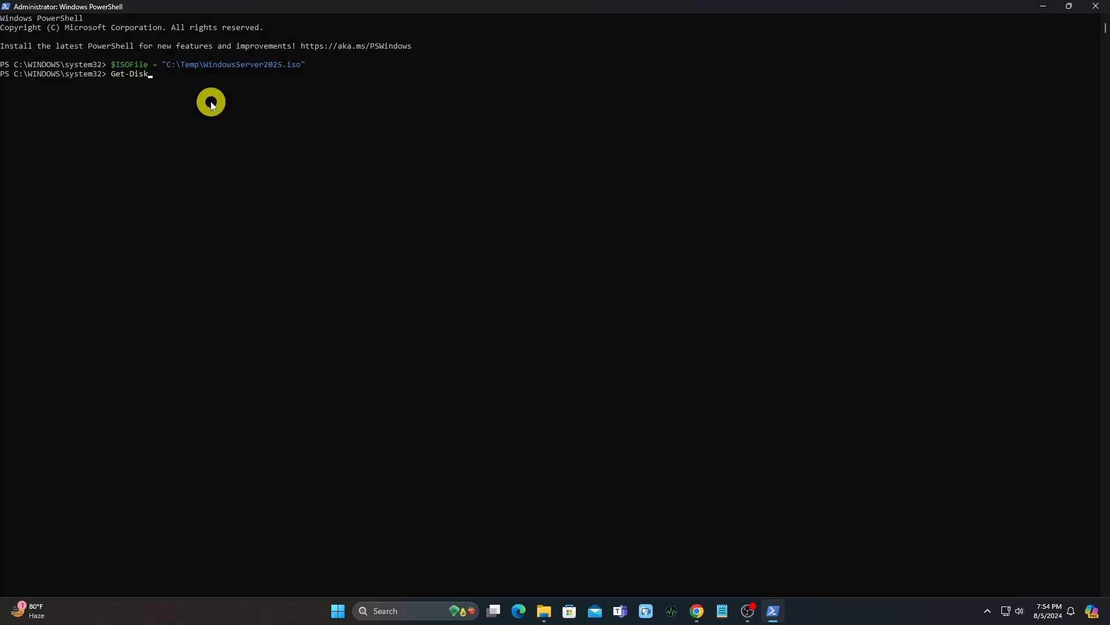
text(| Where Bus)
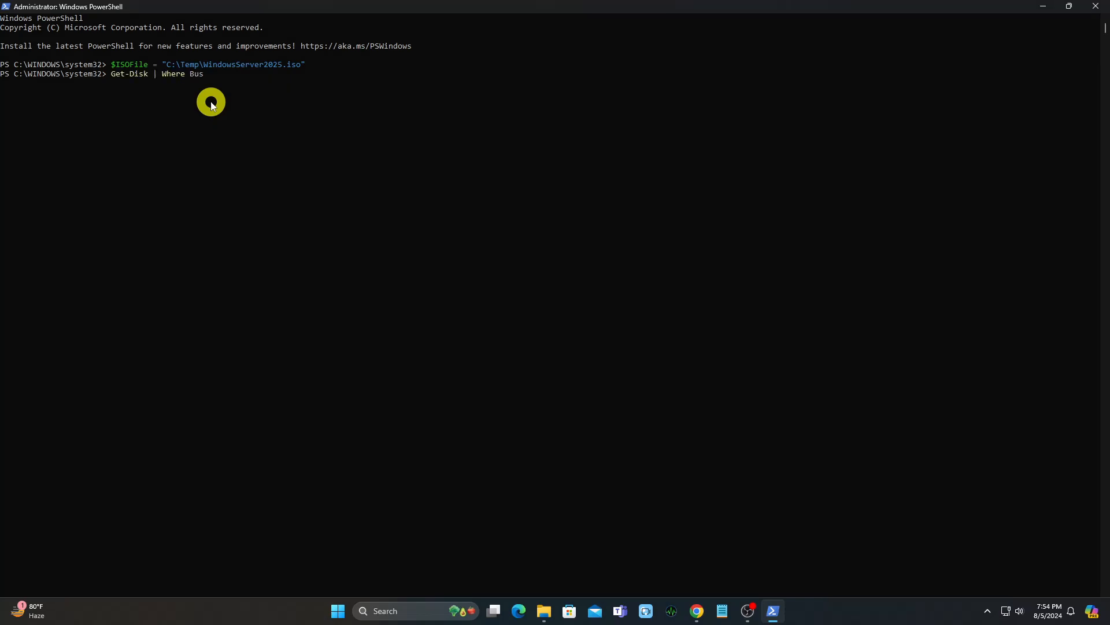
text(Type -eq "USB")
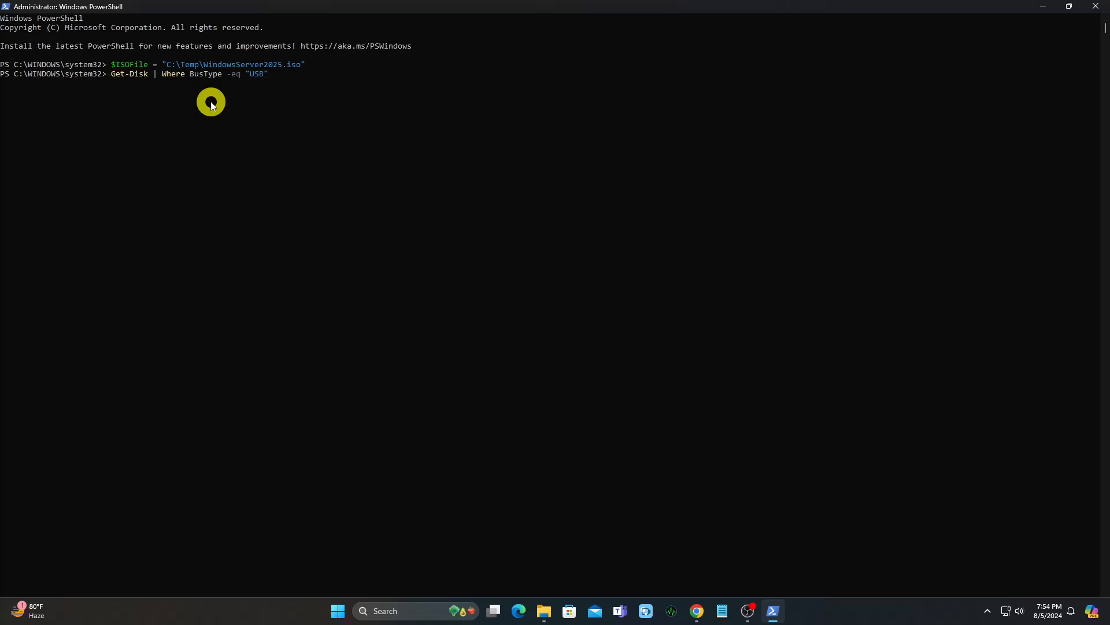
key(Enter)
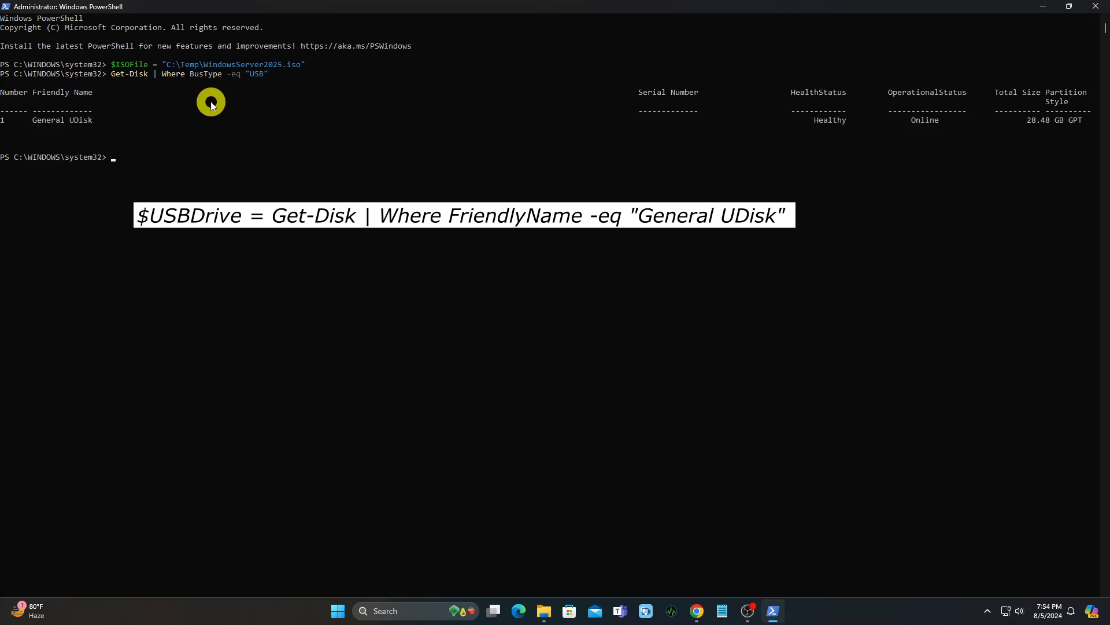
Store the General UDisk disk in $USBDrive by filtering Get-Disk on FriendlyName.
text($USBDrive = Get-Di)
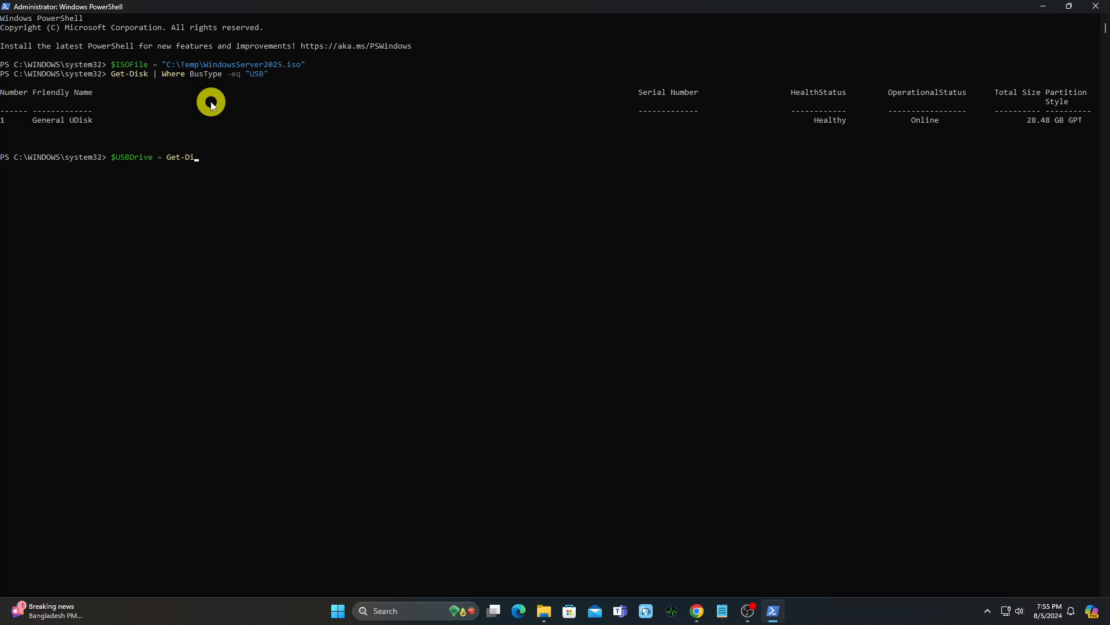
text(sk | Where Fri)
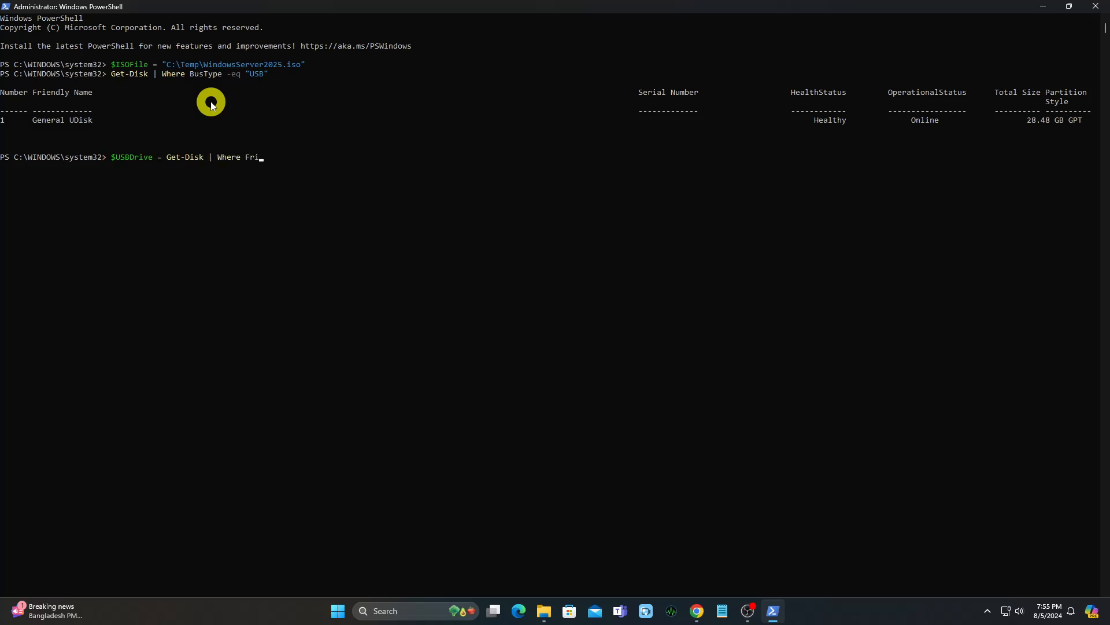
text(endlyName)
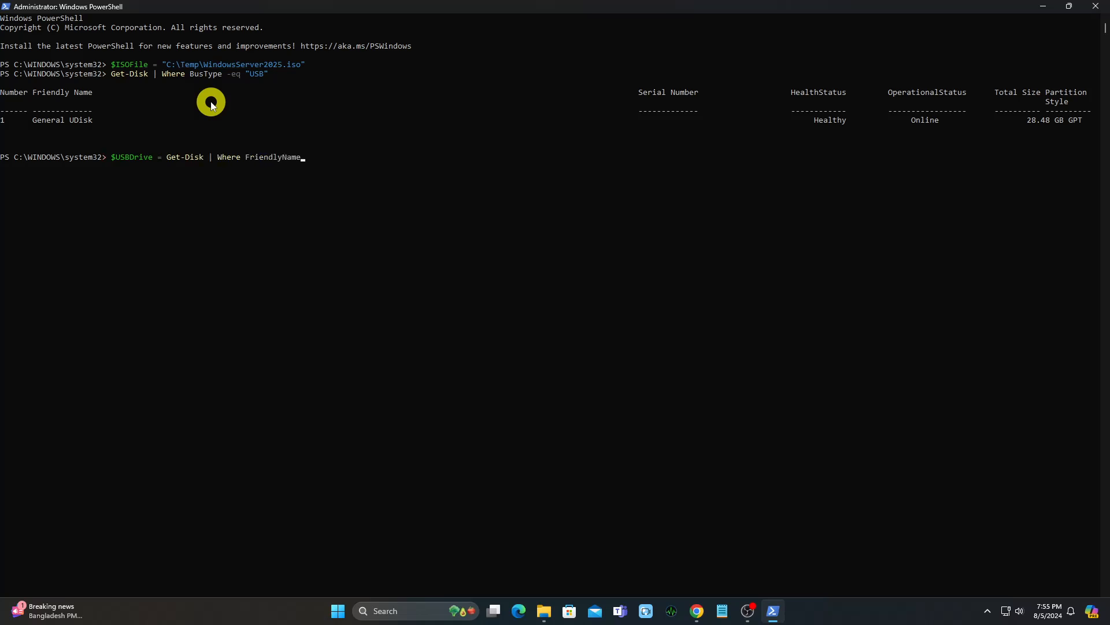
text(-eq ")
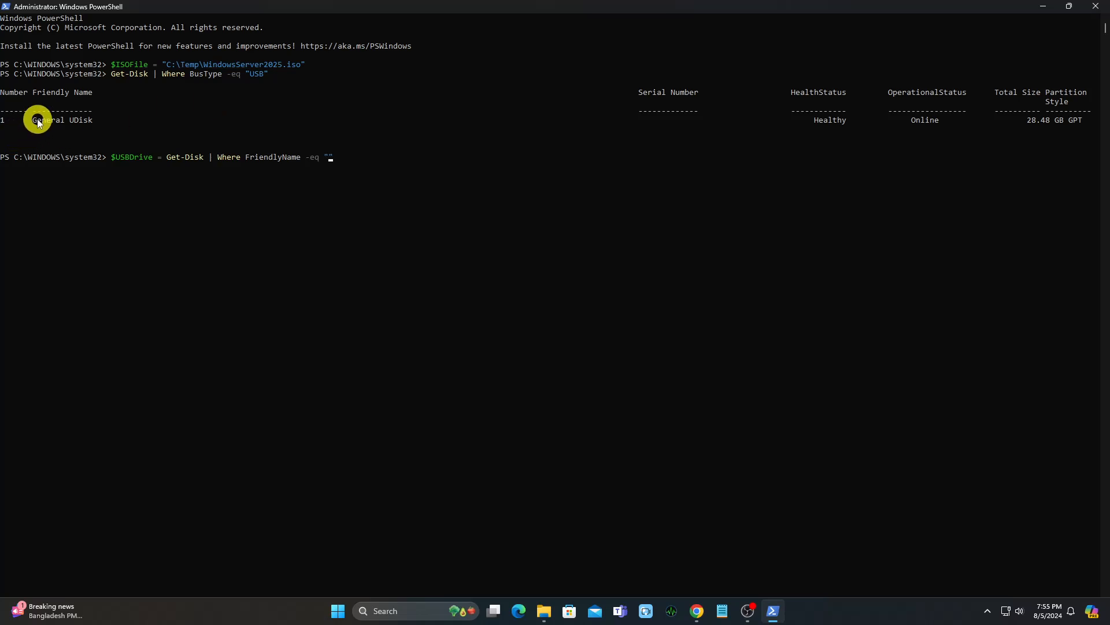
drag(32, 119, 92, 119)
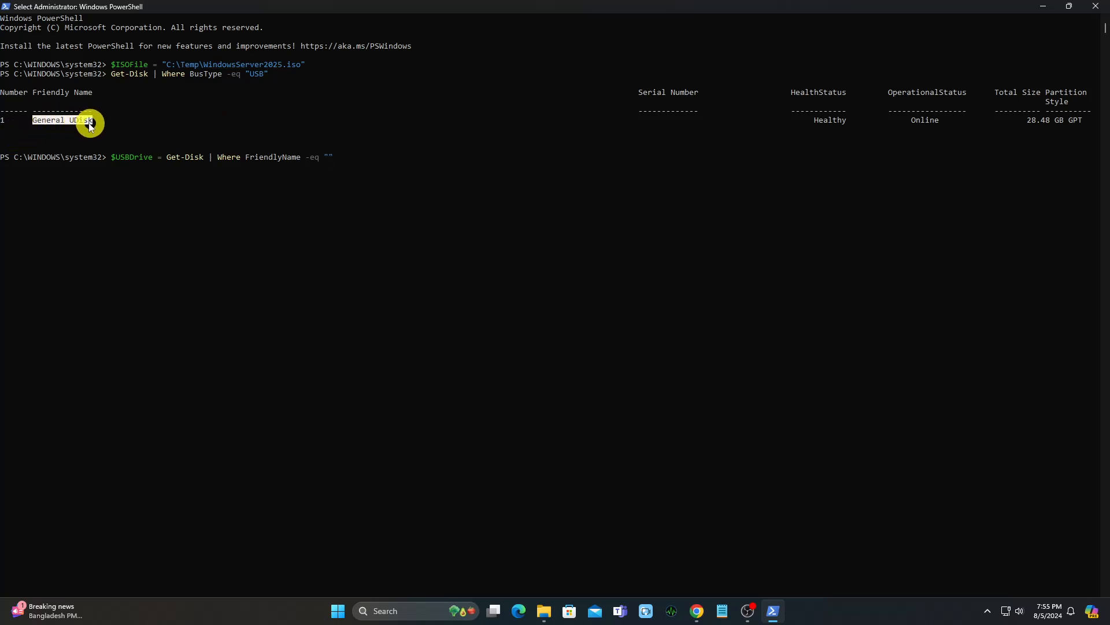
text(General UDisk)
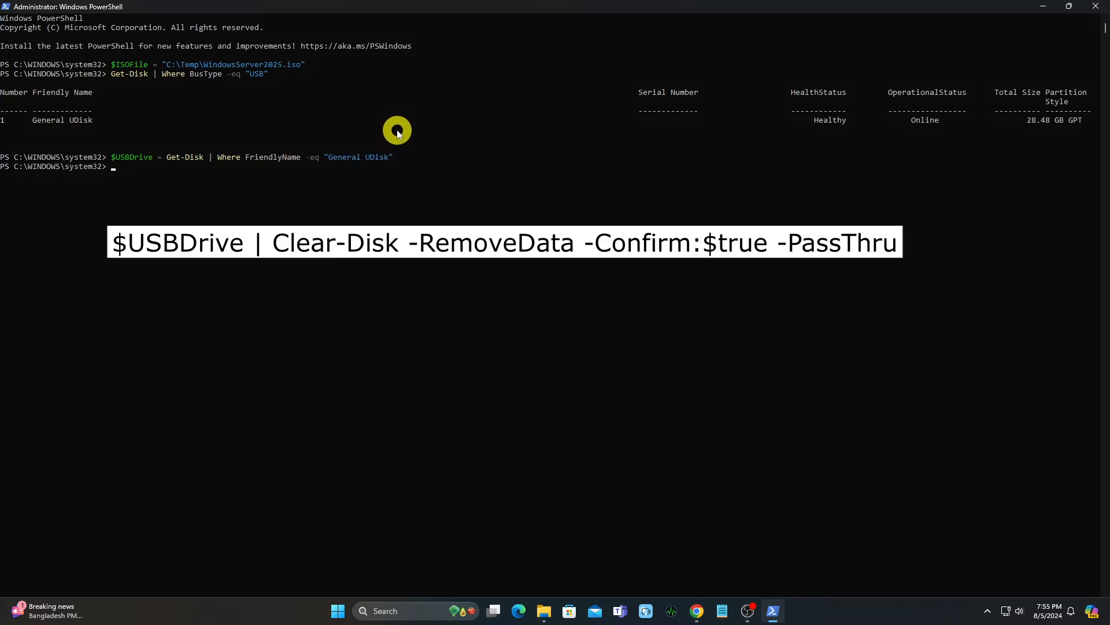
Wipe $USBDrive with Clear-Disk -RemoveData -Confirm:$true -PassThru and confirm the erase.
text($USBDrive | Clear-Disk)
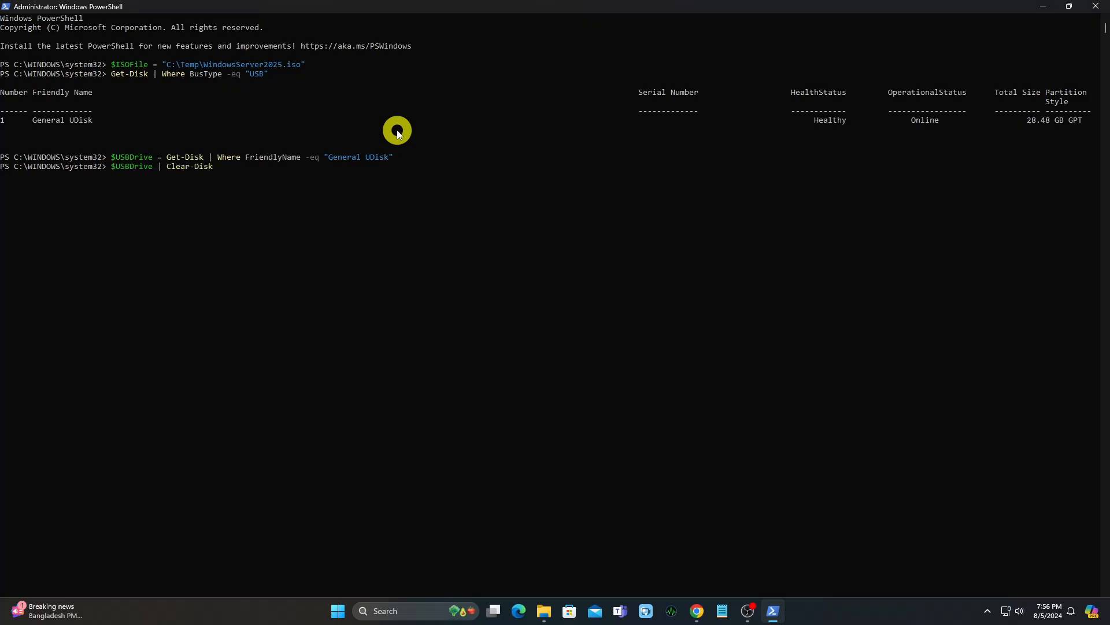
text(-RemoveData -C)
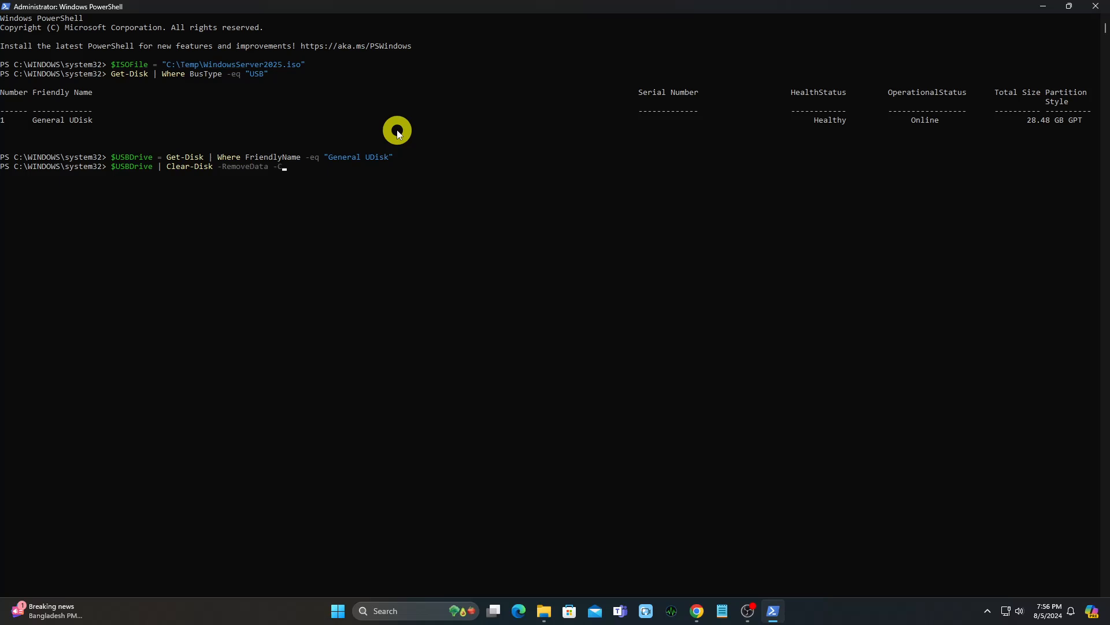
text(onfirm:$true)
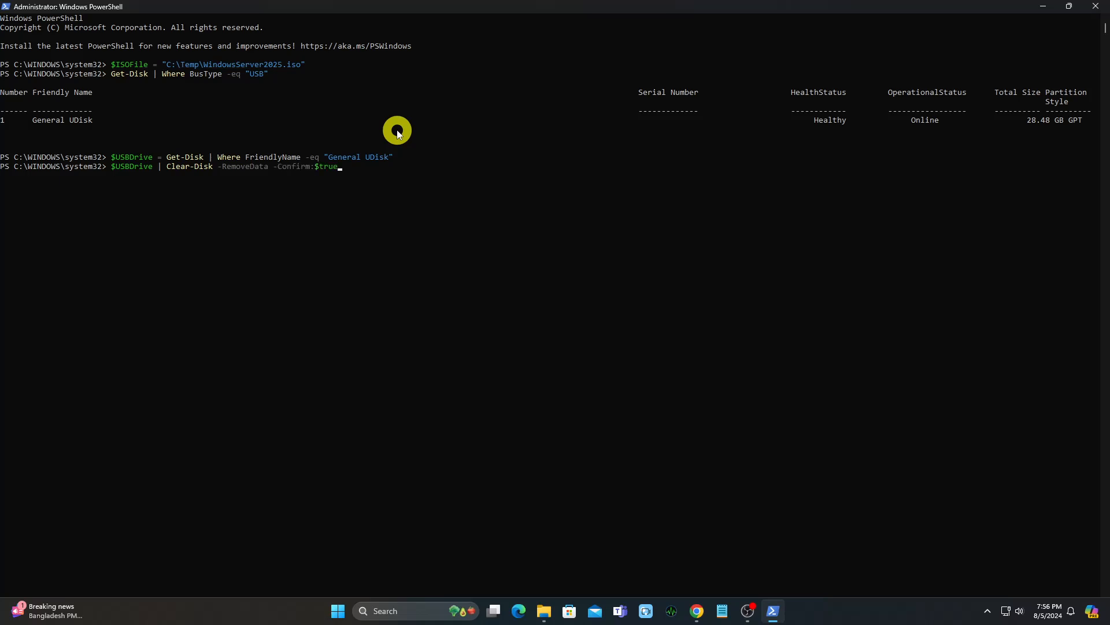
text(-PassThru)
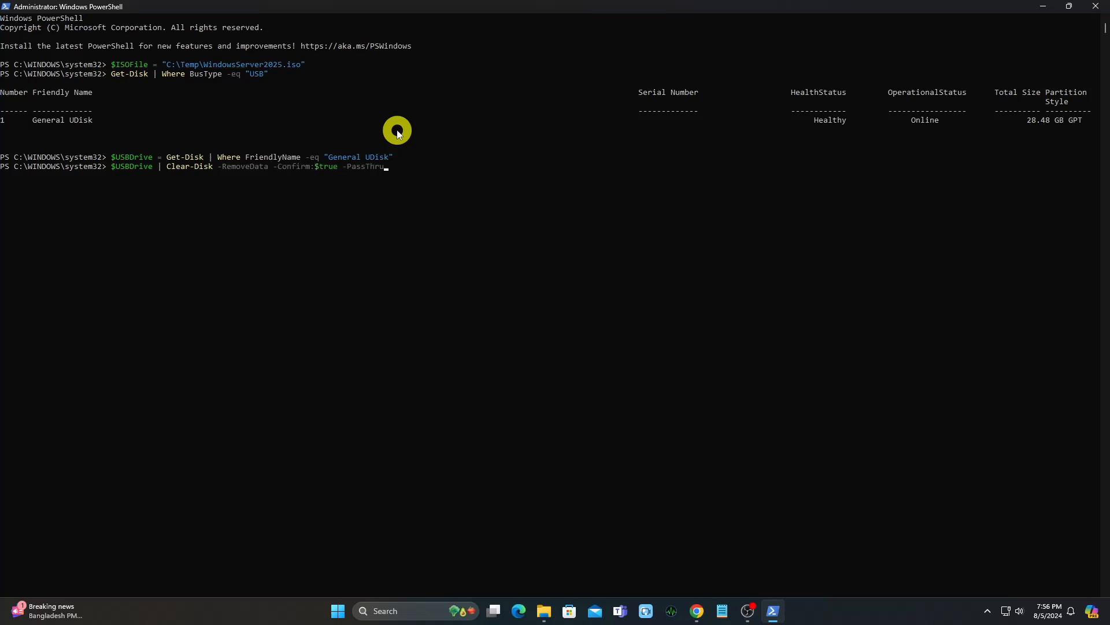
key(Enter)
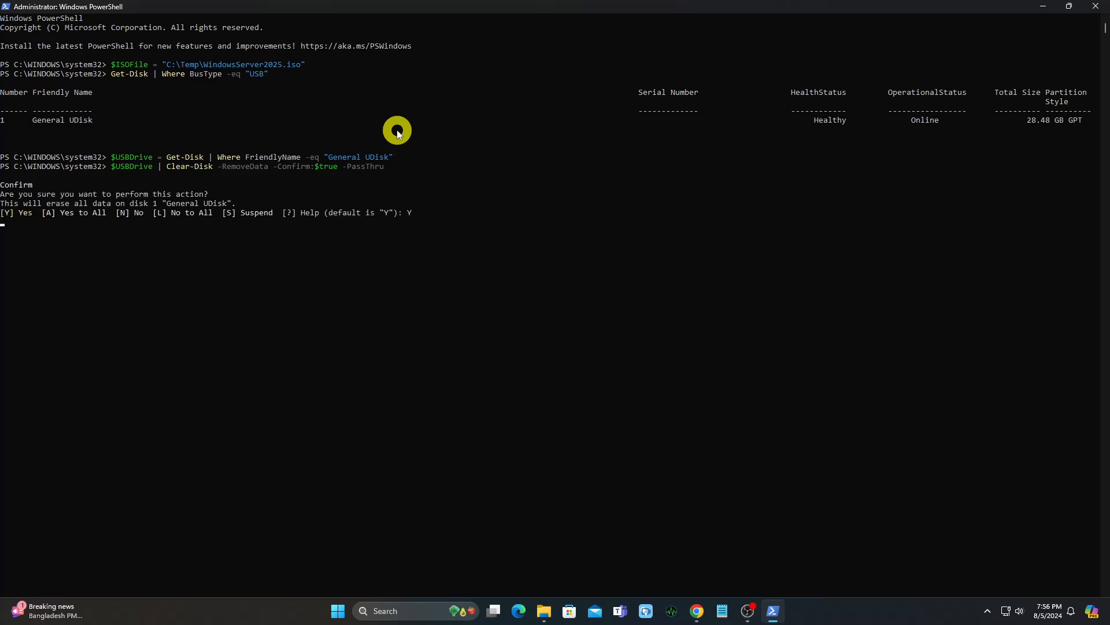
key(Enter)
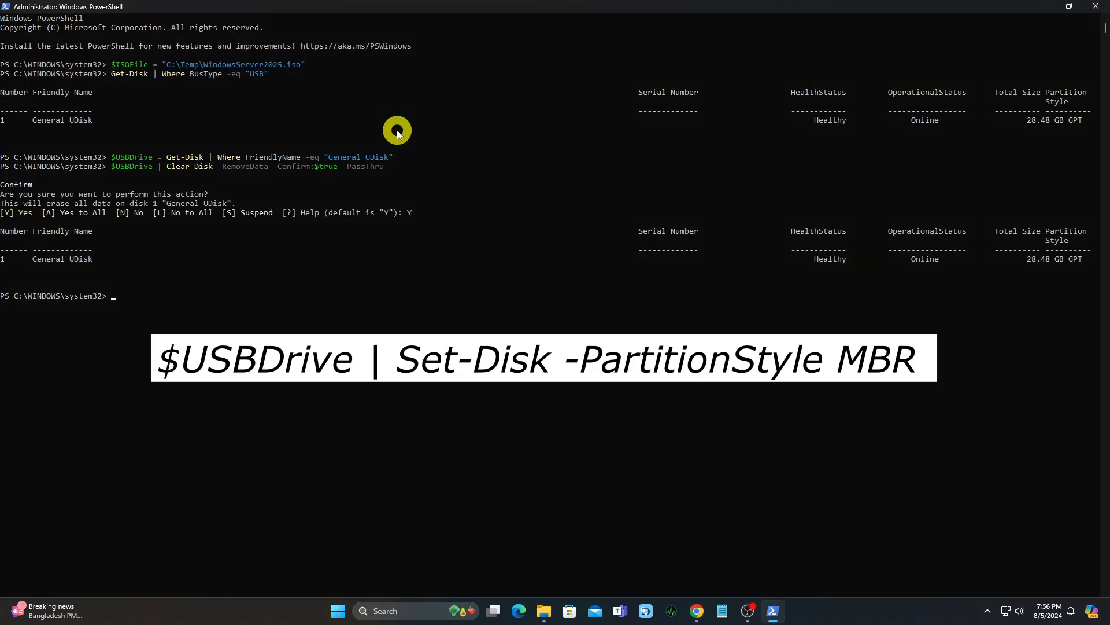
Convert the USB disk to MBR with $USBDrive | Set-Disk -PartitionStyle MBR.
text($USBDrive | Set-Disk)
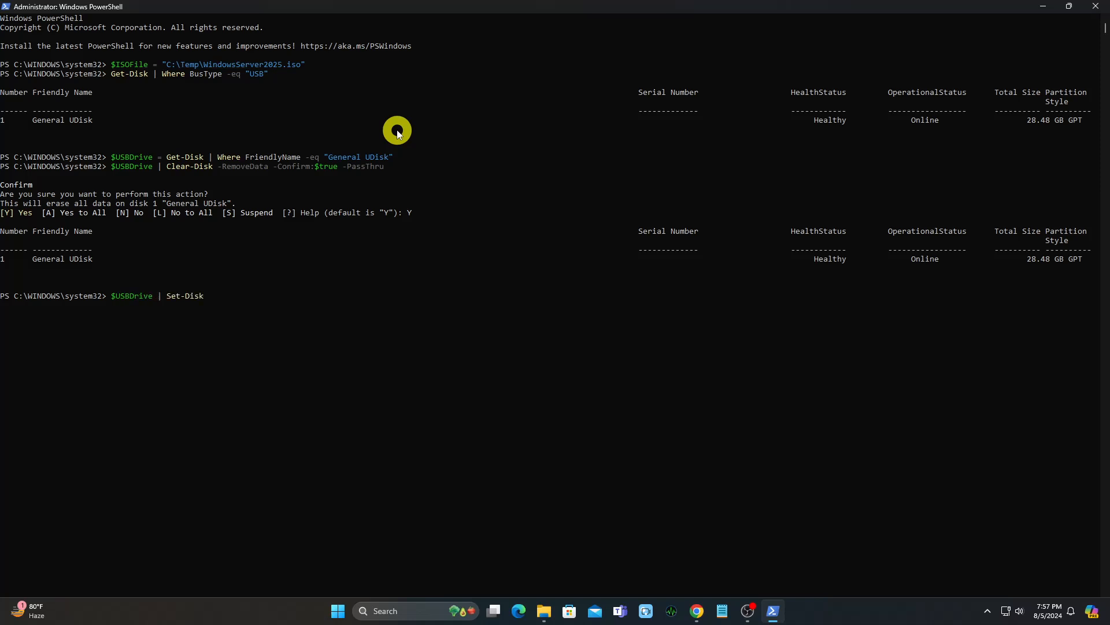
text(-PartitionStyle MBR)
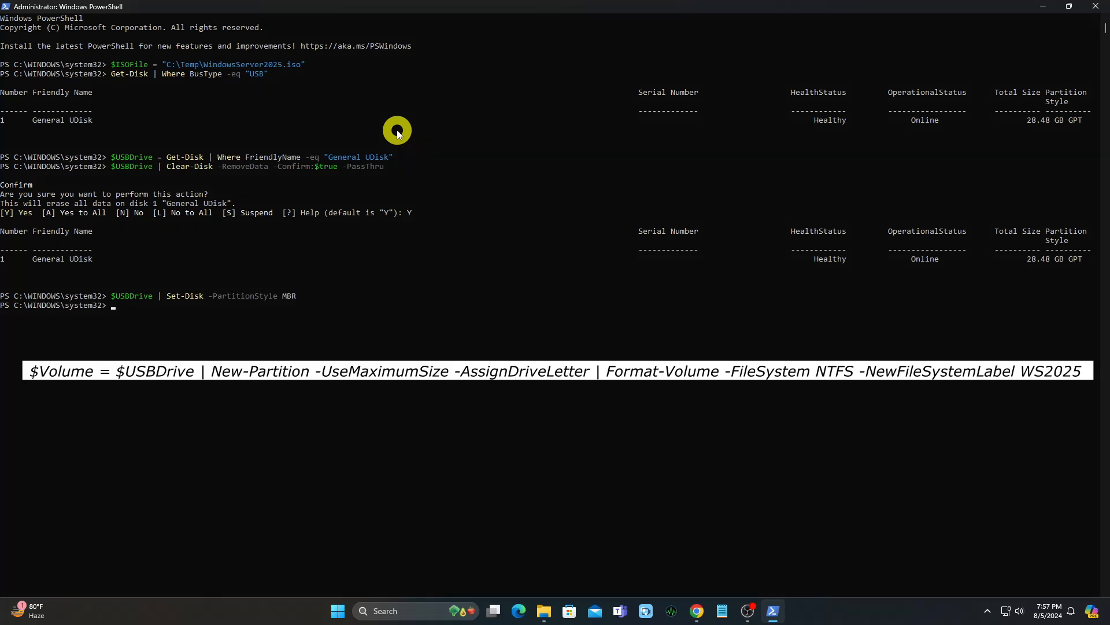
Create $Volume as a maximum-size partition with a drive letter, formatted NTFS labelled WS2025.
text($Vo)
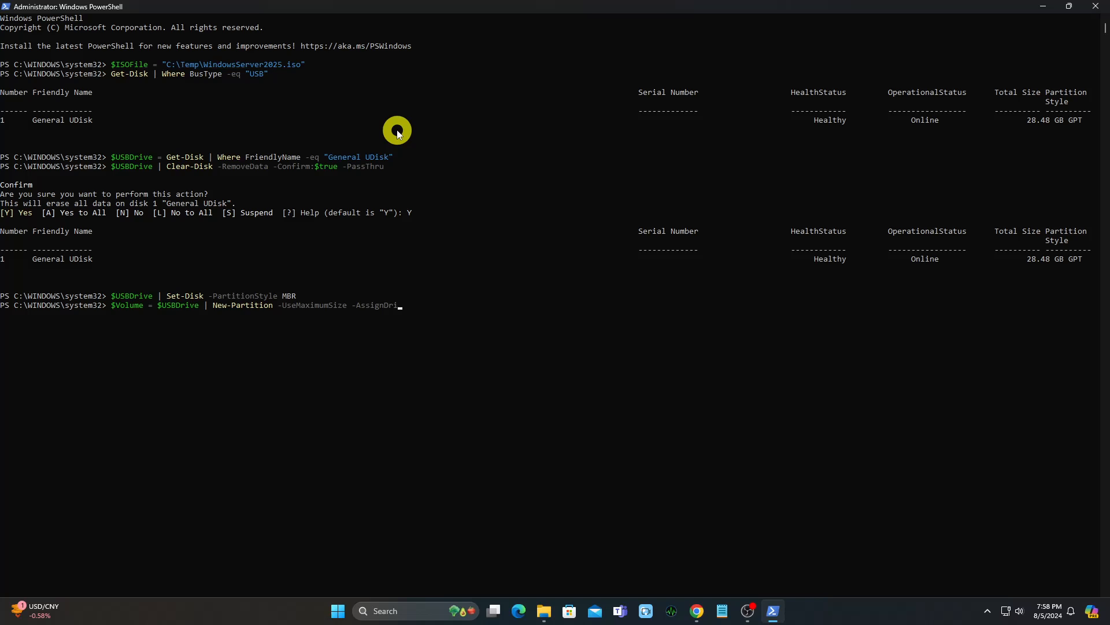
text(veLetter)
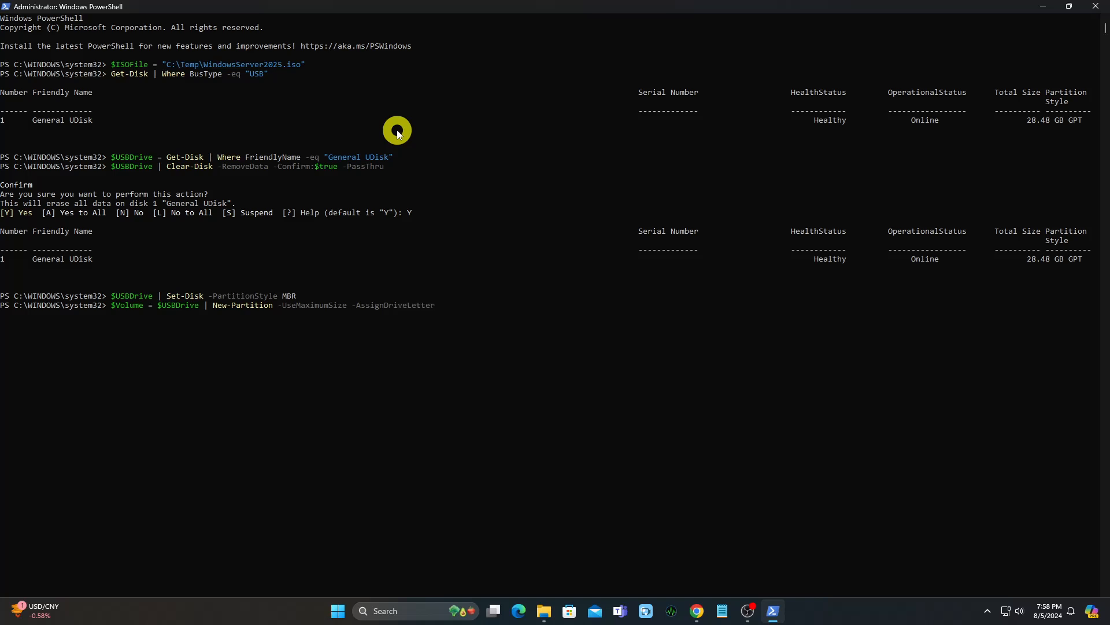
text(| Format-Volume -FileSystem NTFS -NewFileSystemLabel WS2025)
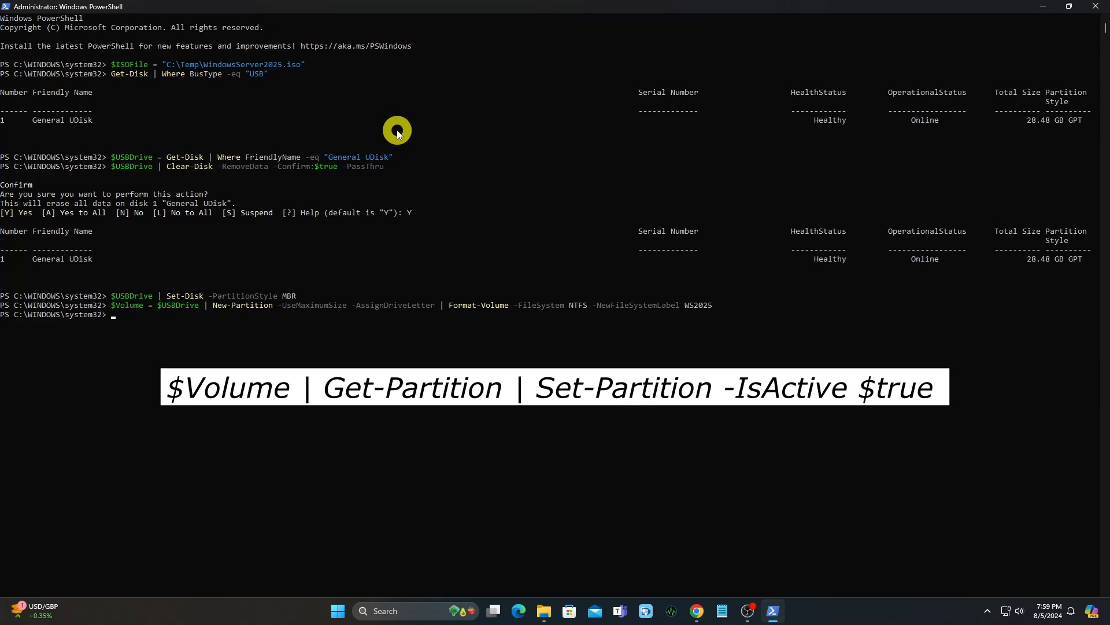
Mark the WS2025 partition active with $Volume | Get-Partition | Set-Partition -IsActive $true.
text($Volume |)
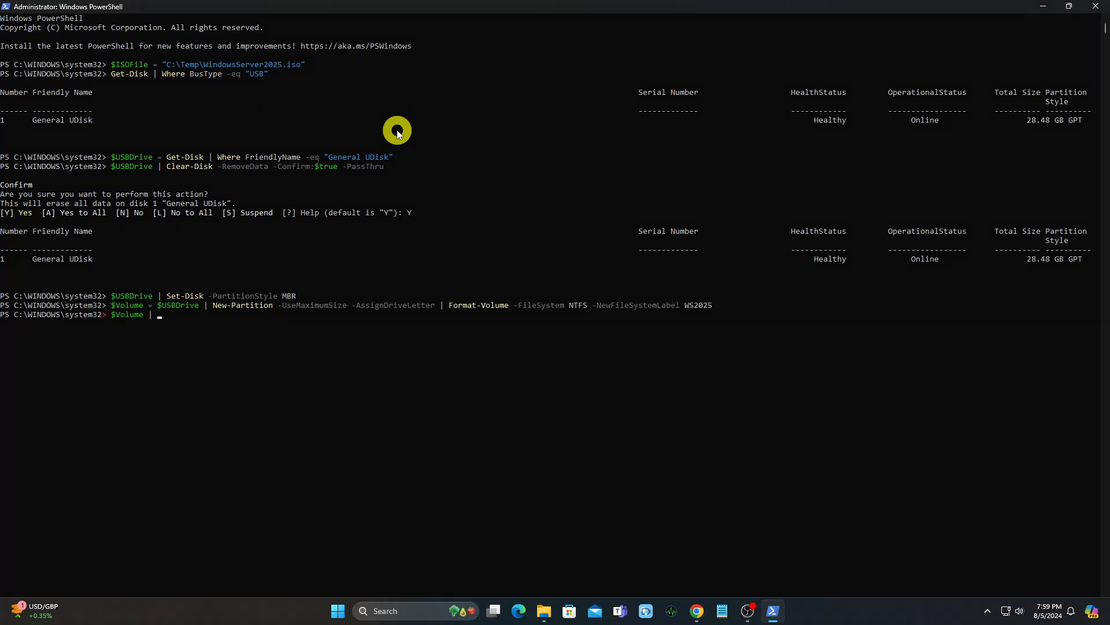
text(Get-Partition | Set-Partition -IsActive $true)
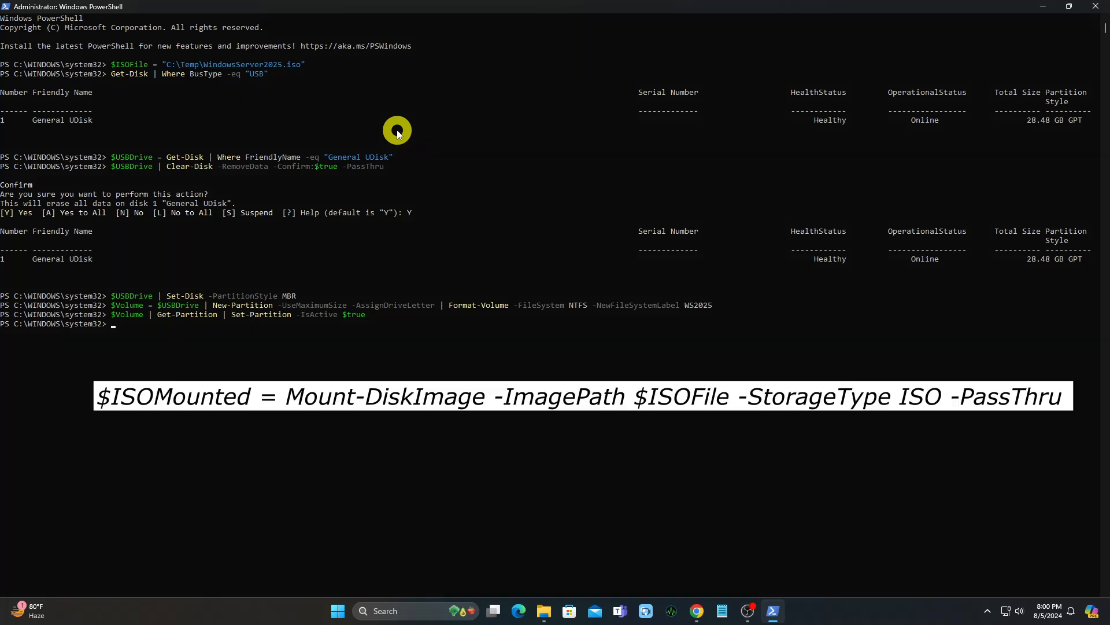
Mount the ISO into $ISOMounted with Mount-DiskImage -ImagePath $ISOFile -StorageType ISO -PassThru.
text($ISOMounted)
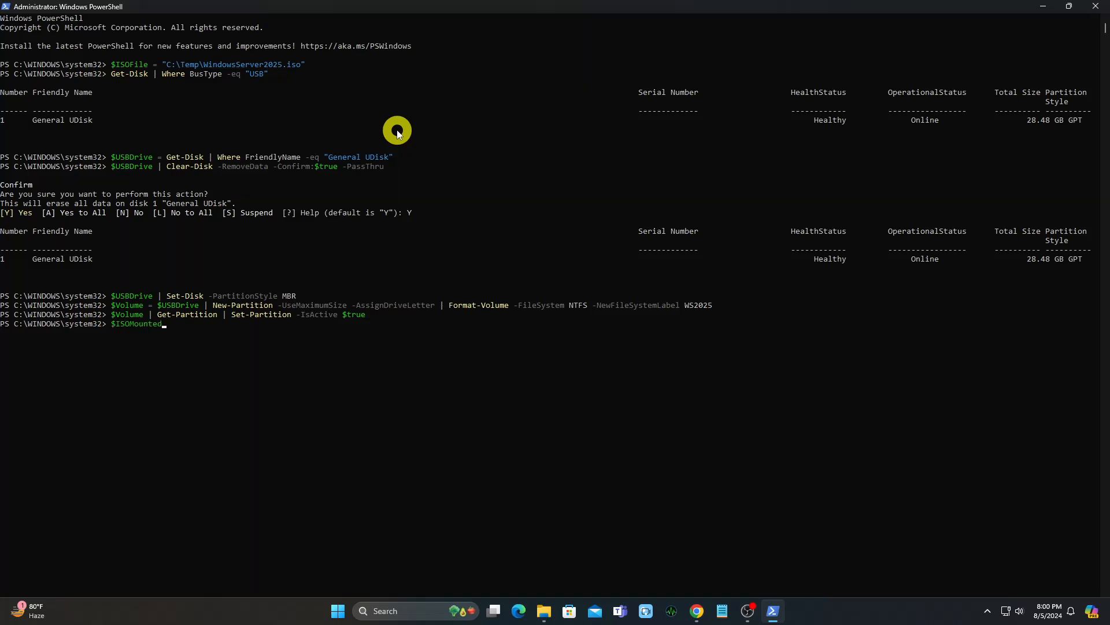
text(= Mount-DiskImage -ImageP)
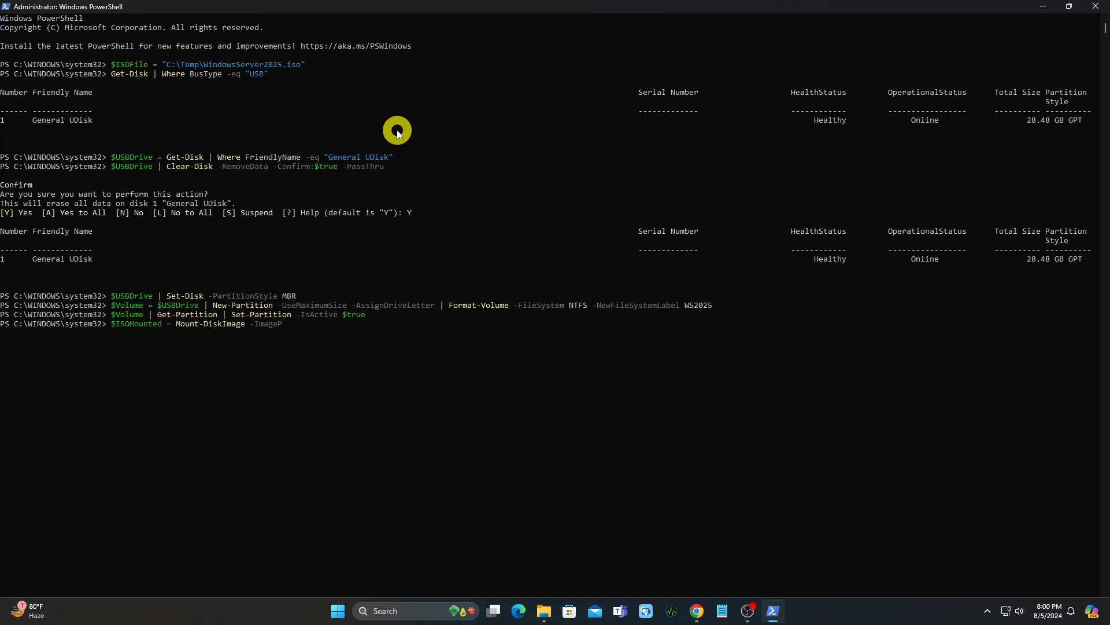
text(ath $ISOFile)
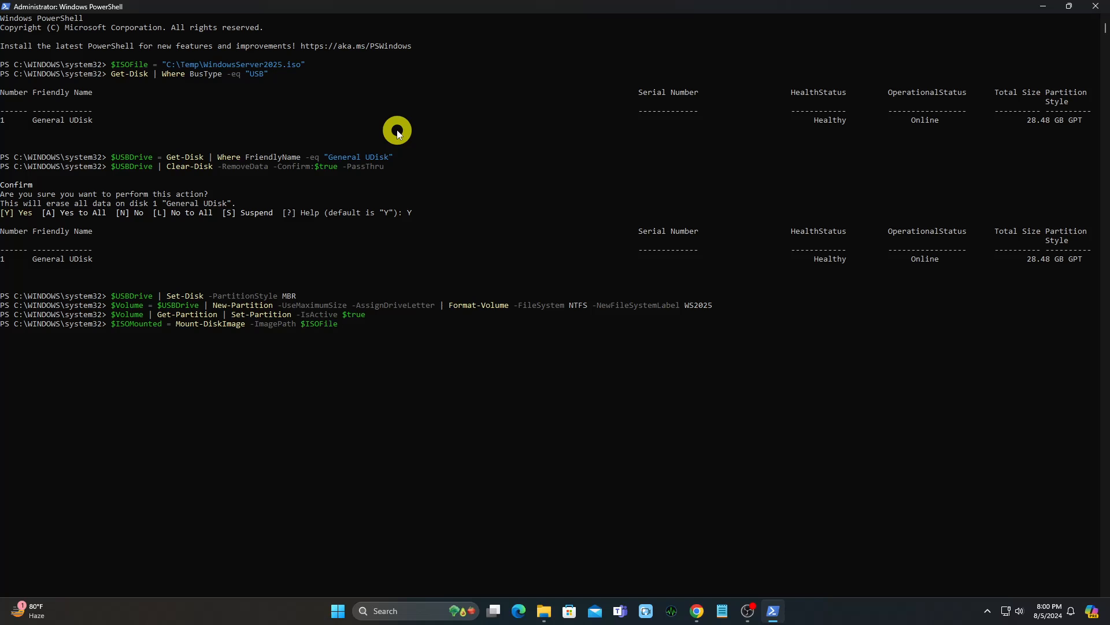
text(-StorageType ISO -PassThru)
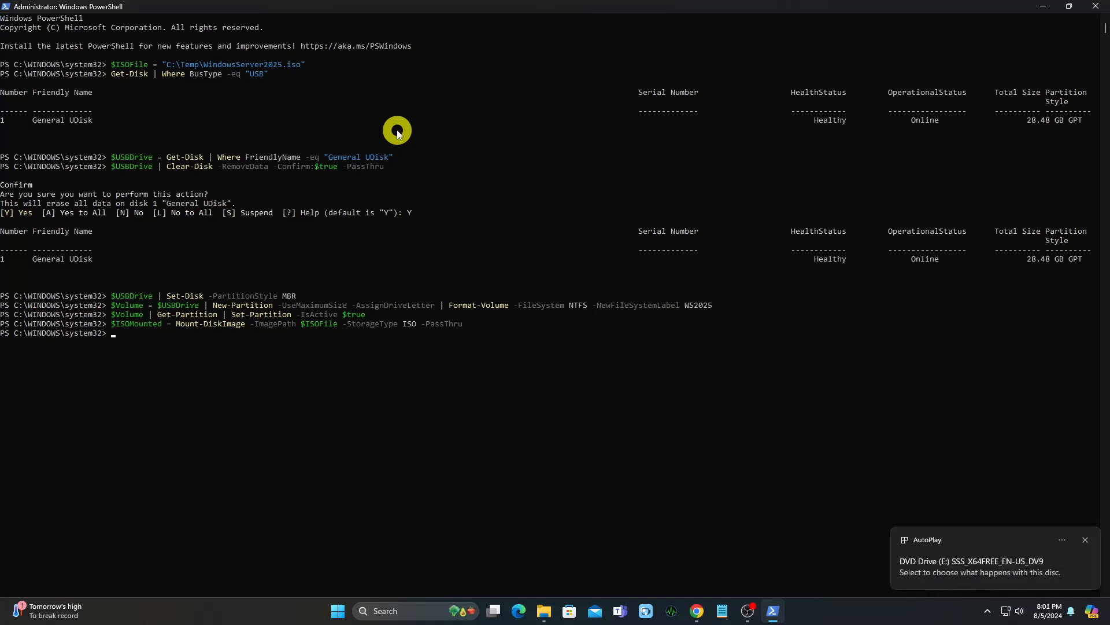
Store the mounted ISO's drive letter in $ISODriveLetter via ($ISOMounted | Get-Volume).DriveLetter.
text($IS)
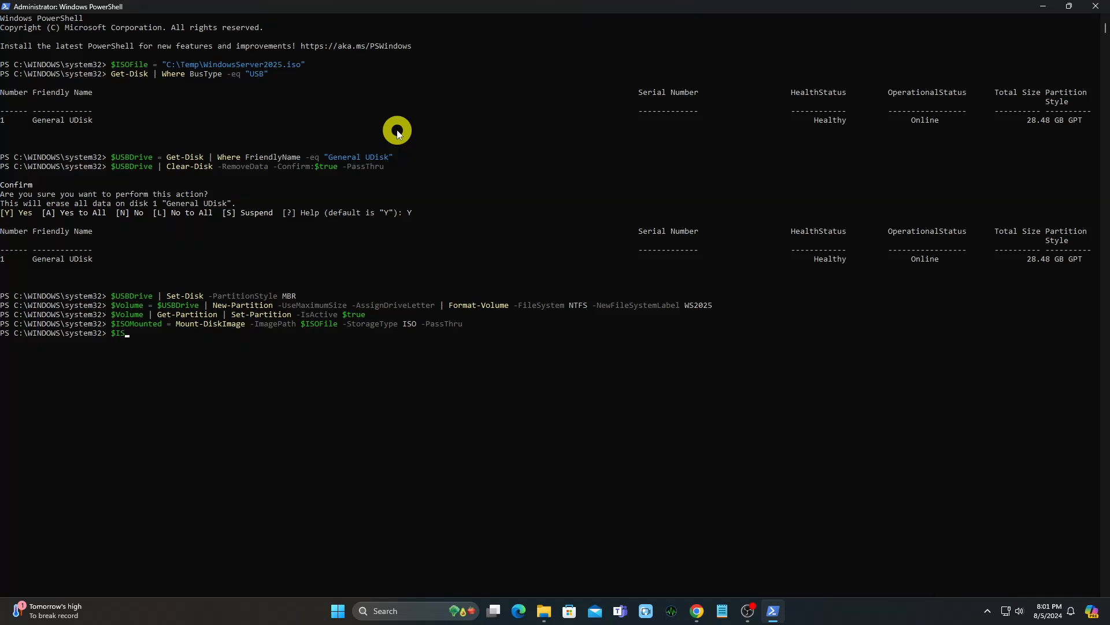
text(ODriveLetter = ($ISOMounted | Get-V)
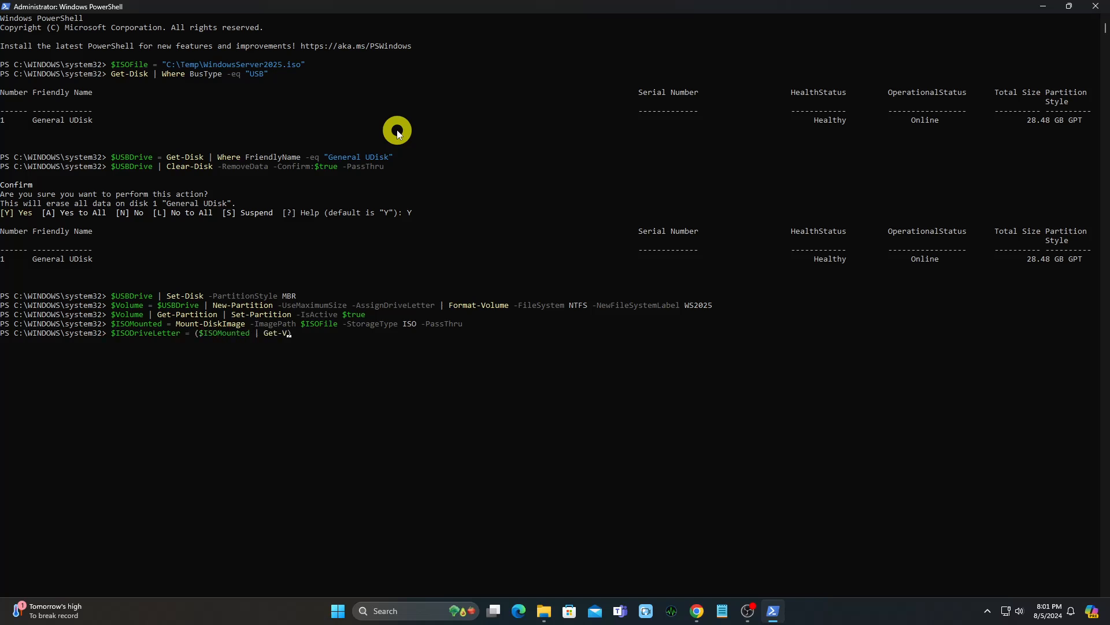
text(olume).DriveLetter)
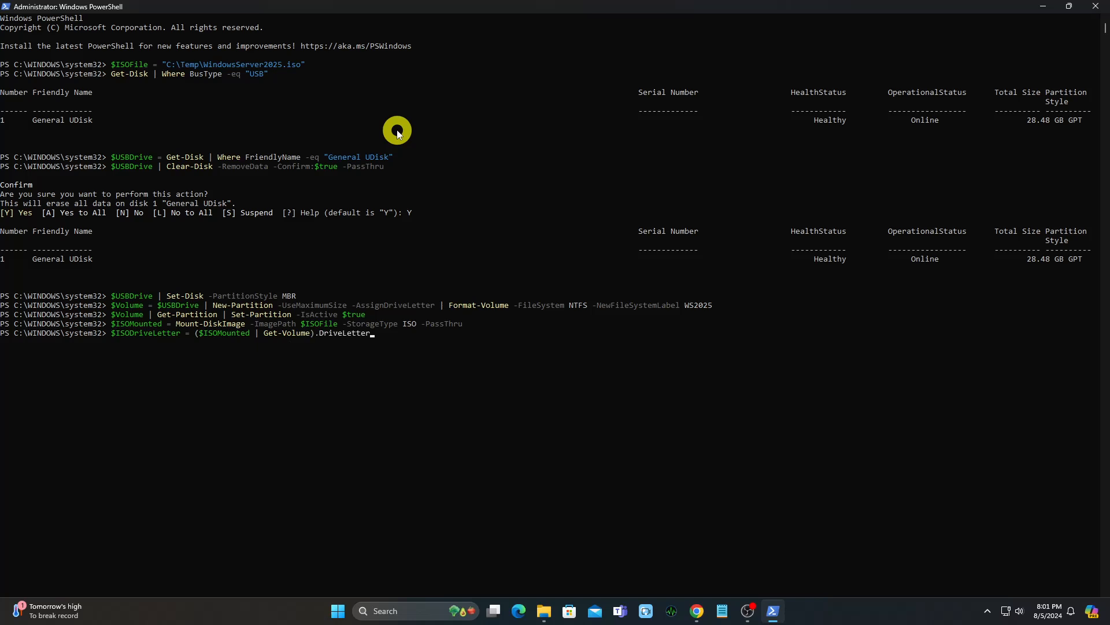
key(Enter)
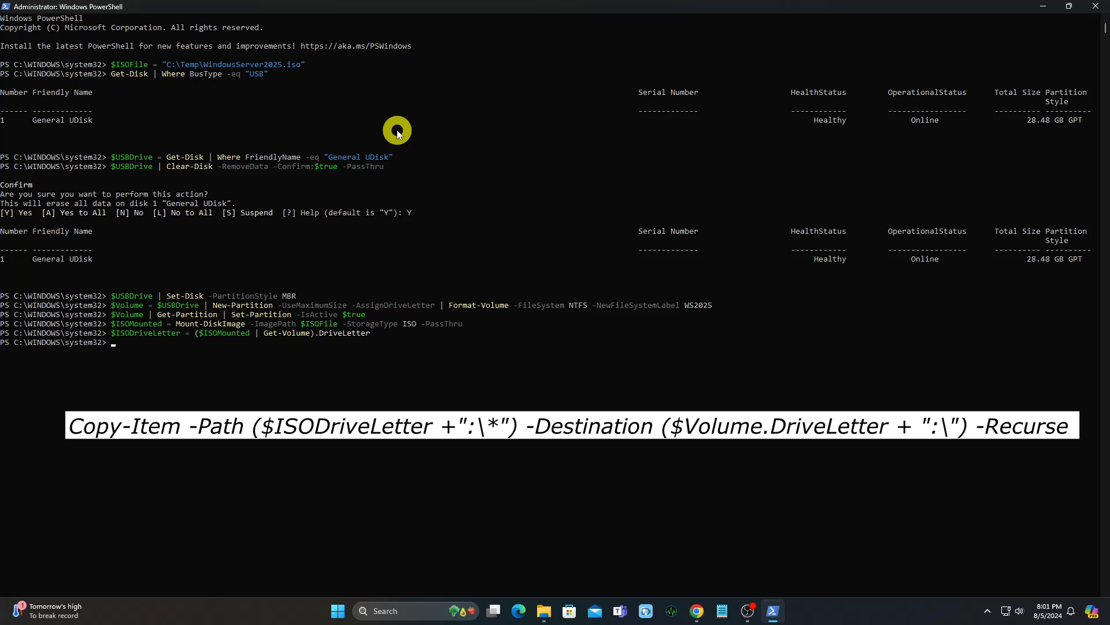
Recursively Copy-Item from $ISODriveLetter:\* to the $Volume.DriveLetter USB drive.
text(Copy-Item -Path ($ISODriveLetter +":\*)
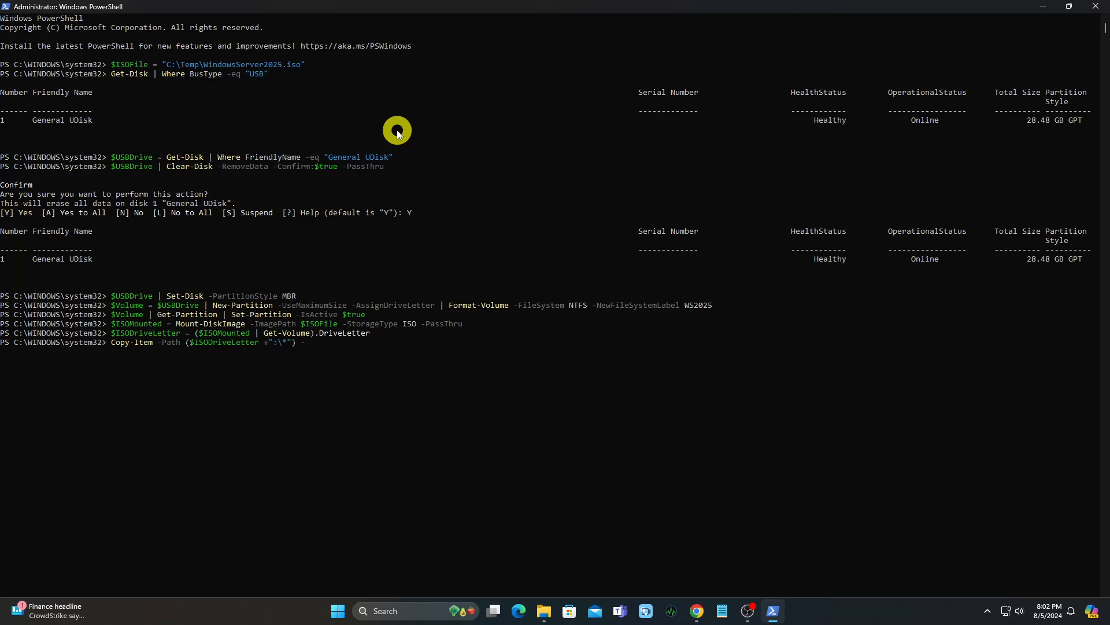
text(-Destinatio)
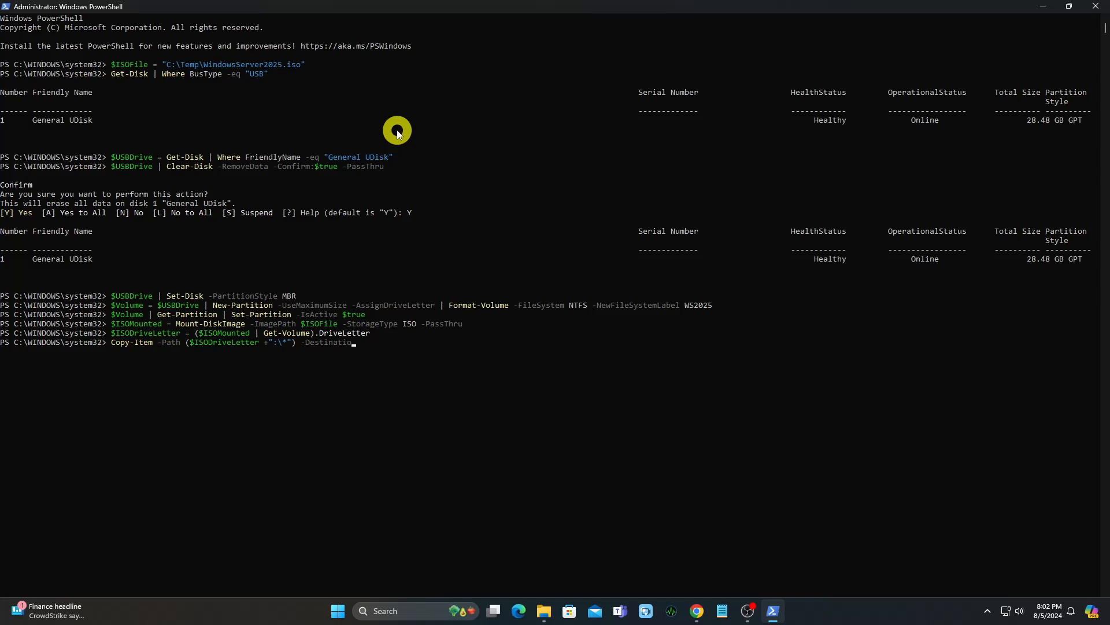
text(($Volume.DriveLetter + ":)
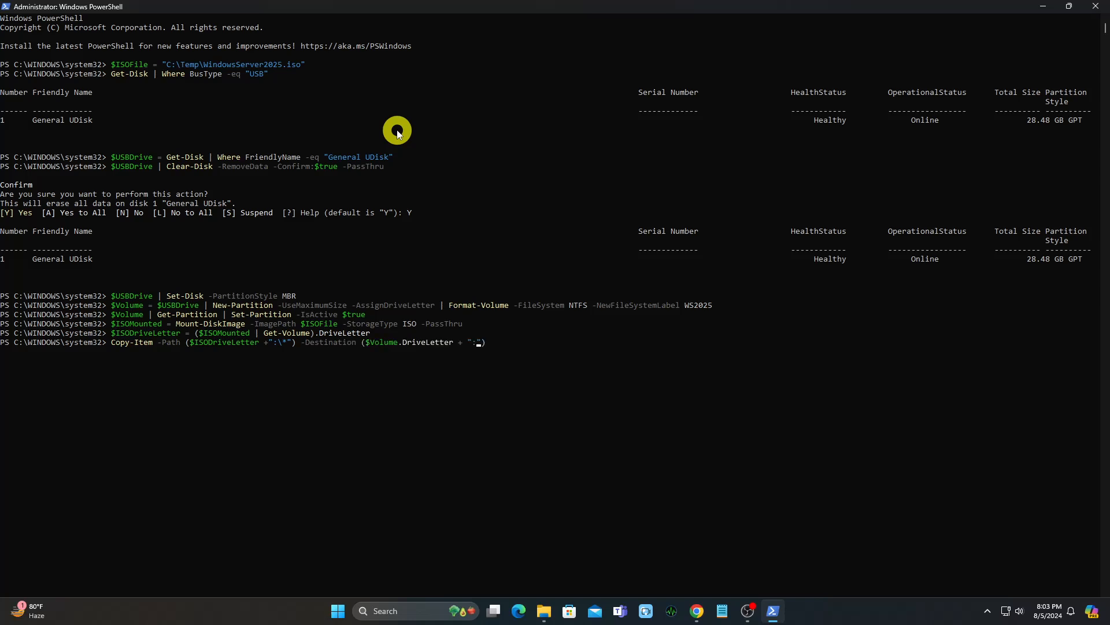
text(\") -Recurse)
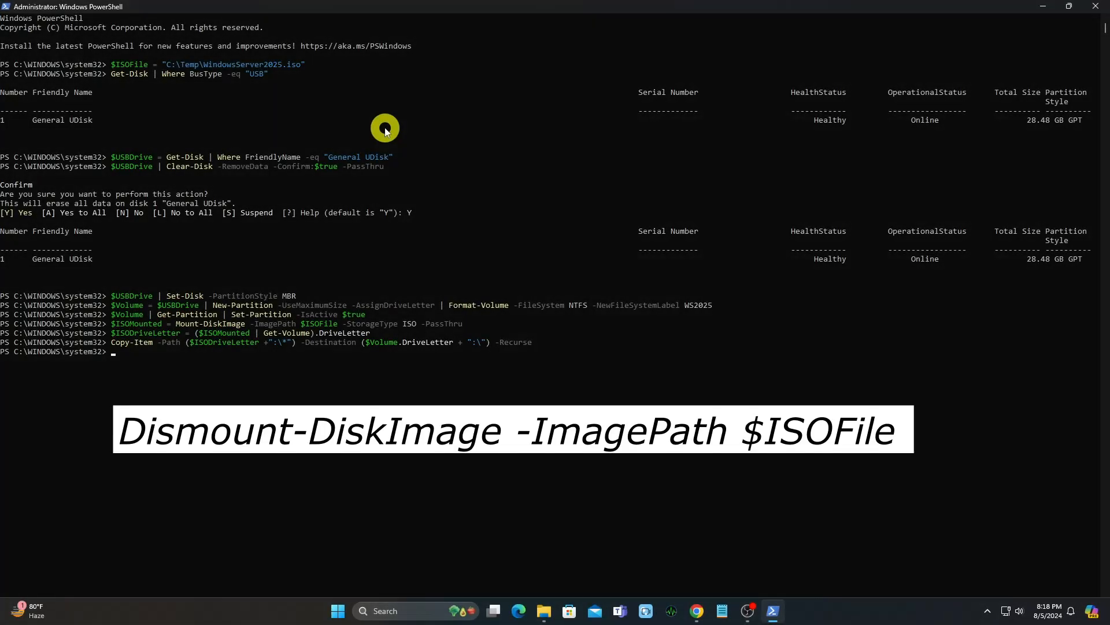
Enter Dismount-DiskImage -ImagePath $ISOFile at the prompt to dismount the Windows Server ISO.
text(Dismount)
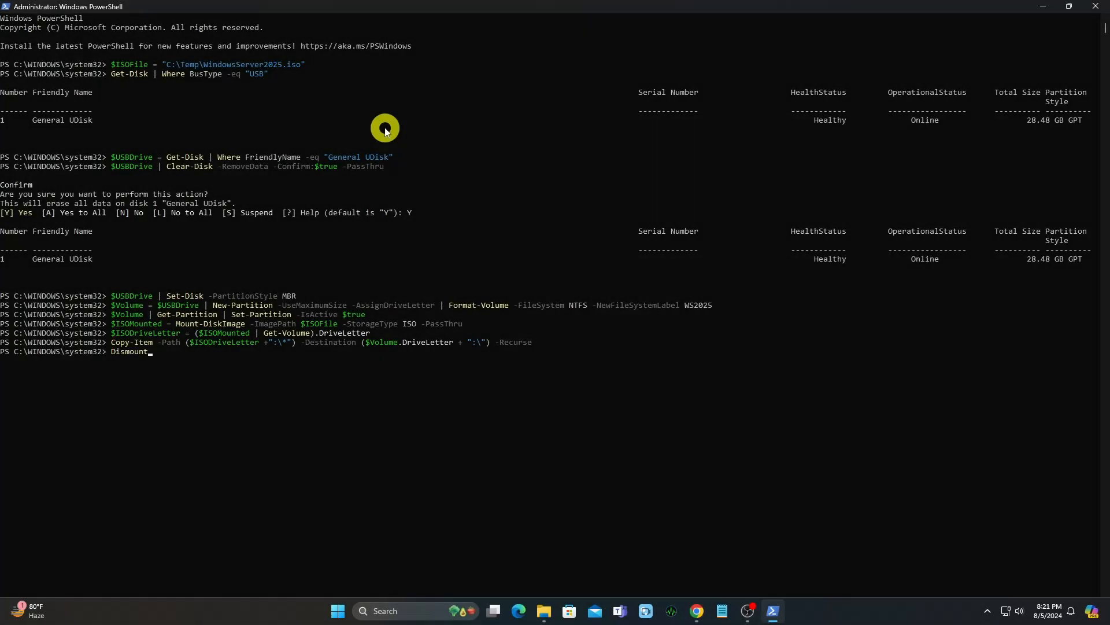
text(-DiskImage)
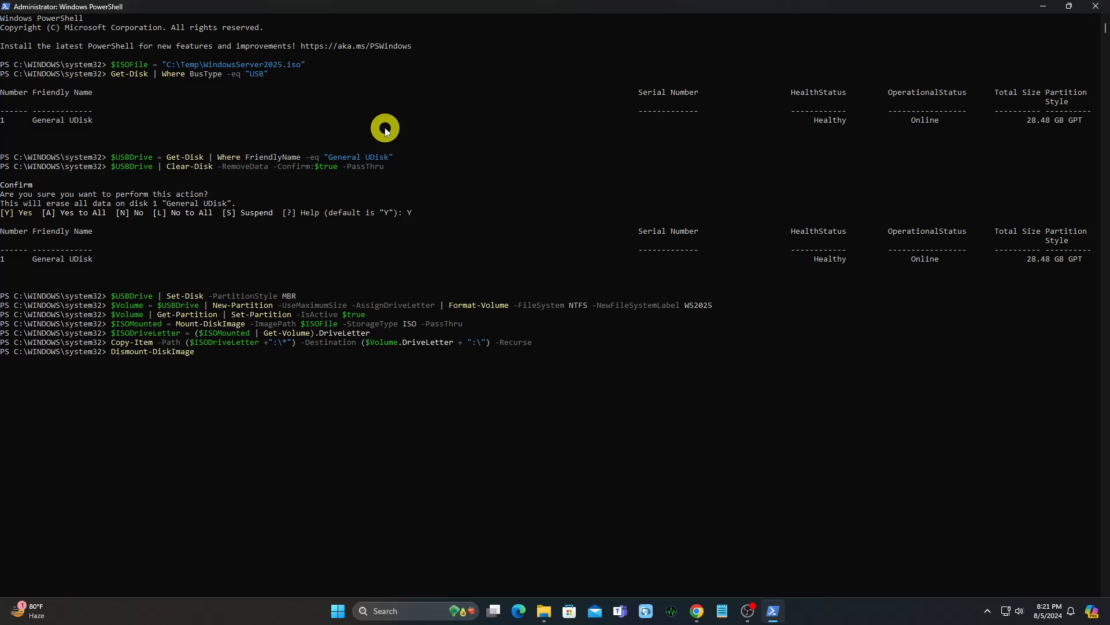
text(-ImagePath)
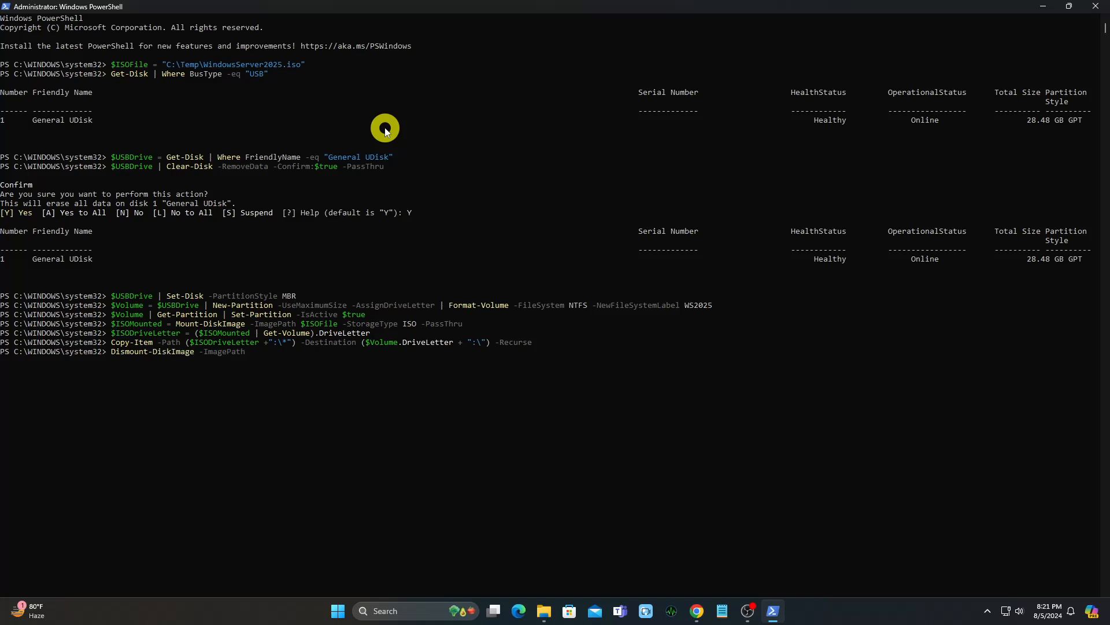
text($ISOFile)
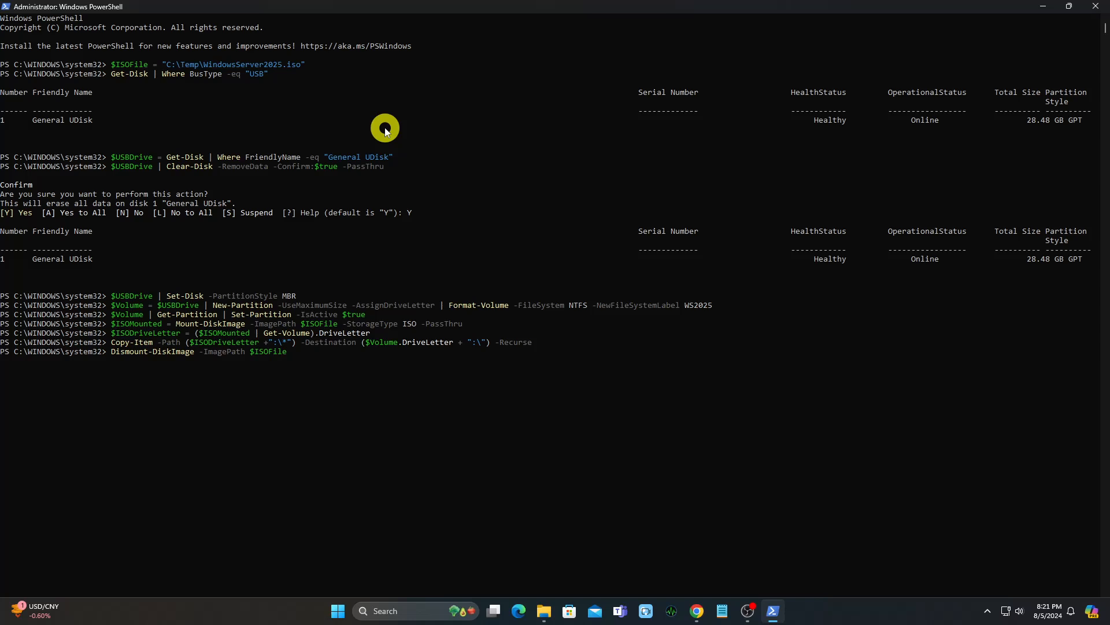